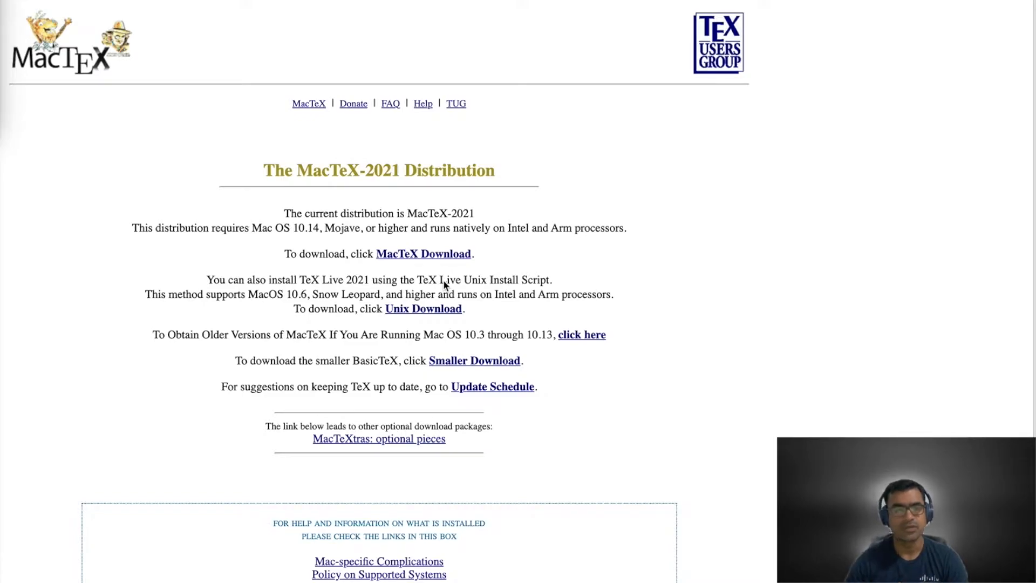
{"action": "mouse_move", "coordinate": [204, 190]}
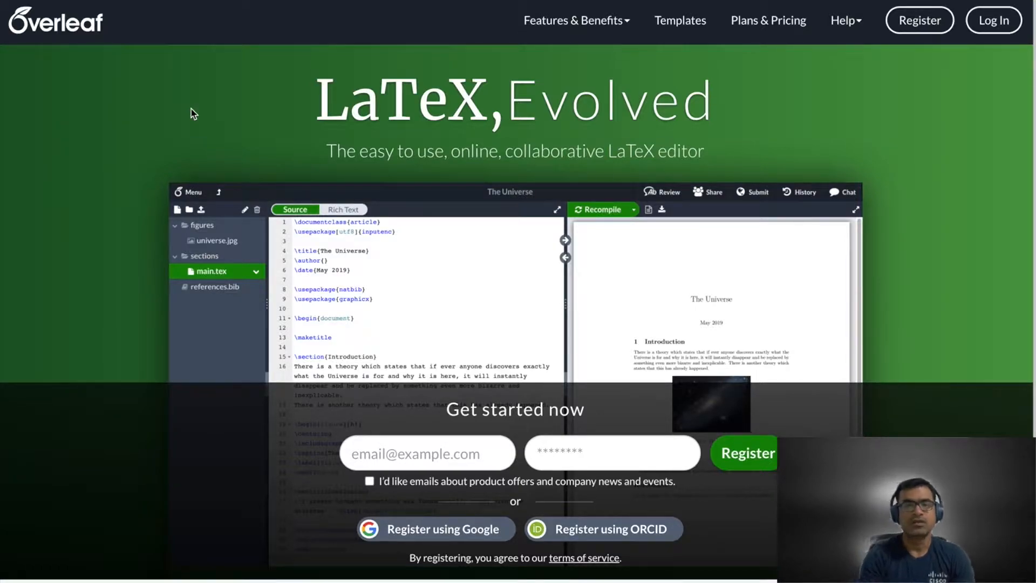
{"action": "mouse_move", "coordinate": [761, 144]}
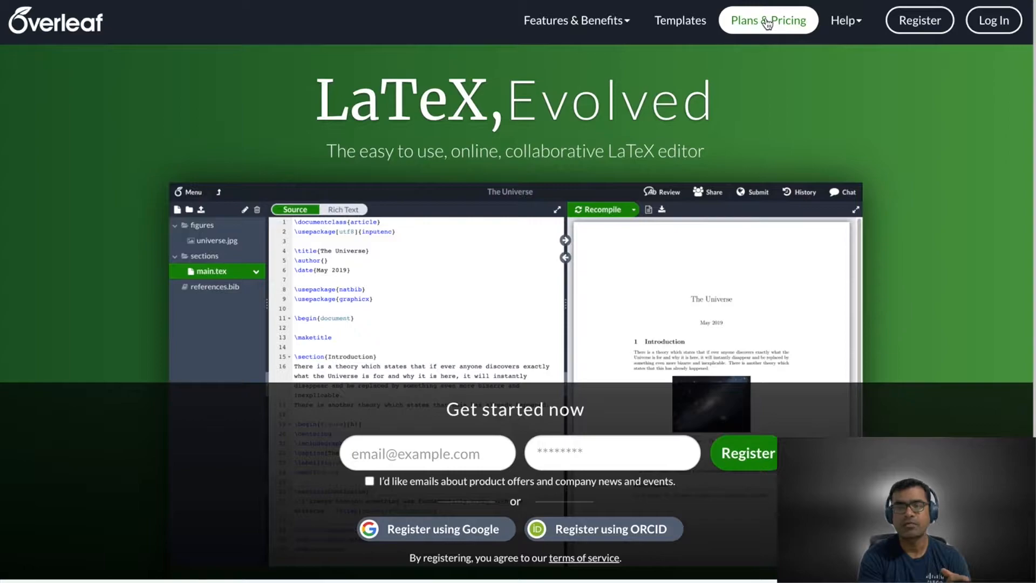
- Show Overleaf's student plan prices: Free, Student Annual $80/year, Student $8/month
{"action": "left_click", "coordinate": [768, 20]}
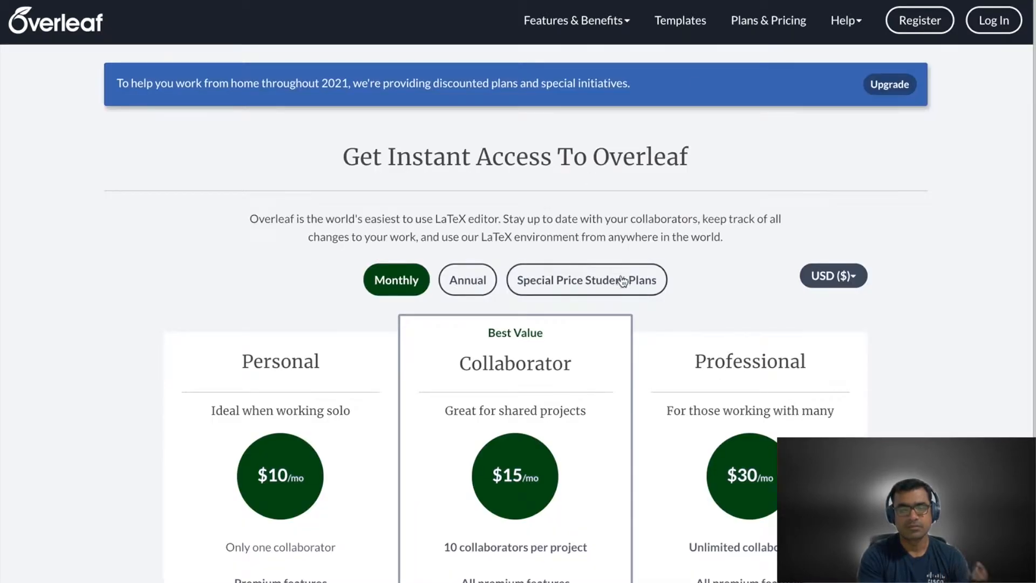
{"action": "mouse_move", "coordinate": [149, 266]}
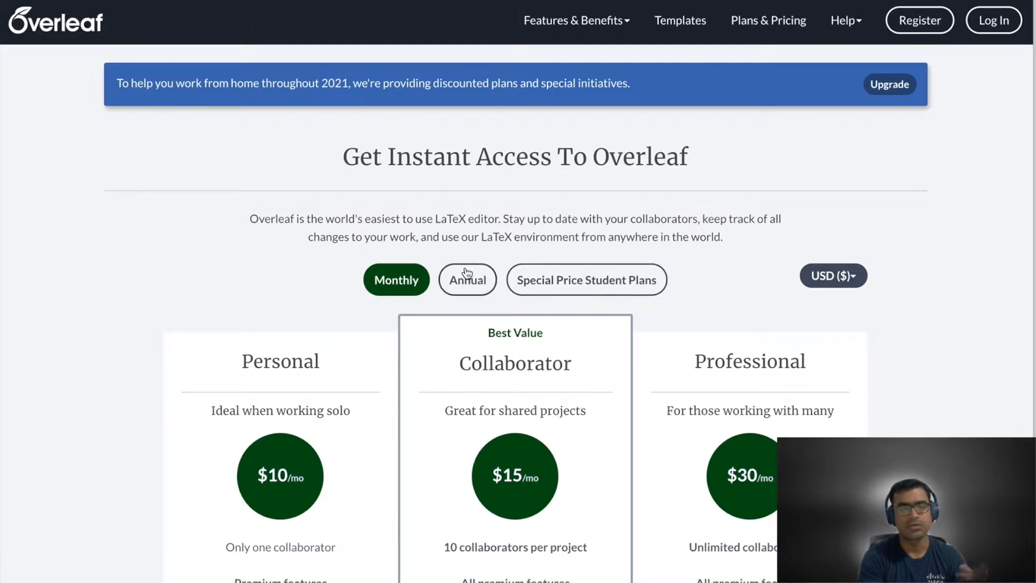
{"action": "mouse_move", "coordinate": [566, 292]}
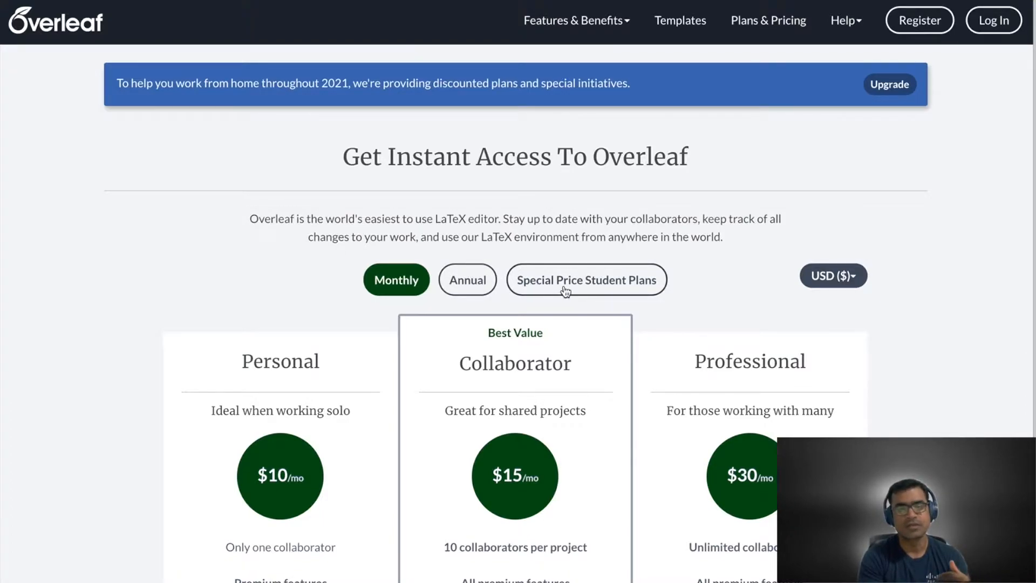
{"action": "left_click", "coordinate": [585, 280]}
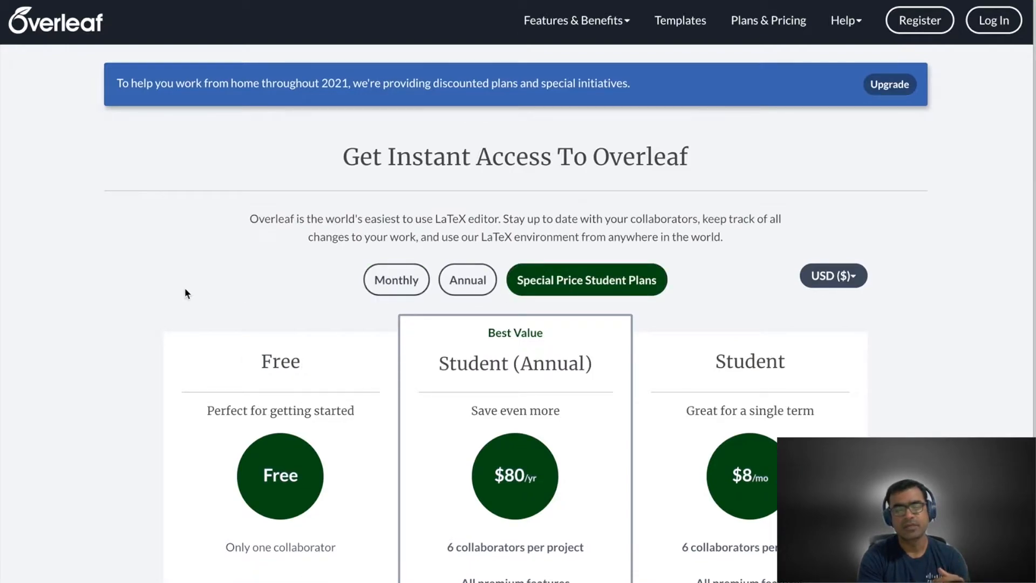
{"action": "mouse_move", "coordinate": [228, 344]}
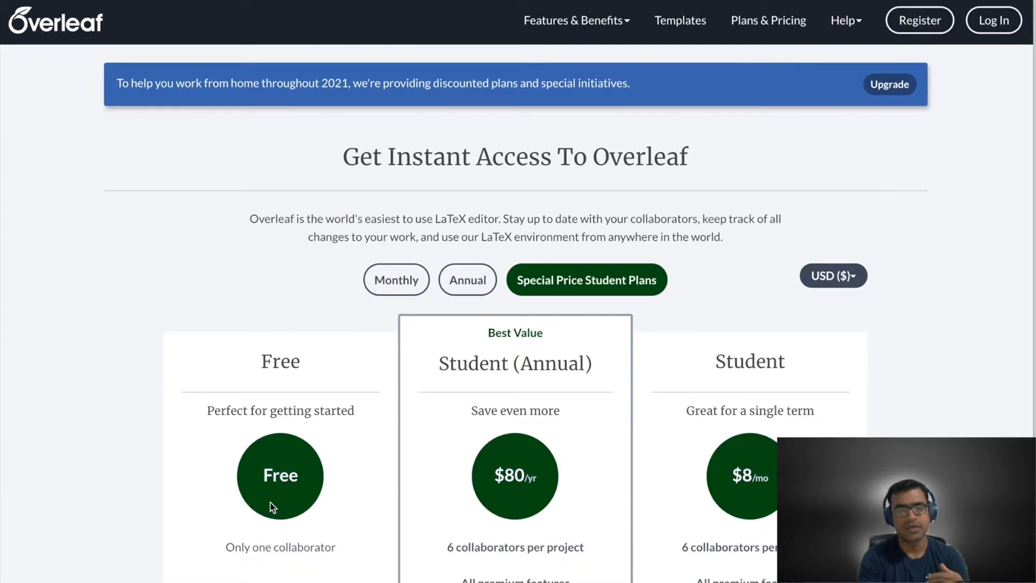
{"action": "mouse_move", "coordinate": [224, 547]}
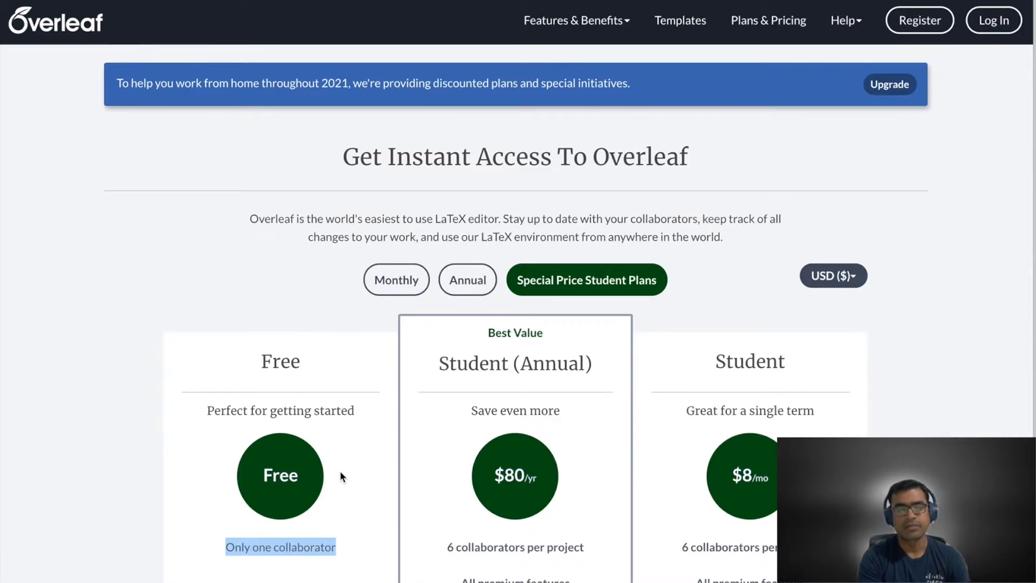
{"action": "mouse_move", "coordinate": [330, 42]}
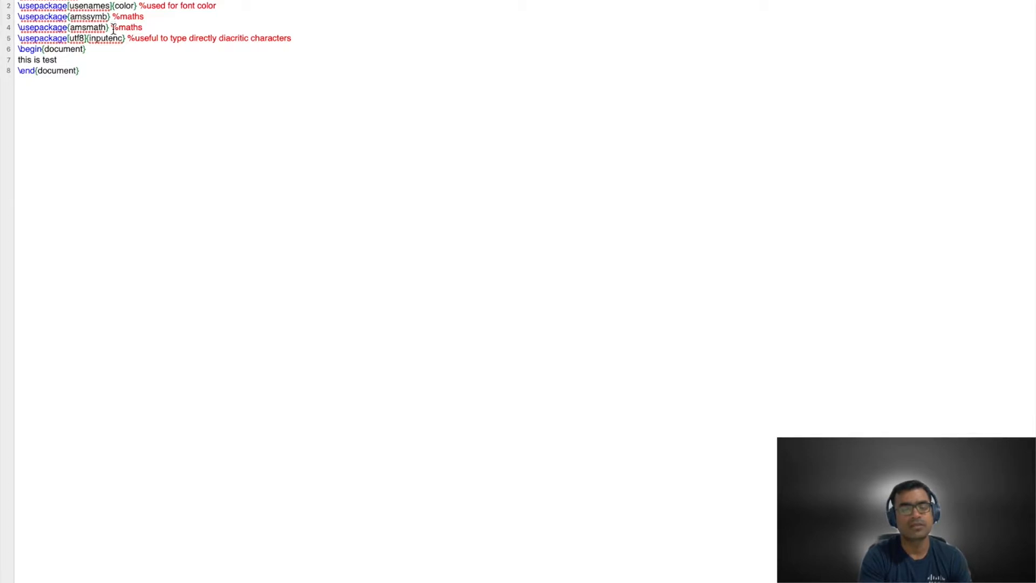
- Replace 'this is test' with the text 'SDNTECHFORUM' in the document body
{"action": "triple_click", "coordinate": [80, 27]}
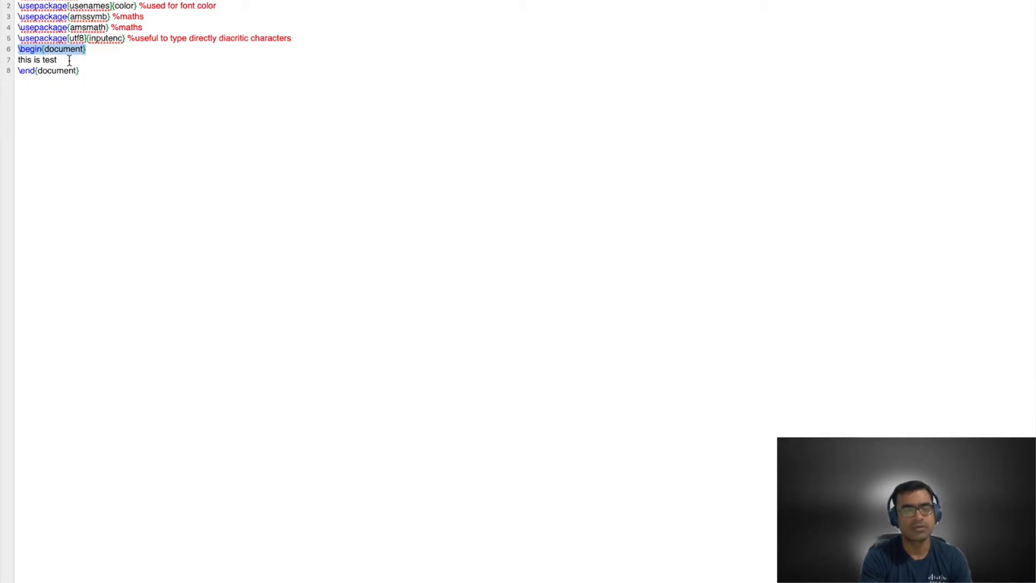
{"action": "key", "text": "Backspace"}
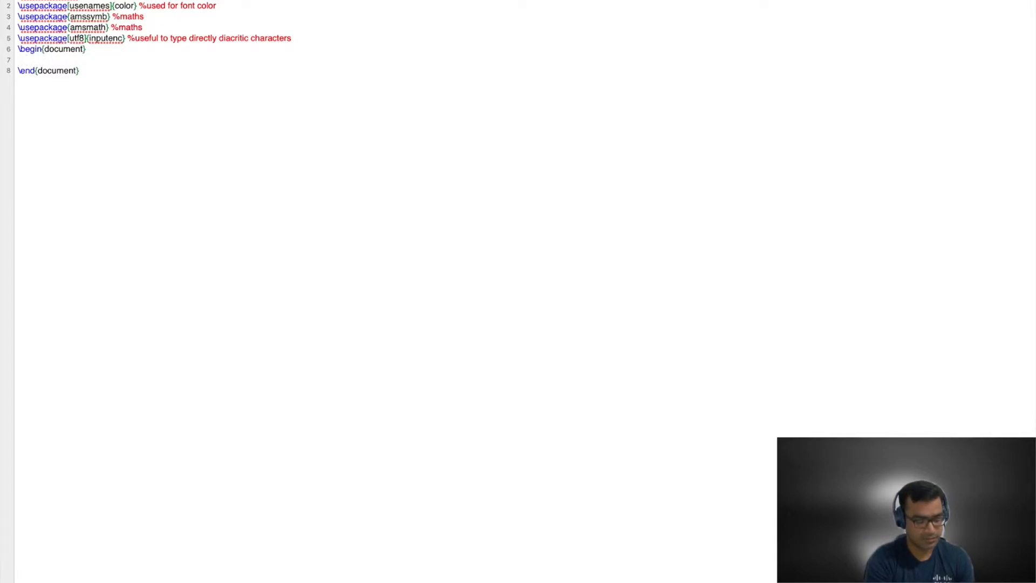
{"action": "type", "text": "SDNTECH"}
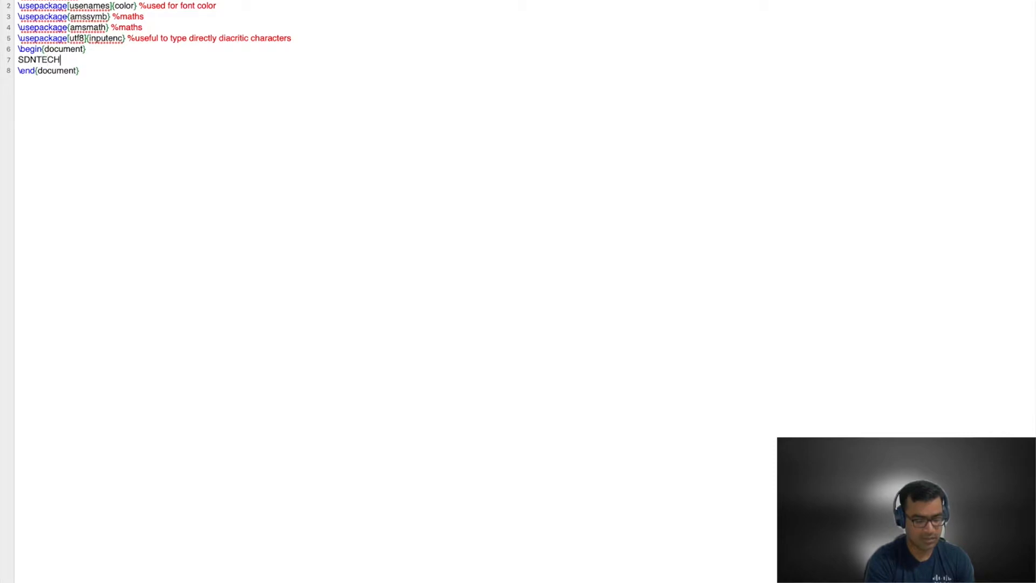
{"action": "type", "text": "FORUM is awesome"}
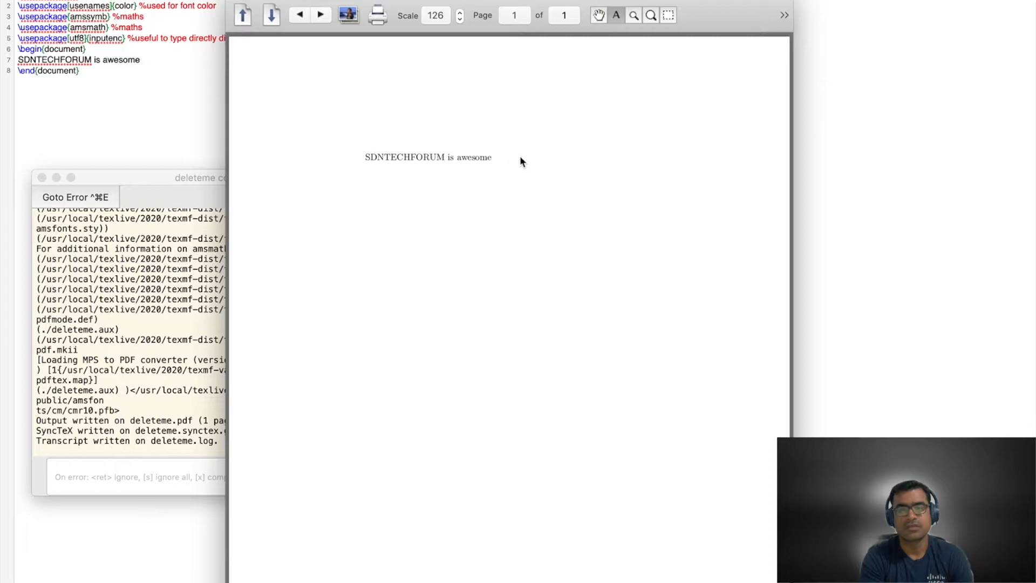
{"action": "mouse_move", "coordinate": [362, 159]}
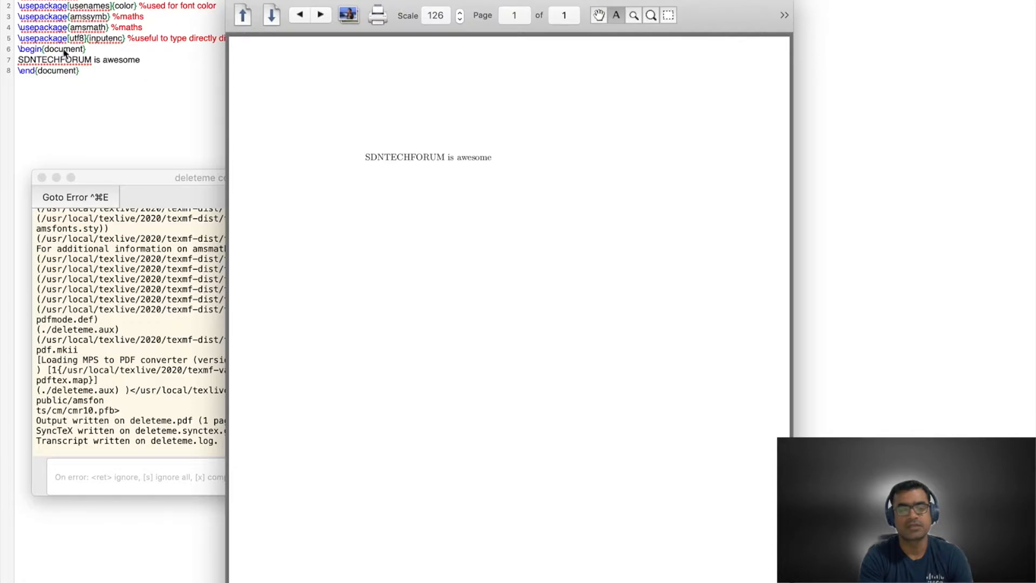
{"action": "mouse_move", "coordinate": [488, 167]}
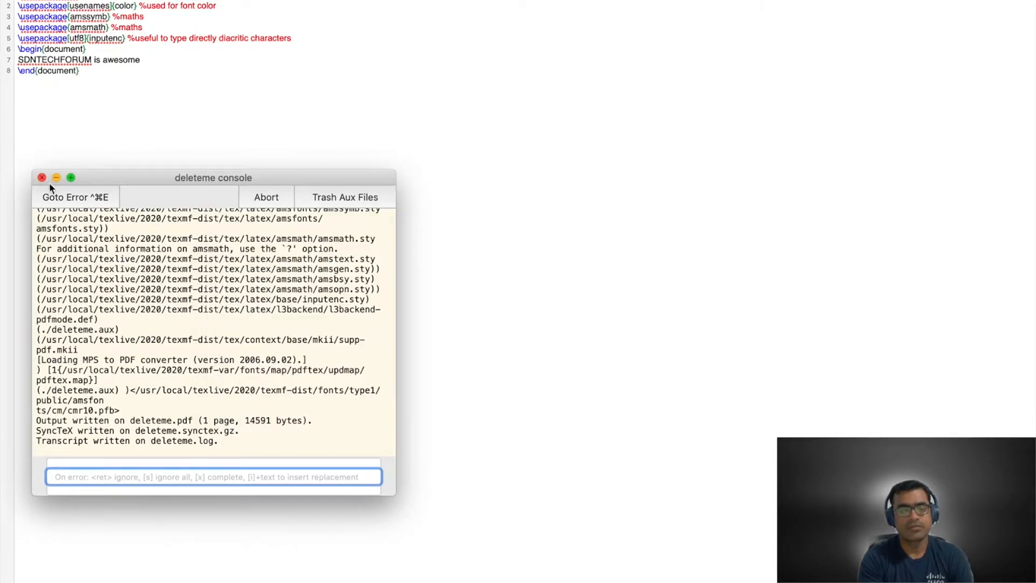
- Close the typesetting log after reviewing the 'SDNTECHFORUM is awesome' PDF
{"action": "left_click", "coordinate": [42, 177]}
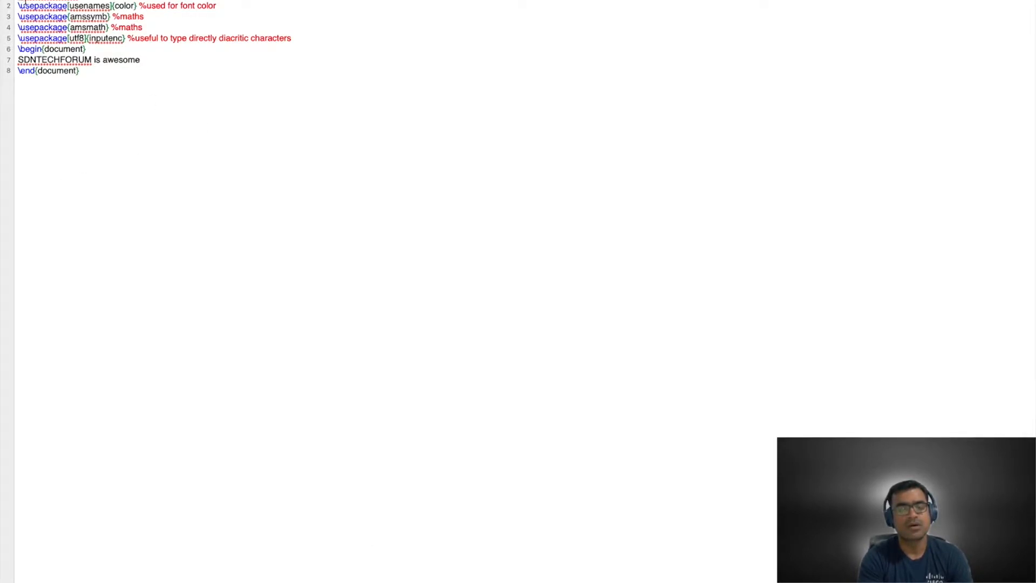
{"action": "key", "text": "ctrl+a"}
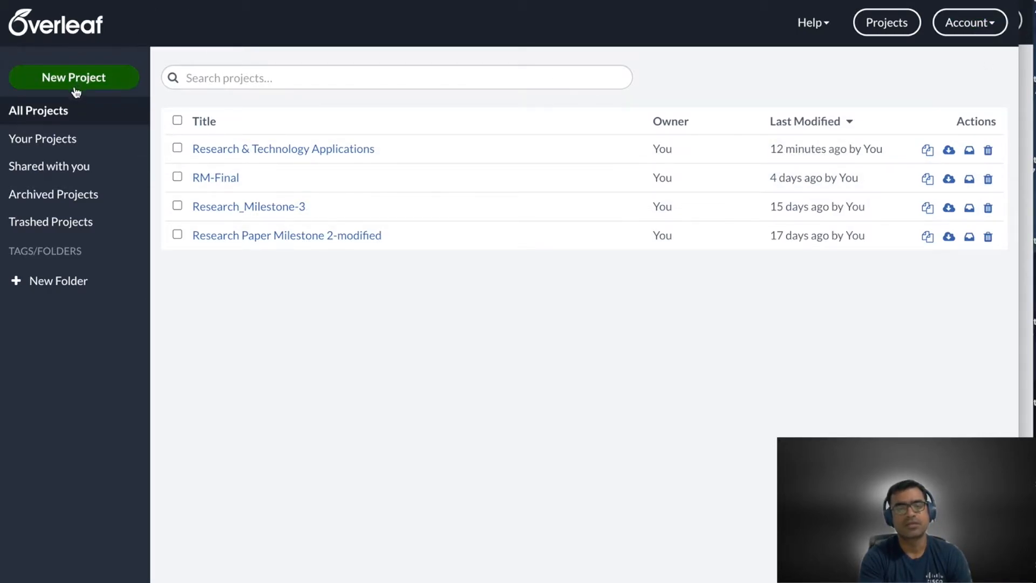
{"action": "mouse_move", "coordinate": [151, 233]}
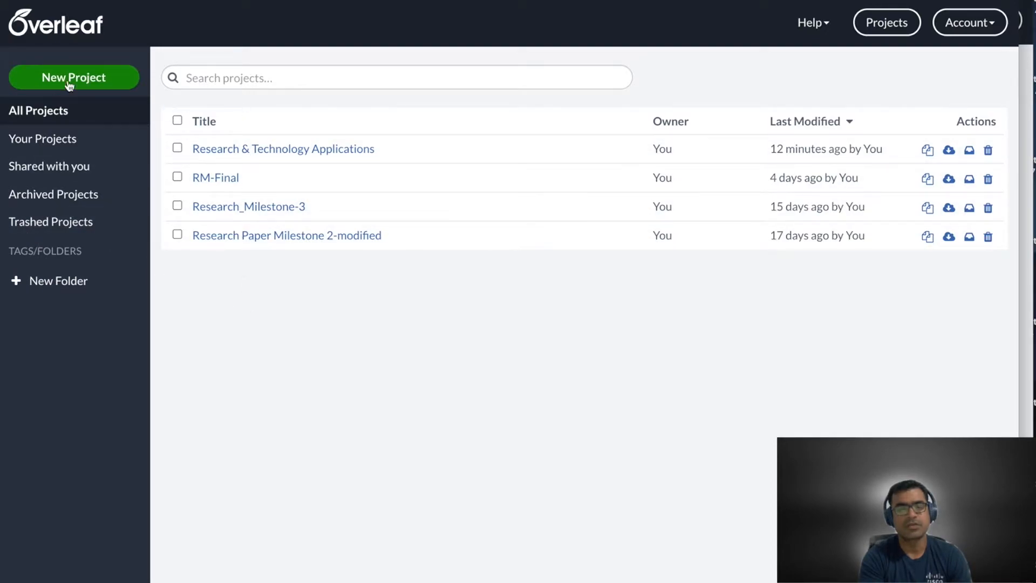
{"action": "mouse_move", "coordinate": [92, 82]}
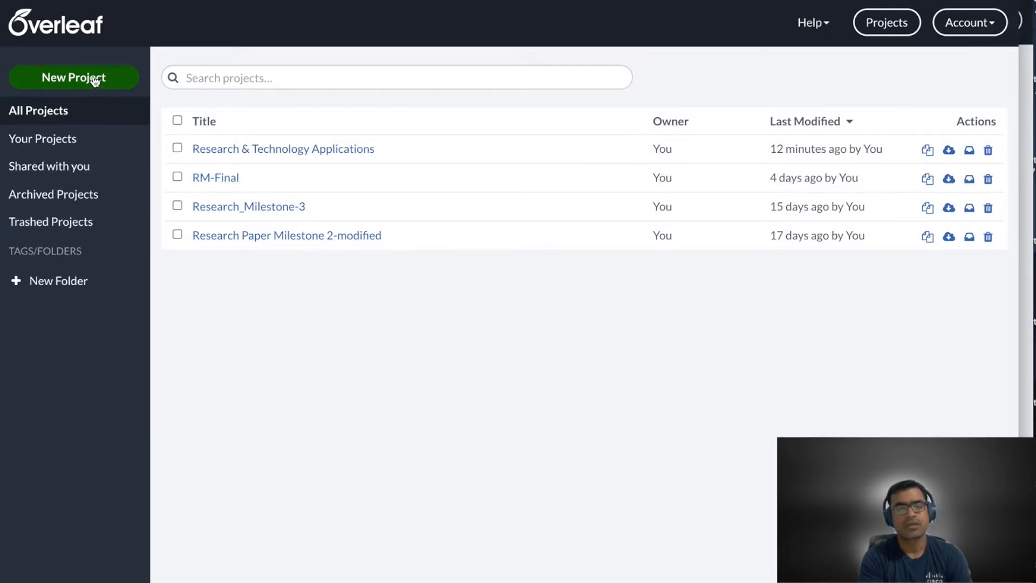
- Choose Upload Project from the New Project menu
{"action": "left_click", "coordinate": [73, 77]}
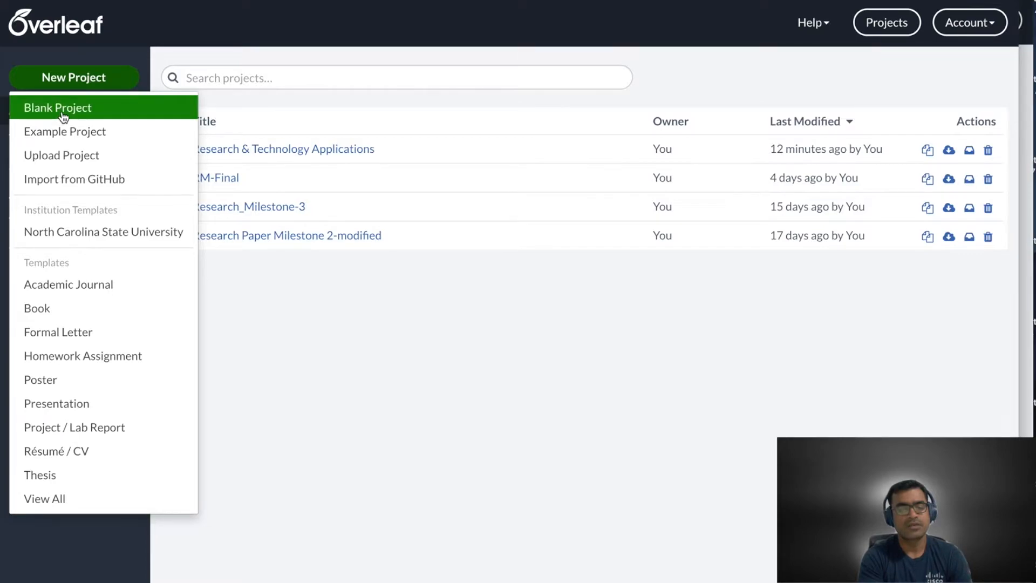
{"action": "mouse_move", "coordinate": [64, 131]}
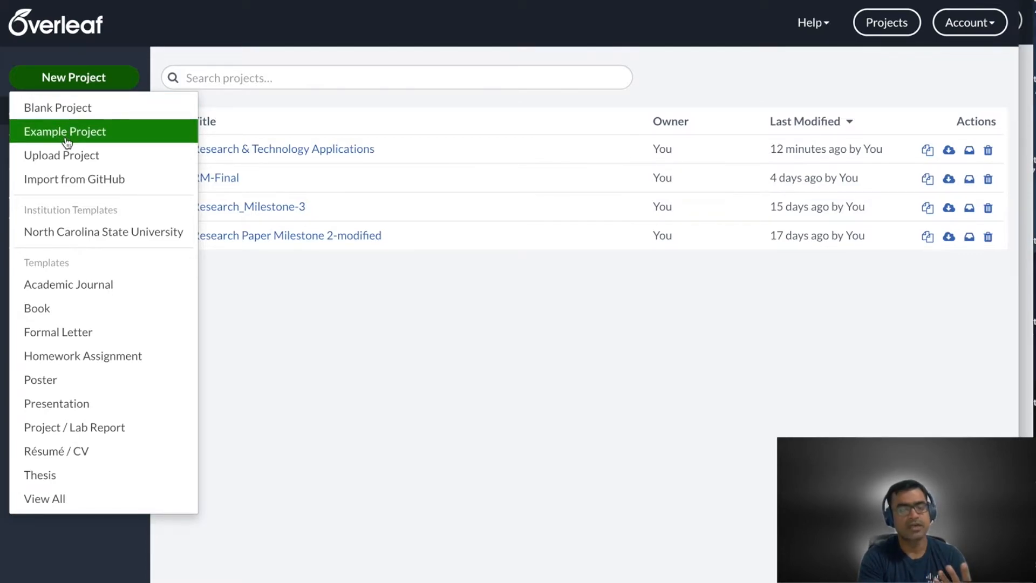
{"action": "mouse_move", "coordinate": [62, 156]}
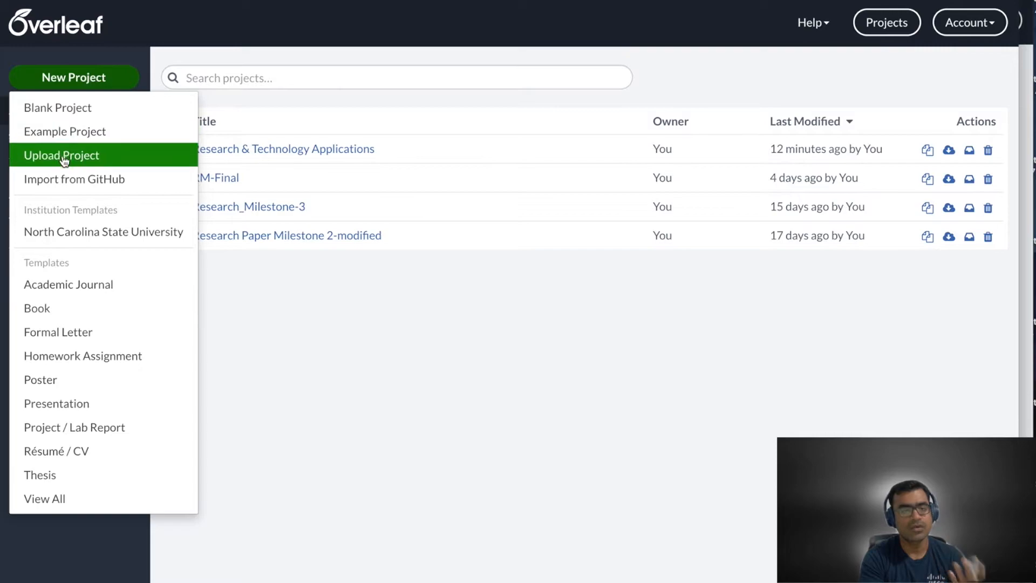
{"action": "mouse_move", "coordinate": [75, 180]}
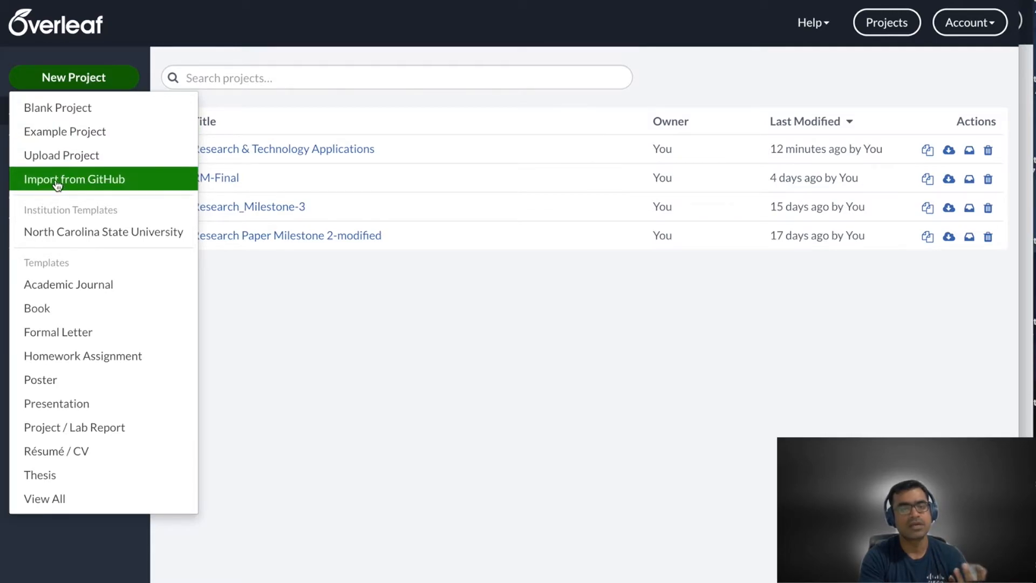
{"action": "mouse_move", "coordinate": [62, 185]}
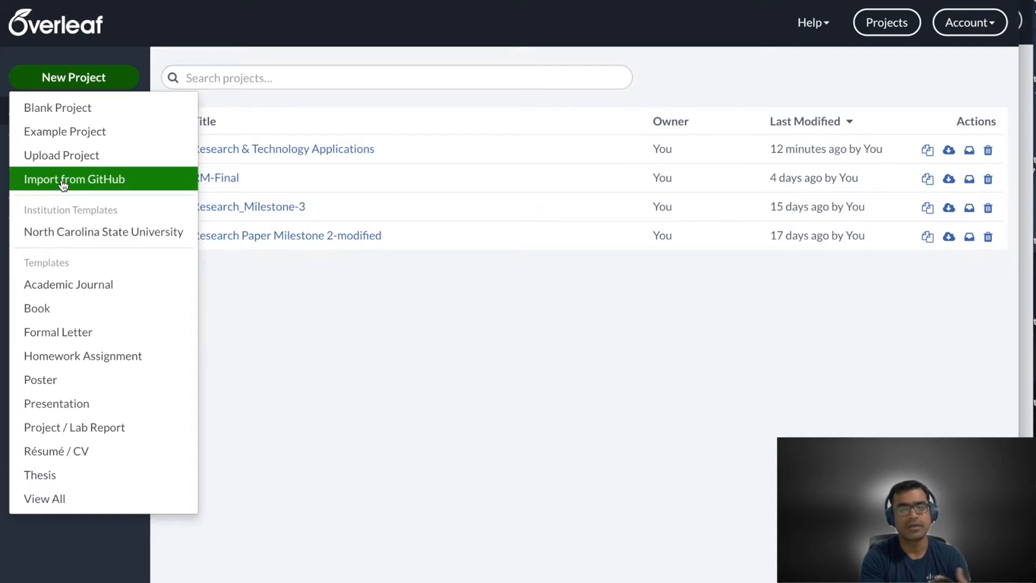
{"action": "mouse_move", "coordinate": [164, 121]}
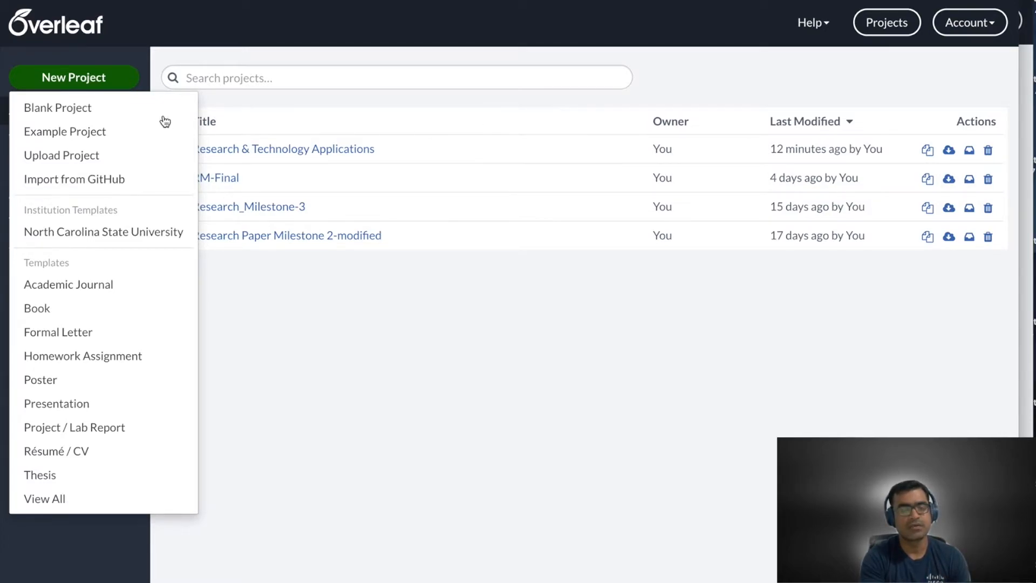
{"action": "mouse_move", "coordinate": [62, 155]}
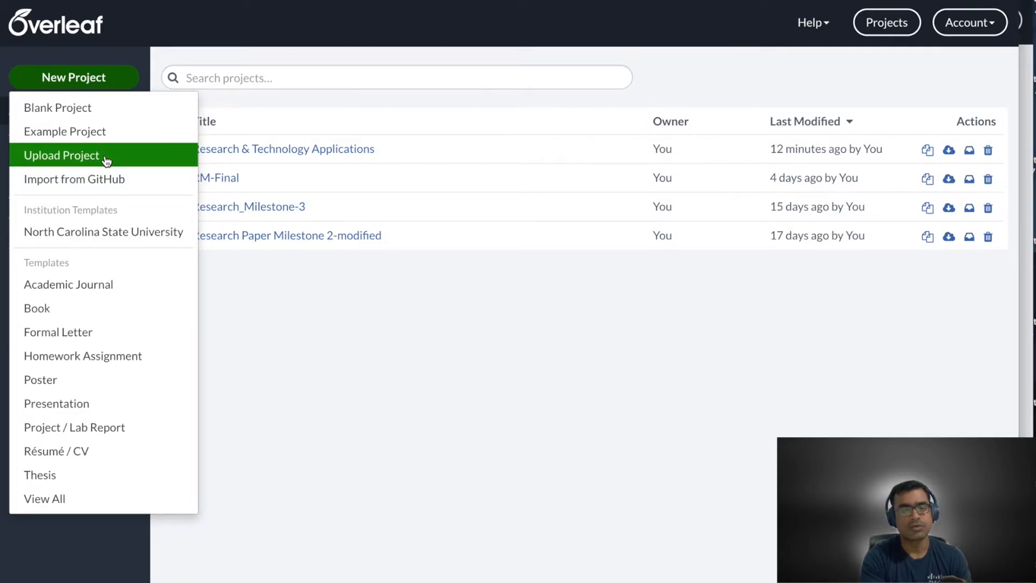
{"action": "left_click", "coordinate": [61, 155]}
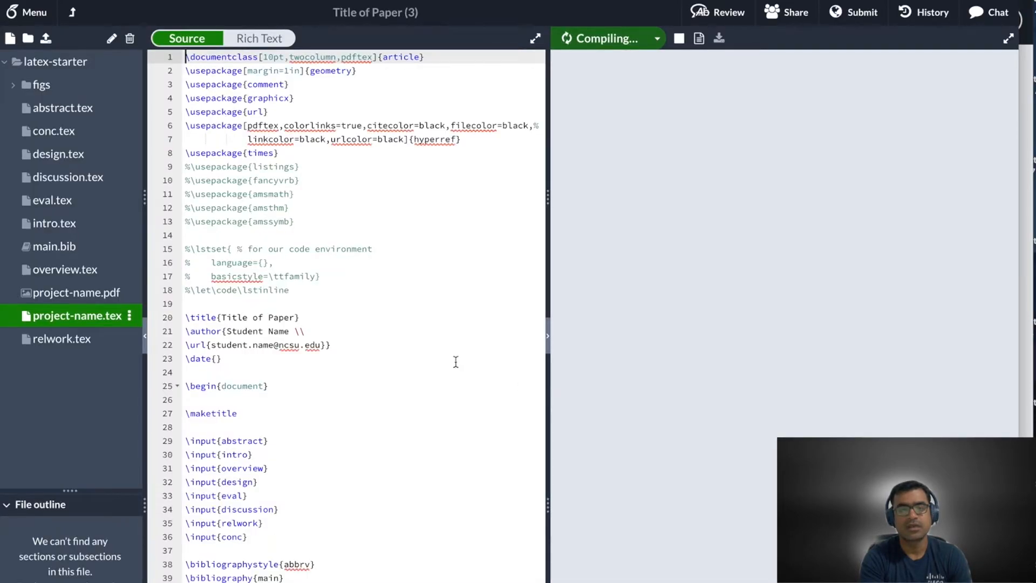
- Scroll project-name.tex and recompile it into the 'Title of Paper' template PDF
{"action": "scroll", "scroll_direction": "down", "scroll_amount": 3}
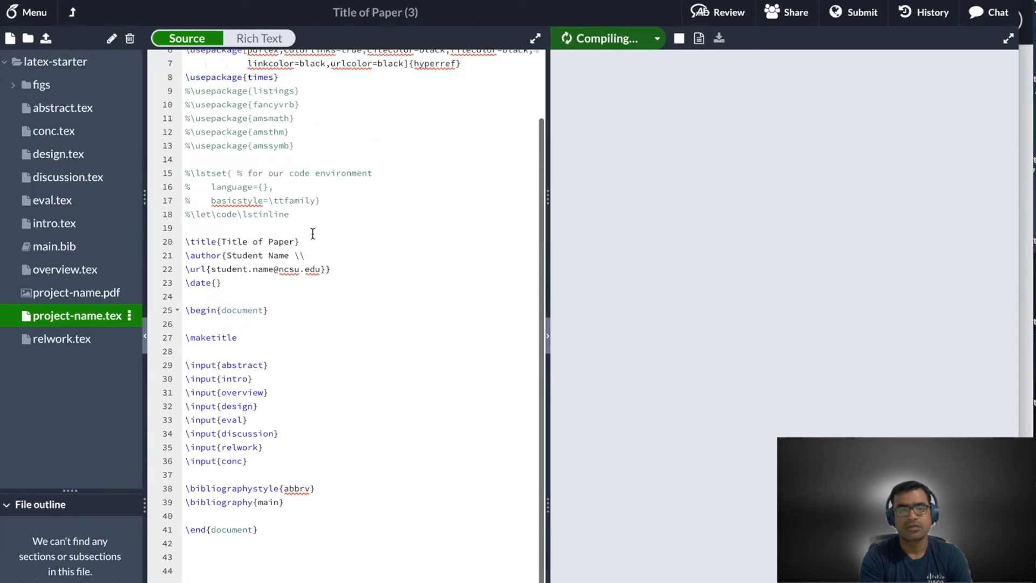
{"action": "left_click", "coordinate": [600, 38]}
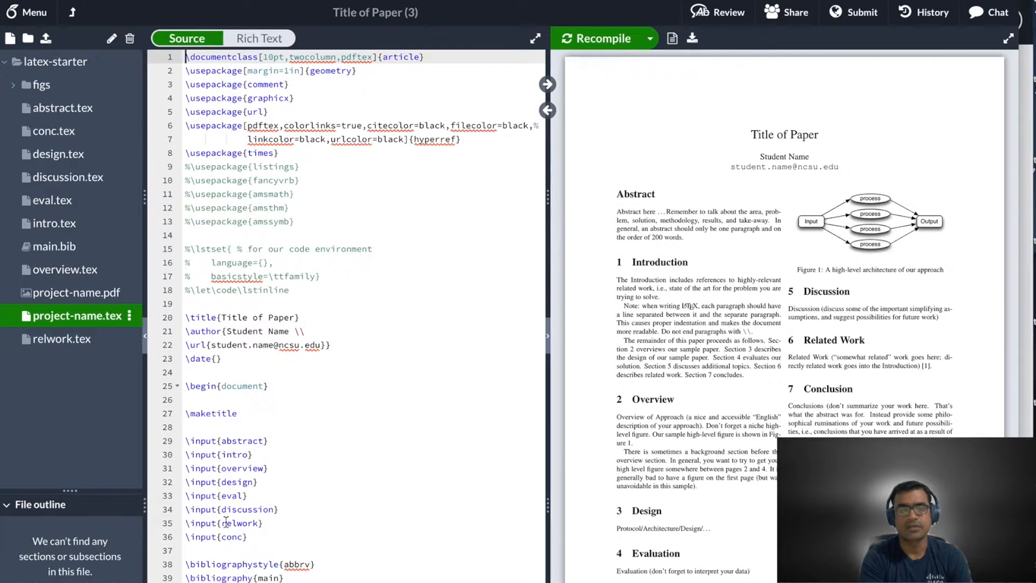
{"action": "mouse_move", "coordinate": [595, 38]}
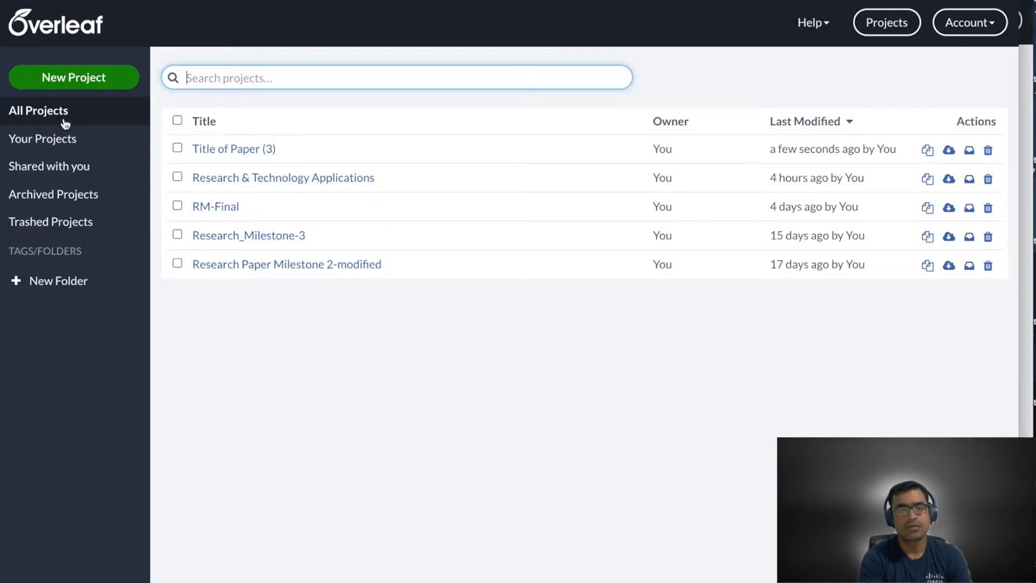
- Create a new Overleaf project named 'test'
{"action": "left_click", "coordinate": [73, 77]}
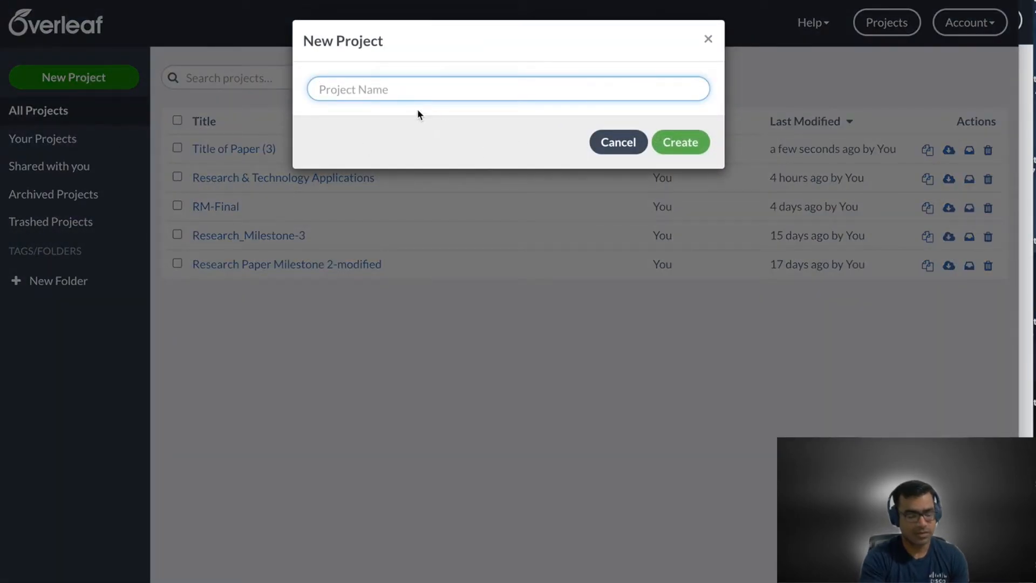
{"action": "type", "text": "t"}
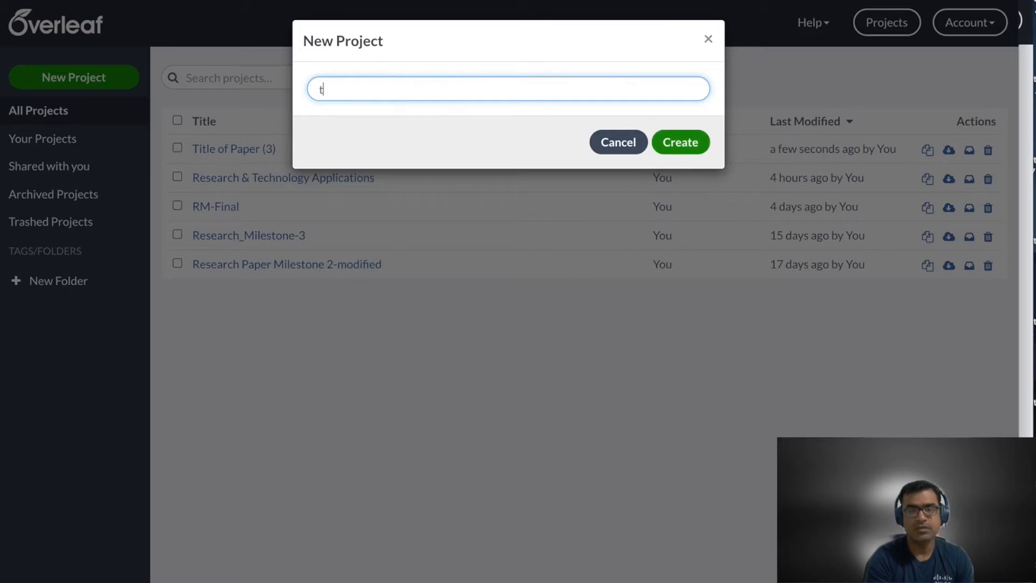
{"action": "type", "text": "est"}
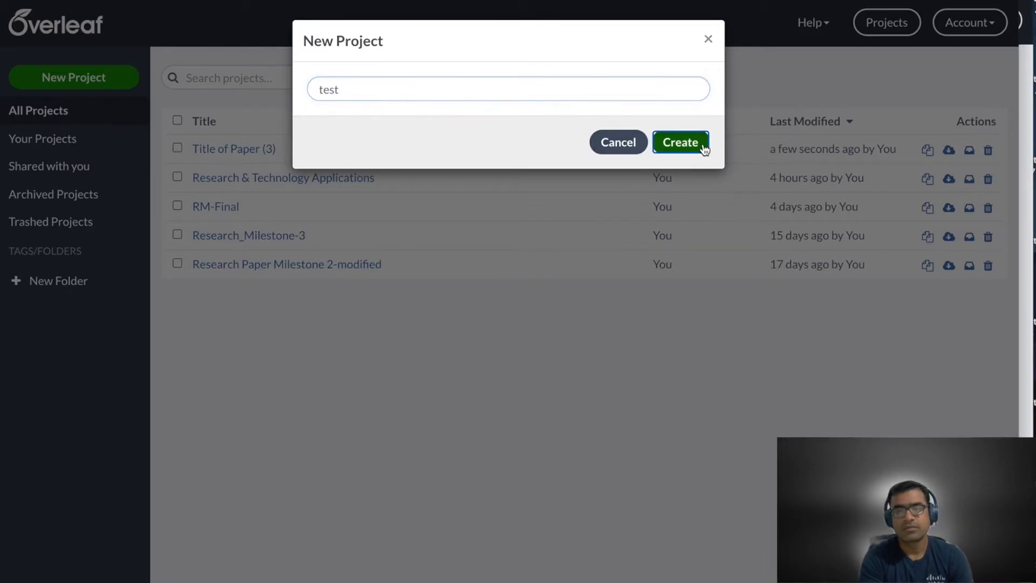
{"action": "left_click", "coordinate": [681, 142]}
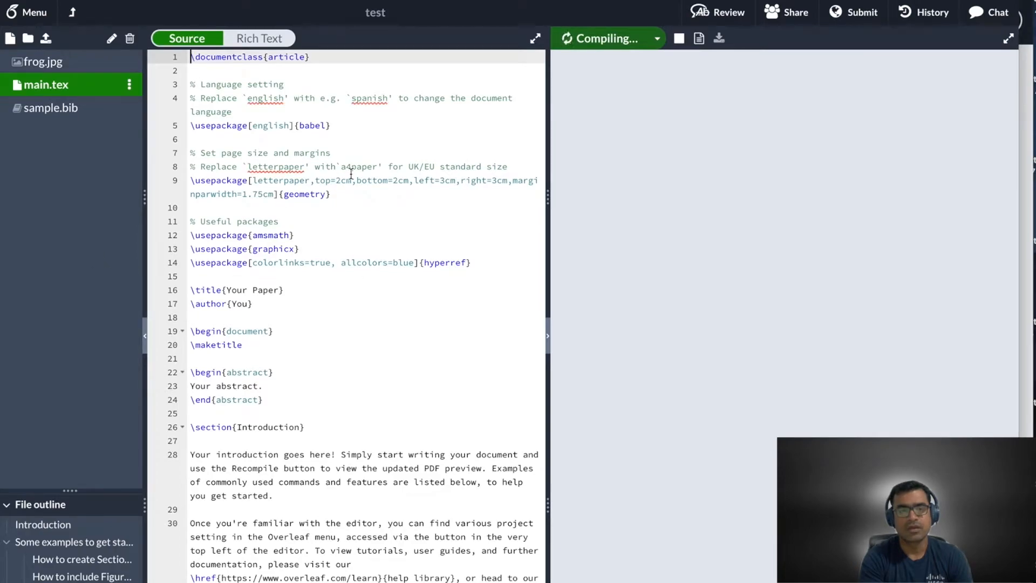
- Scroll through the test project's example PDF with the frog figure and table
{"action": "scroll", "scroll_direction": "down", "scroll_amount": 3}
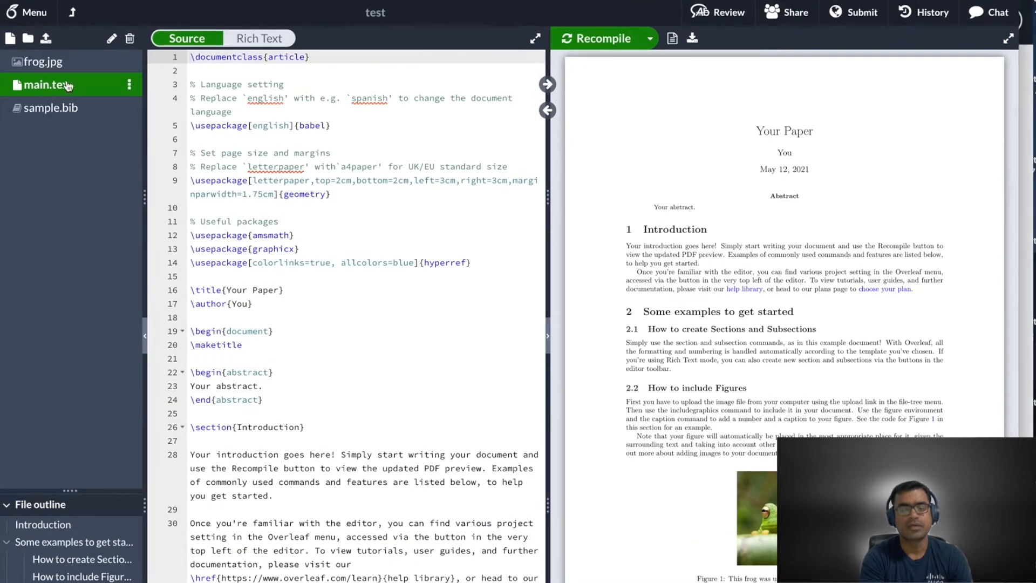
{"action": "scroll", "scroll_direction": "down", "scroll_amount": 3}
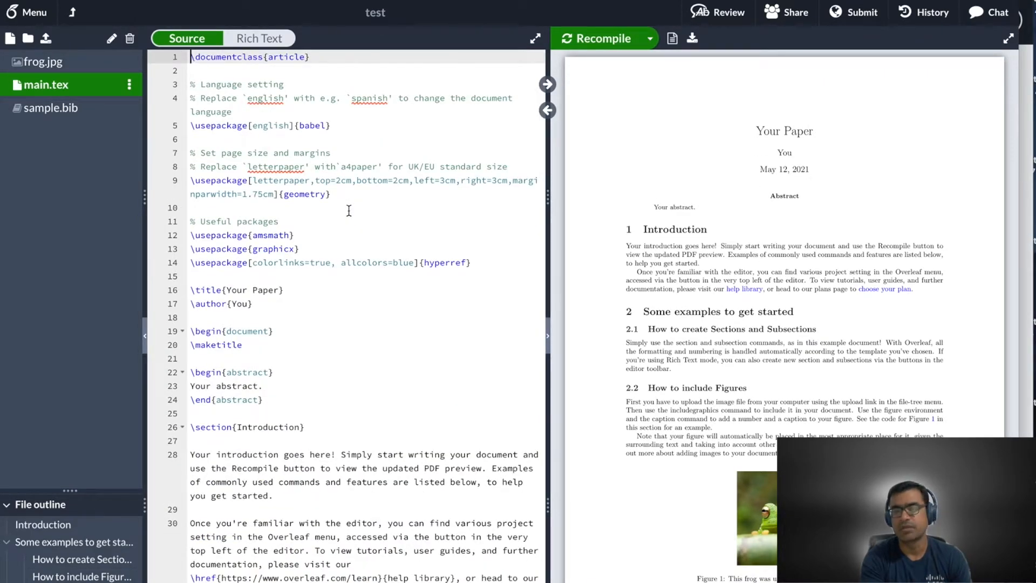
{"action": "scroll", "scroll_direction": "down", "scroll_amount": 3}
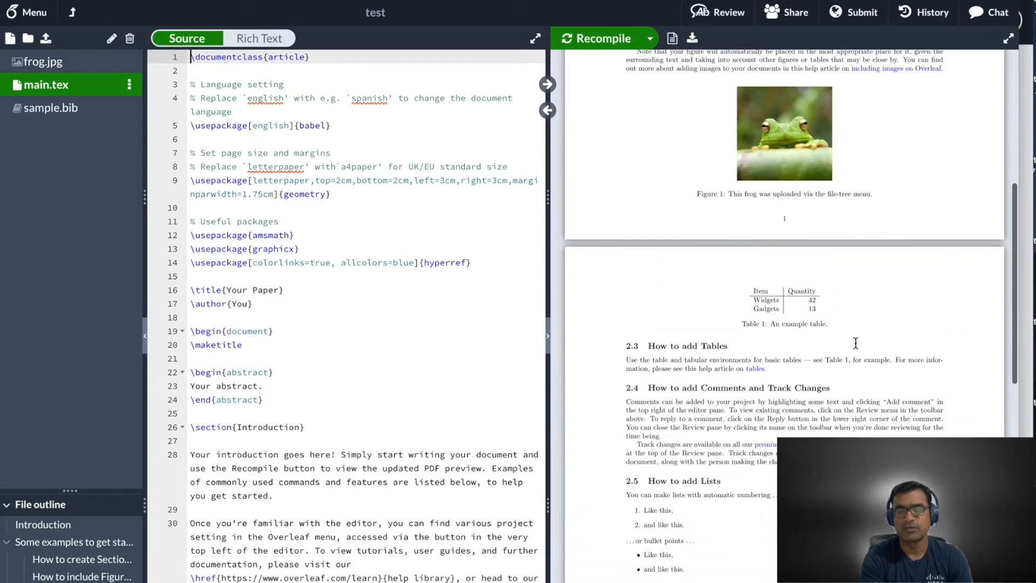
{"action": "scroll", "scroll_direction": "down", "scroll_amount": 3}
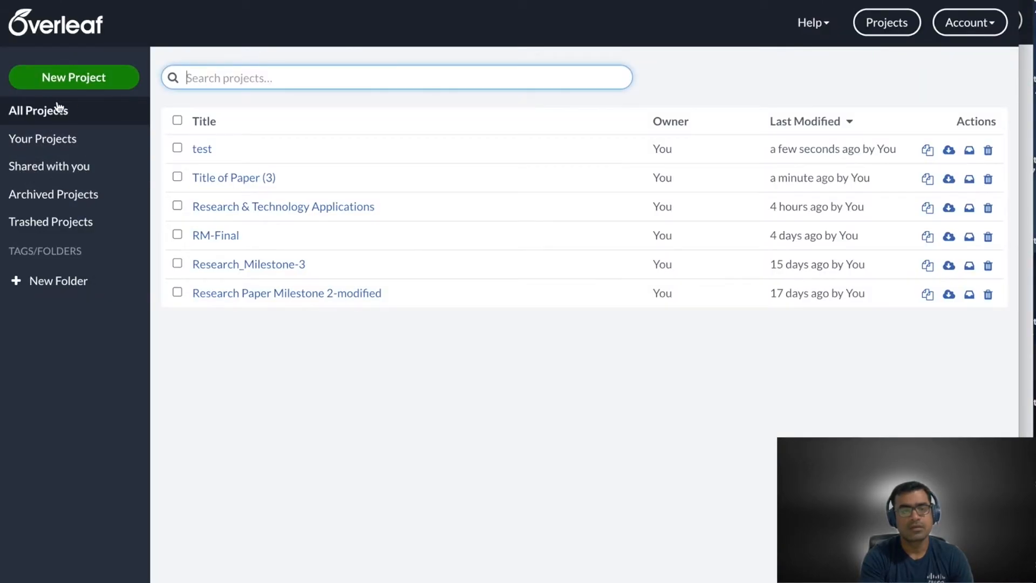
- Open the Academic Journal template gallery from New Project > Templates
{"action": "left_click", "coordinate": [73, 77]}
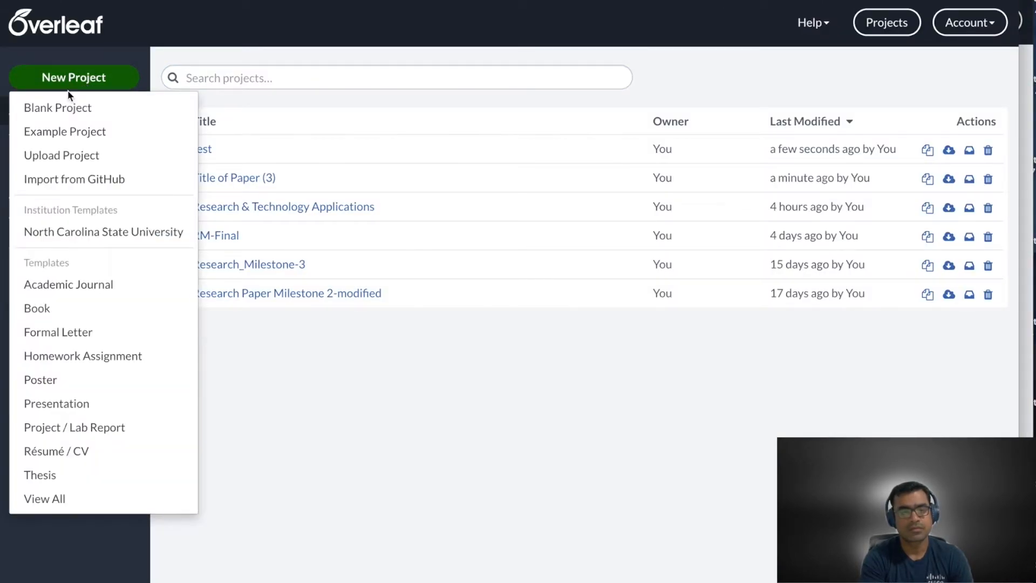
{"action": "mouse_move", "coordinate": [68, 285]}
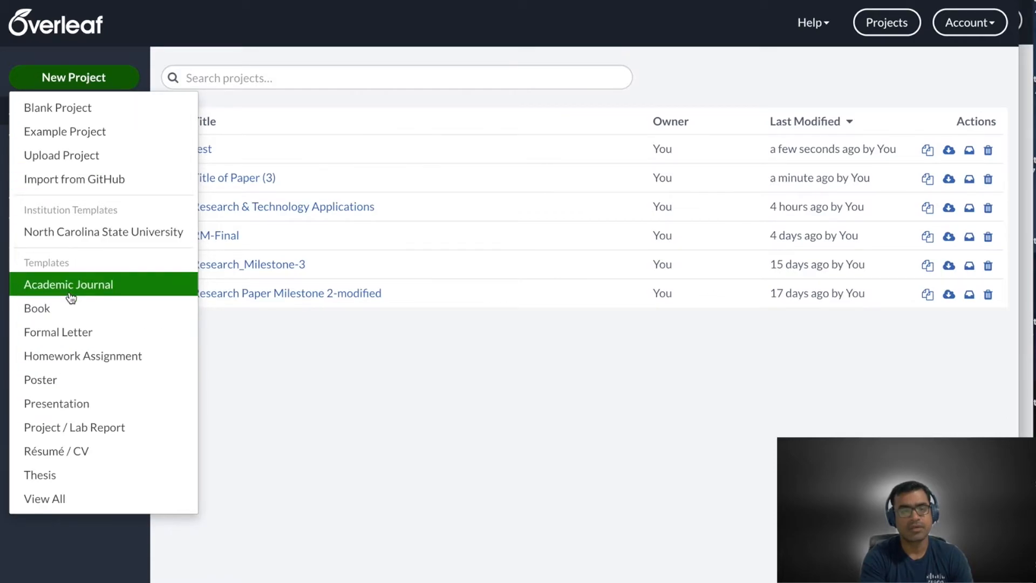
{"action": "mouse_move", "coordinate": [75, 498]}
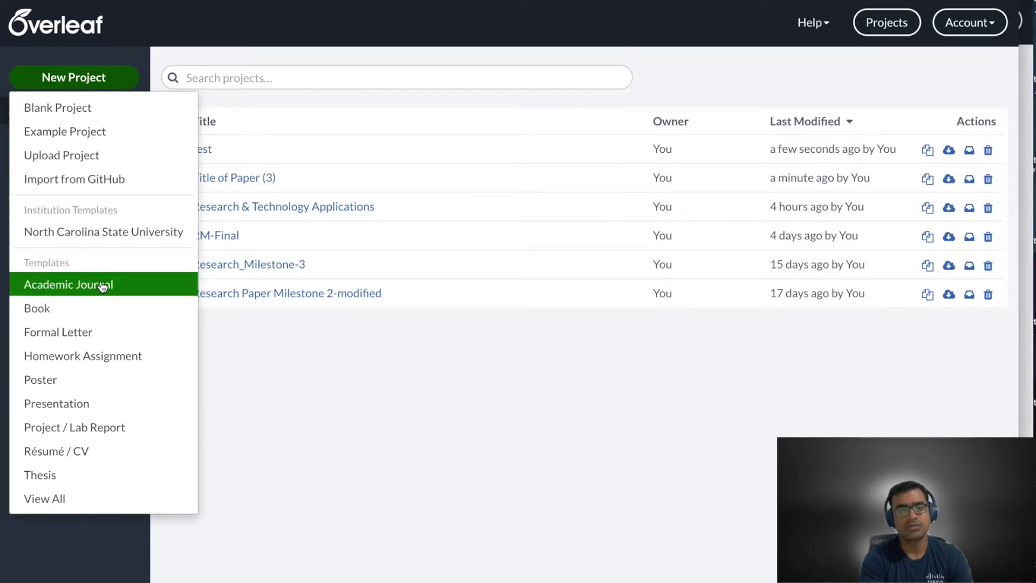
{"action": "left_click", "coordinate": [68, 285]}
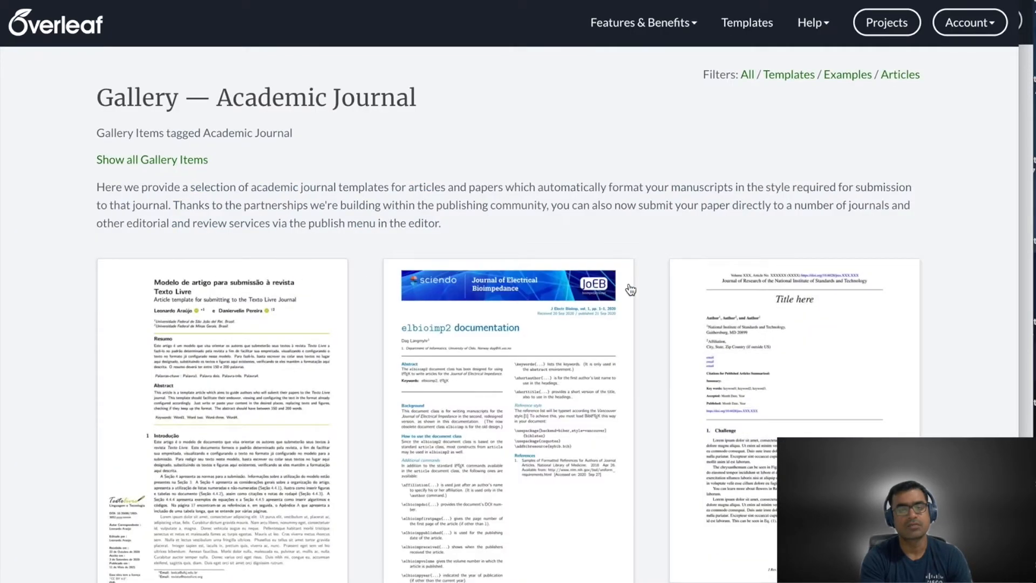
- Create a project from the 'Journal of Research of NIST: Tutorial' template's source
{"action": "scroll", "scroll_direction": "down", "scroll_amount": 3}
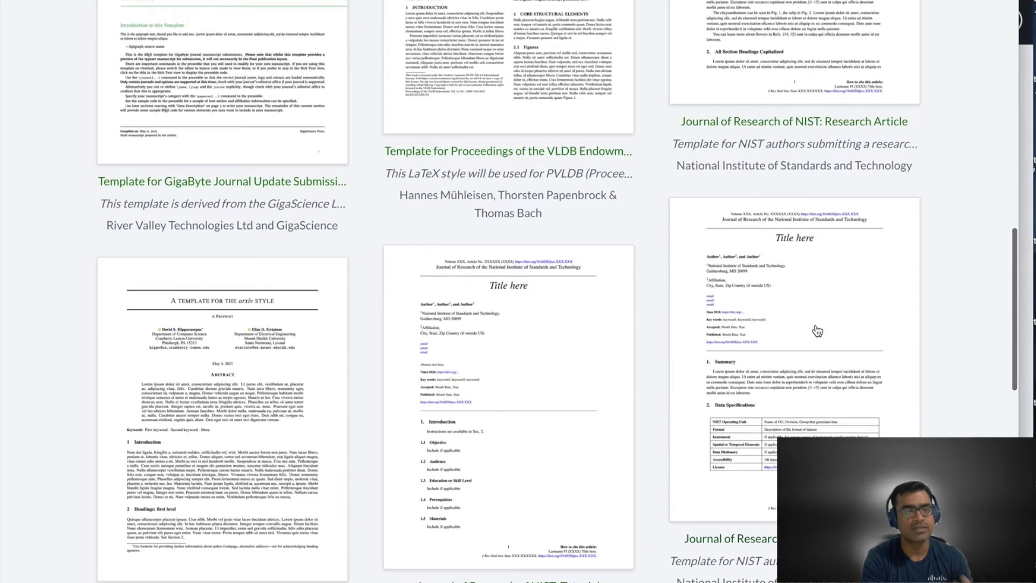
{"action": "mouse_move", "coordinate": [651, 454]}
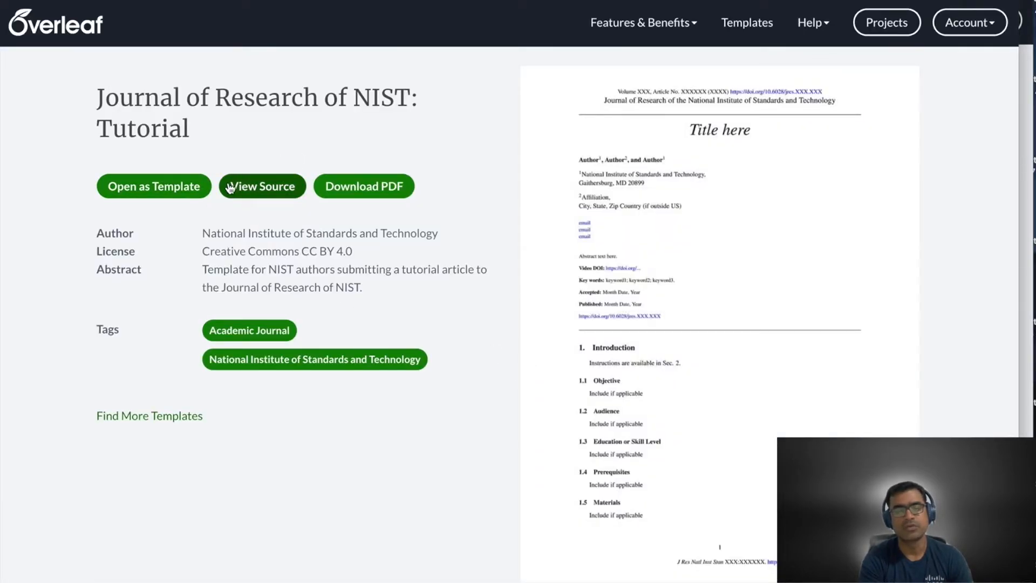
{"action": "left_click", "coordinate": [261, 186]}
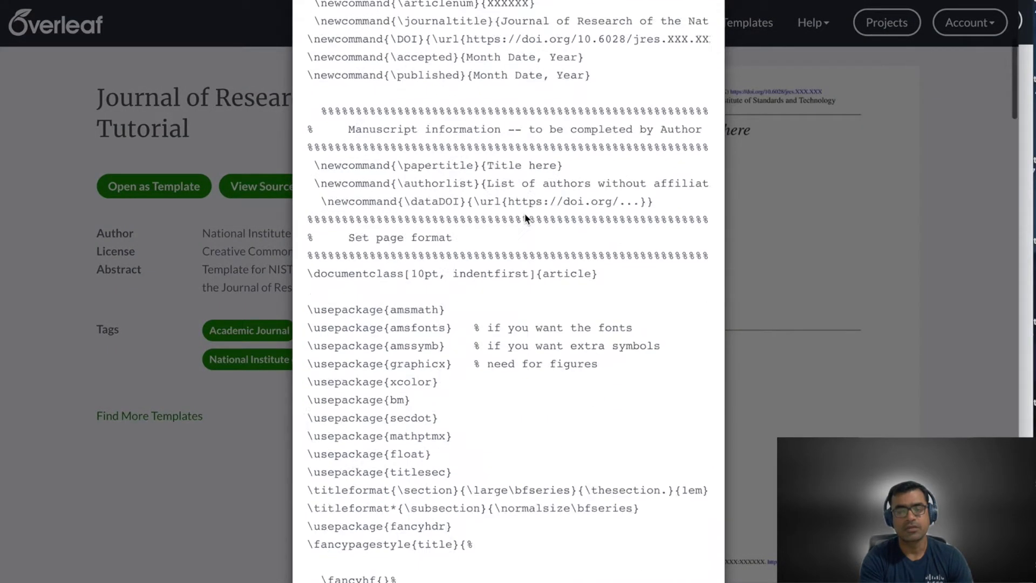
{"action": "scroll", "scroll_direction": "down", "scroll_amount": 3}
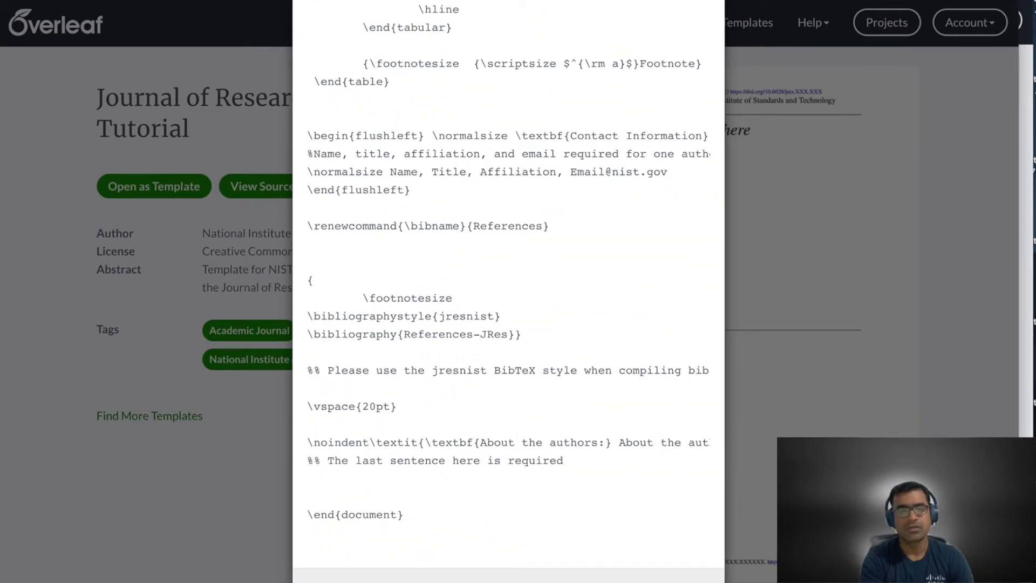
{"action": "left_click", "coordinate": [153, 185]}
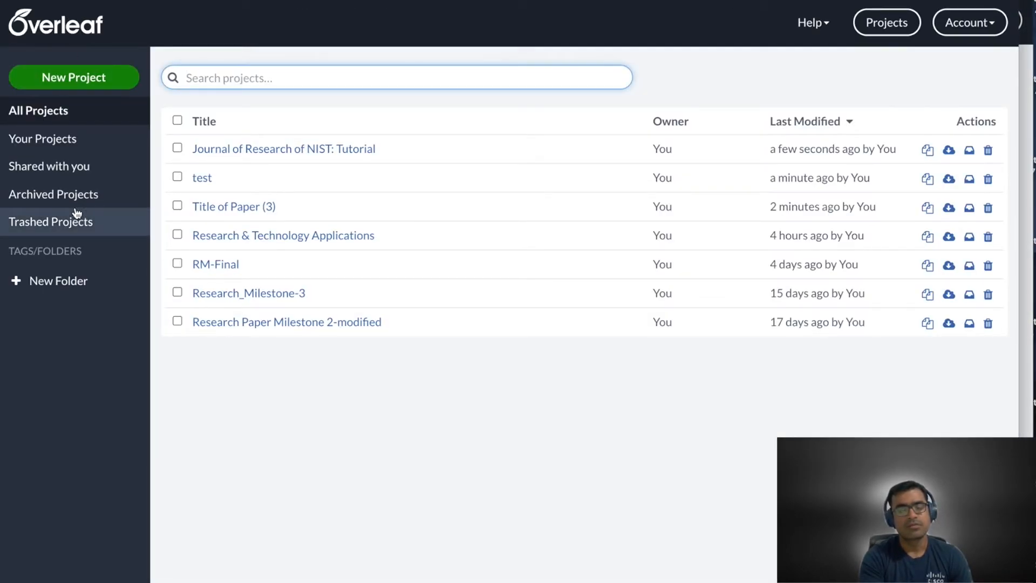
- Create a blank project named 'demo'
{"action": "left_click", "coordinate": [73, 77]}
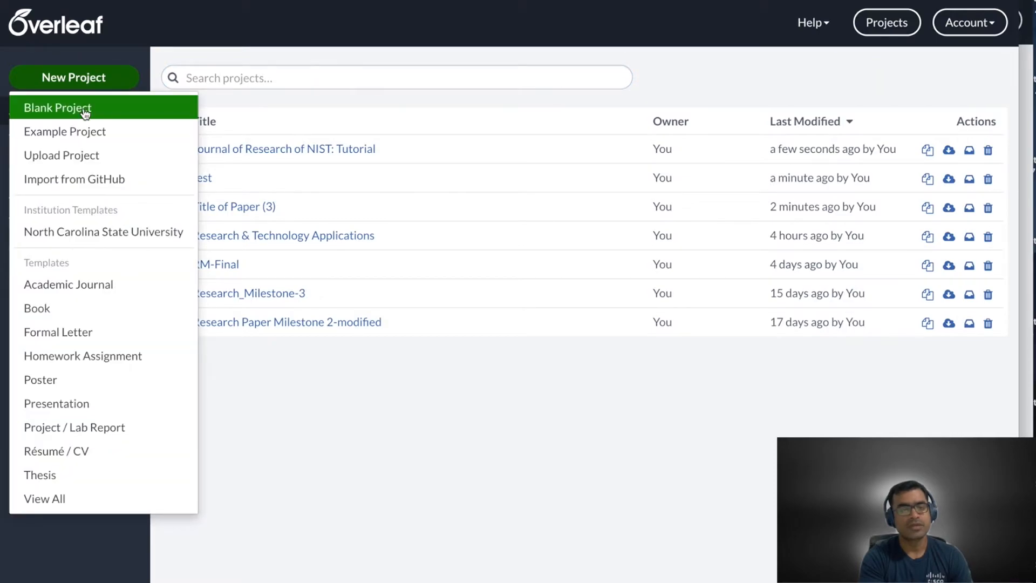
{"action": "left_click", "coordinate": [57, 107]}
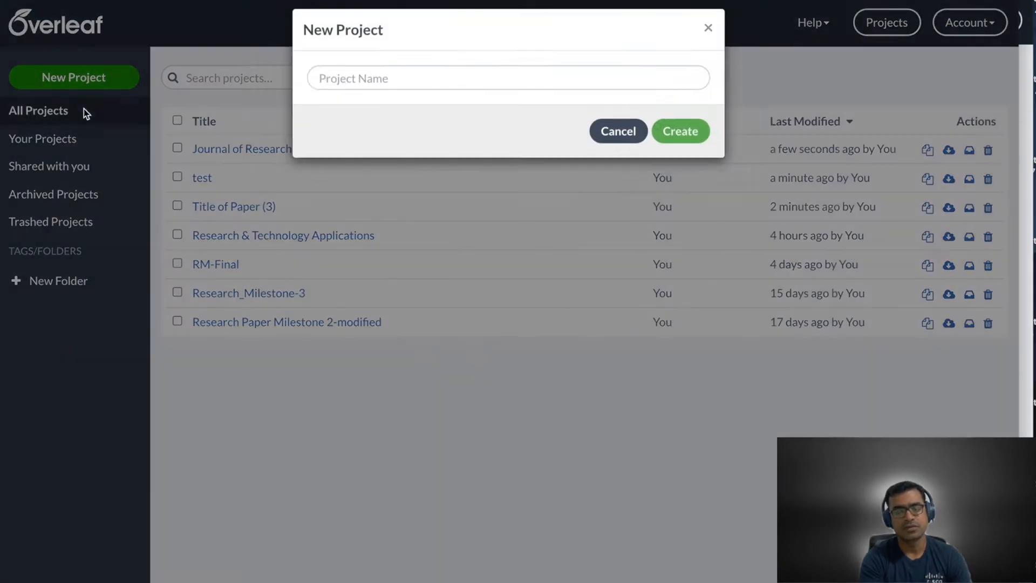
{"action": "left_click", "coordinate": [507, 77]}
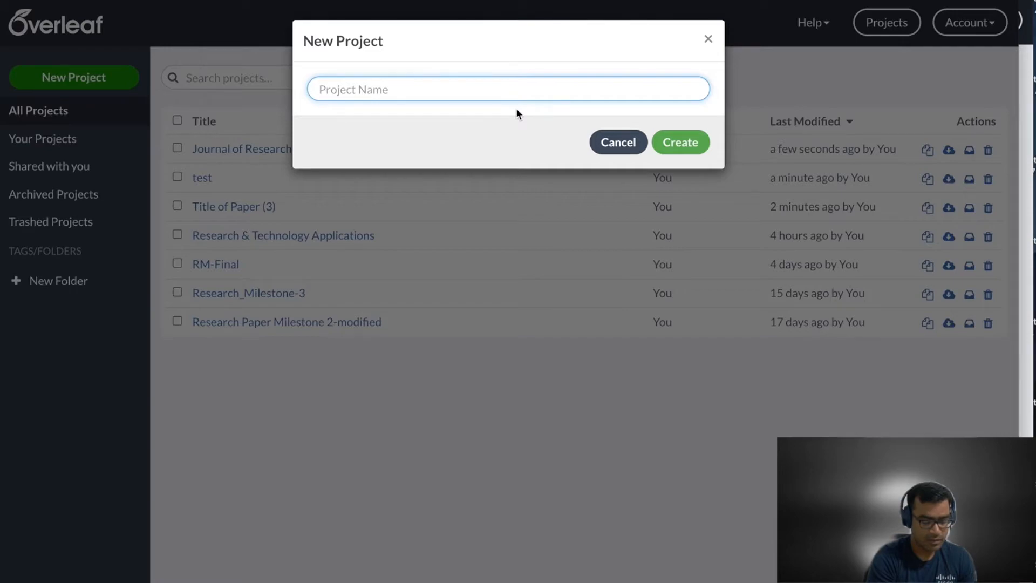
{"action": "type", "text": "demo"}
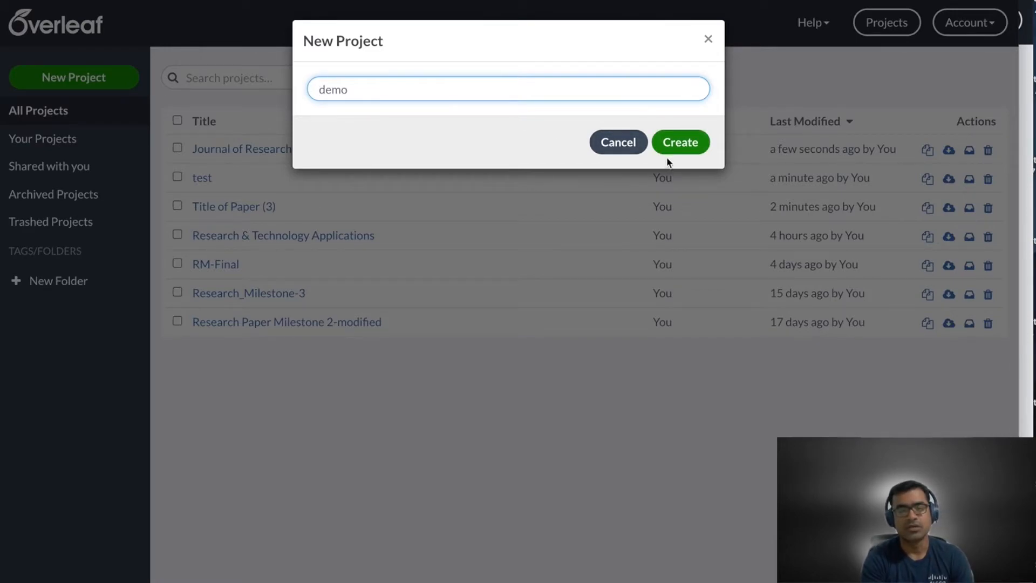
{"action": "left_click", "coordinate": [681, 142]}
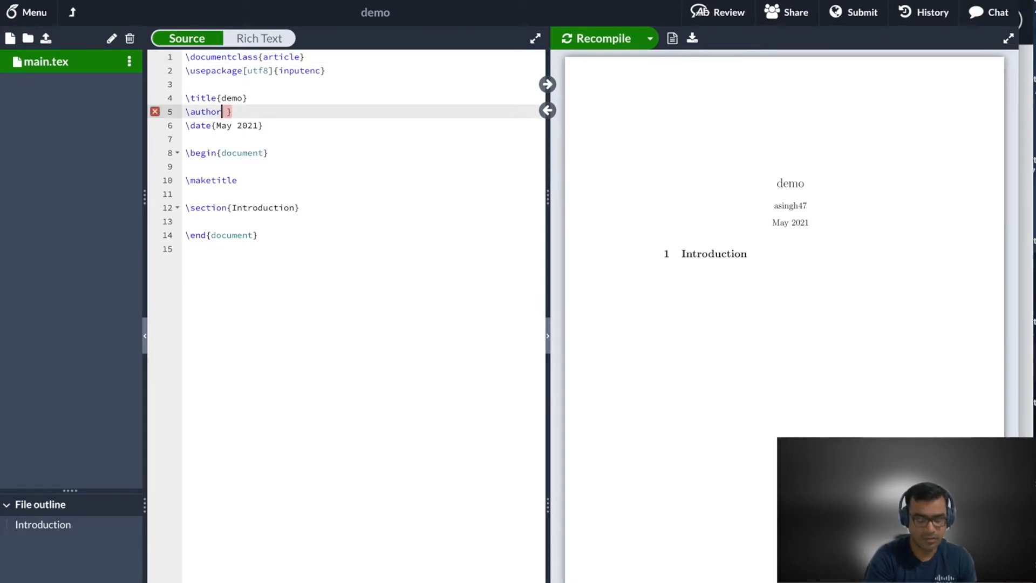
- Set the demo paper's author to sdntech and recompile the preview
{"action": "type", "text": "{"}
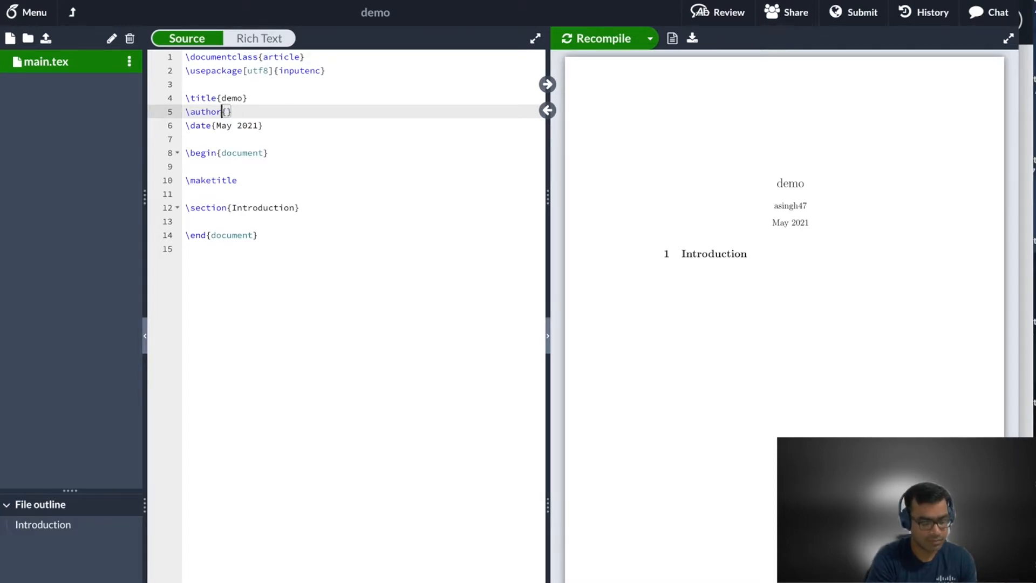
{"action": "type", "text": "sdnte"}
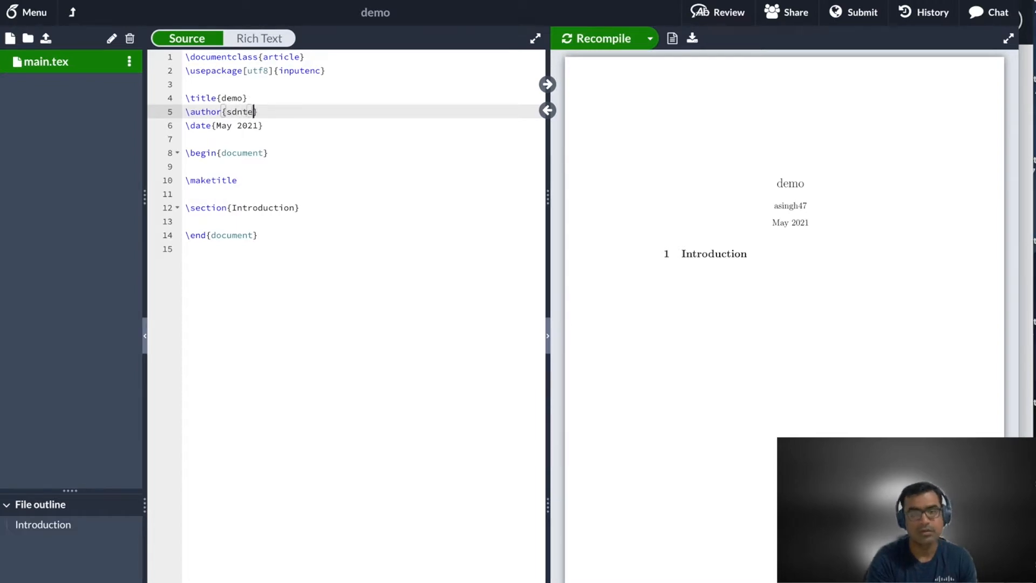
{"action": "type", "text": "ch"}
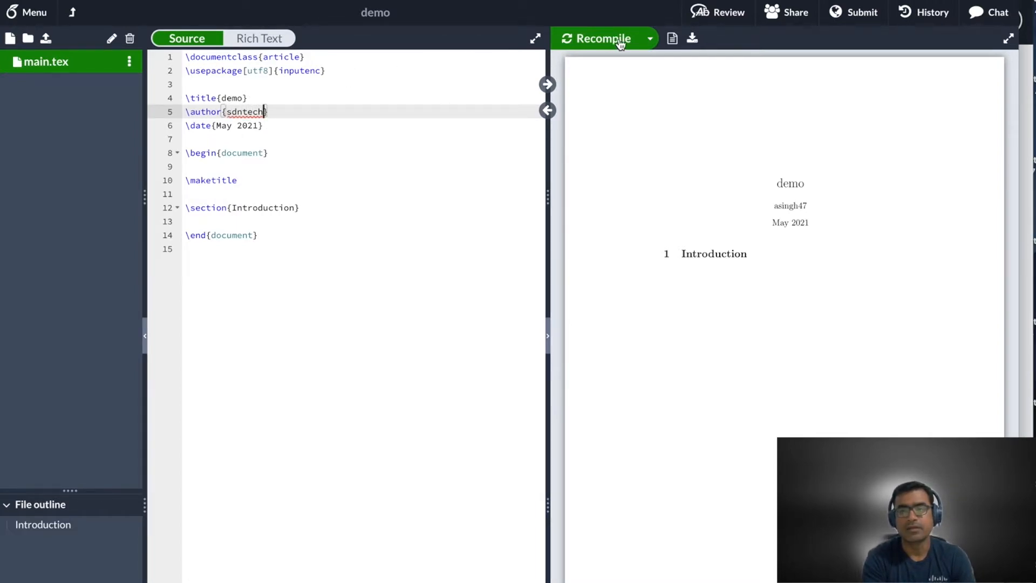
{"action": "left_click", "coordinate": [602, 38]}
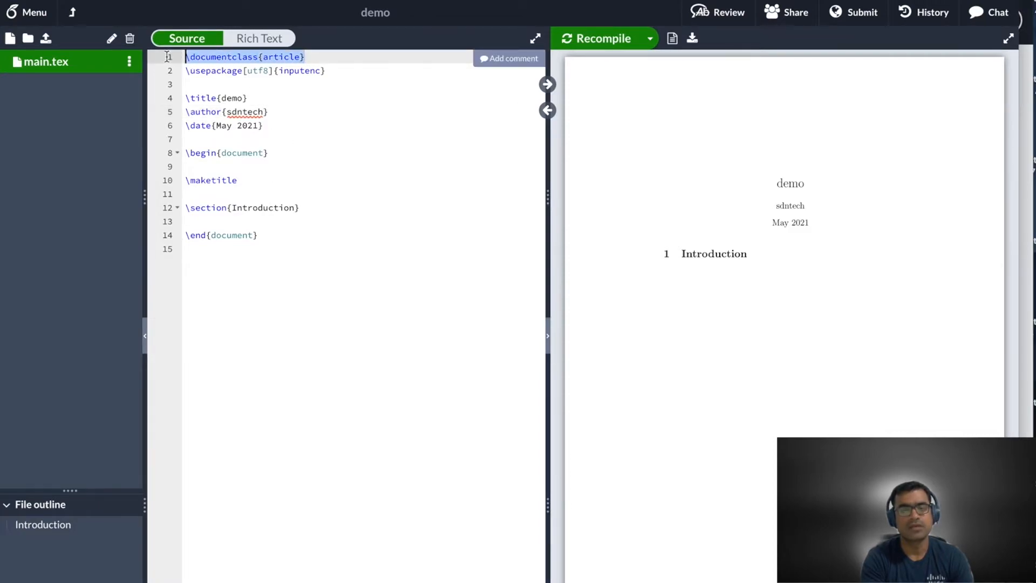
{"action": "mouse_move", "coordinate": [315, 63]}
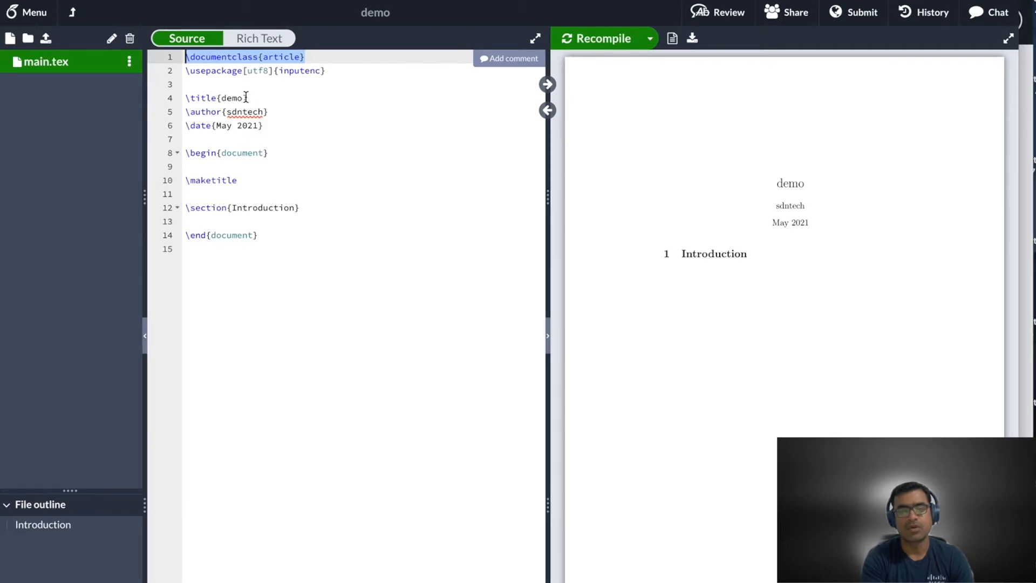
{"action": "mouse_move", "coordinate": [219, 98]}
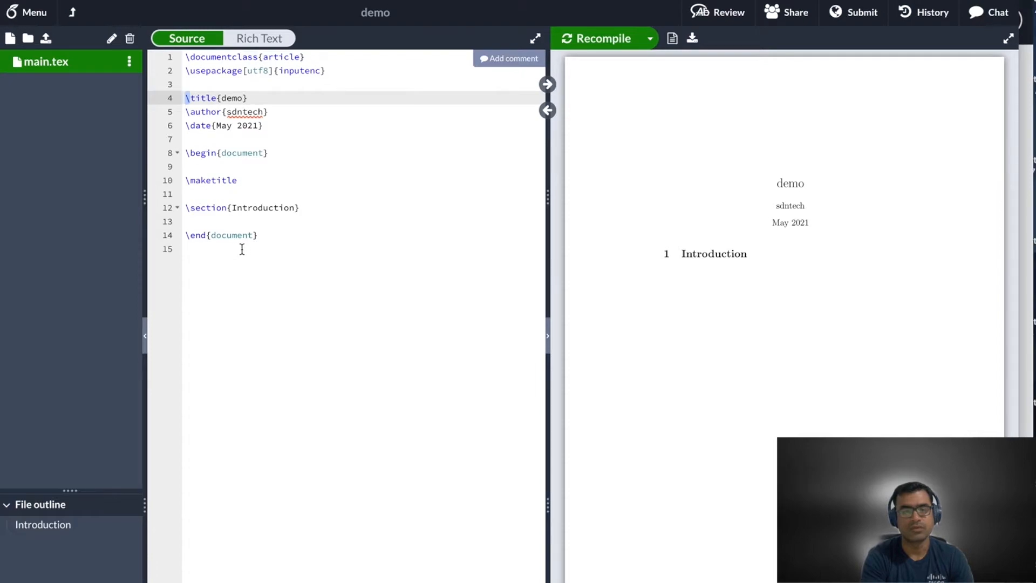
- Add \usepackage{amsmath} on line 3, after inputenc, via autocomplete
{"action": "type", "text": "\\"}
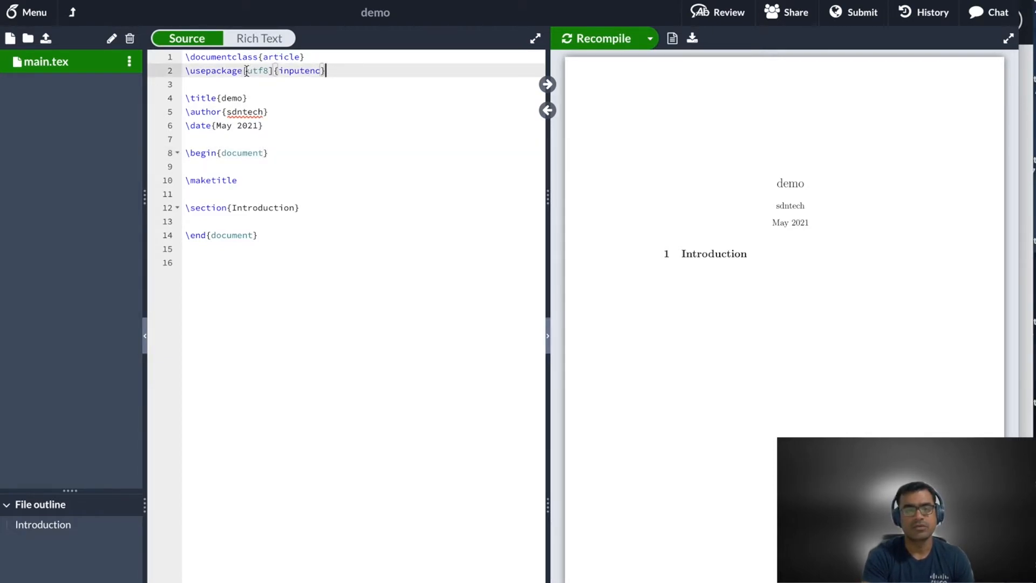
{"action": "double_click", "coordinate": [215, 71]}
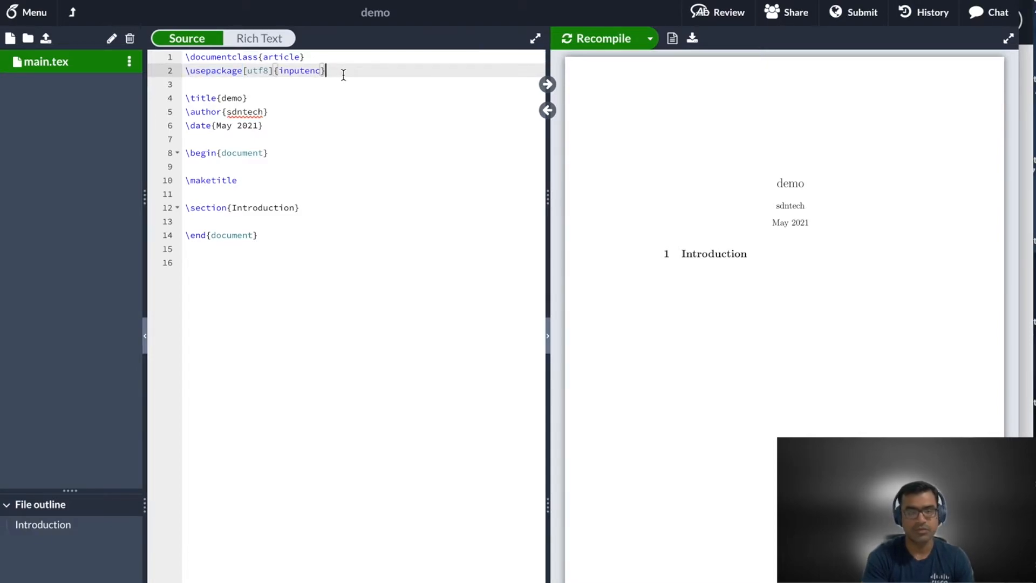
{"action": "type", "text": "\\usepackage"}
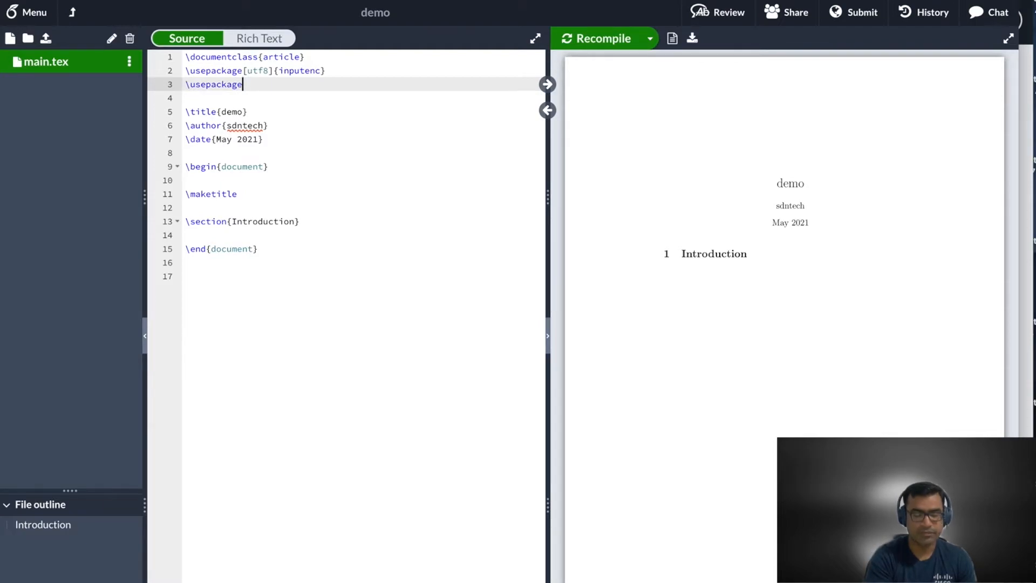
{"action": "type", "text": "{}"}
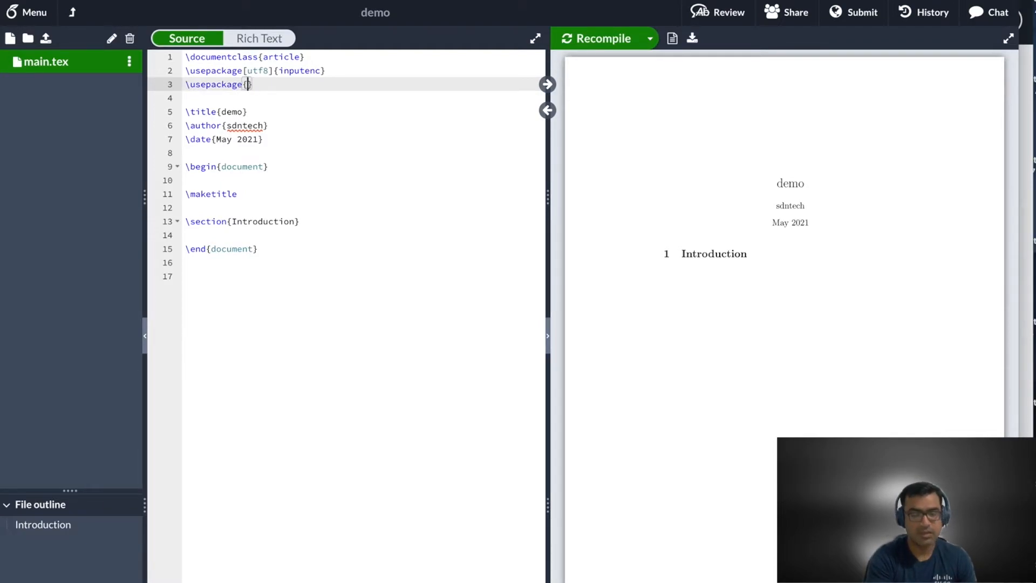
{"action": "type", "text": "as"}
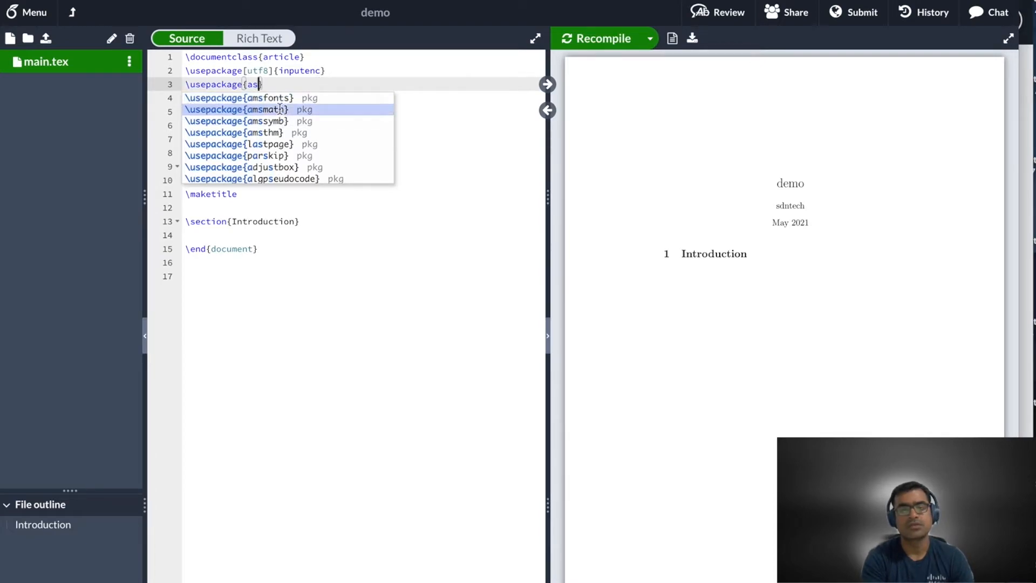
{"action": "left_click", "coordinate": [236, 109]}
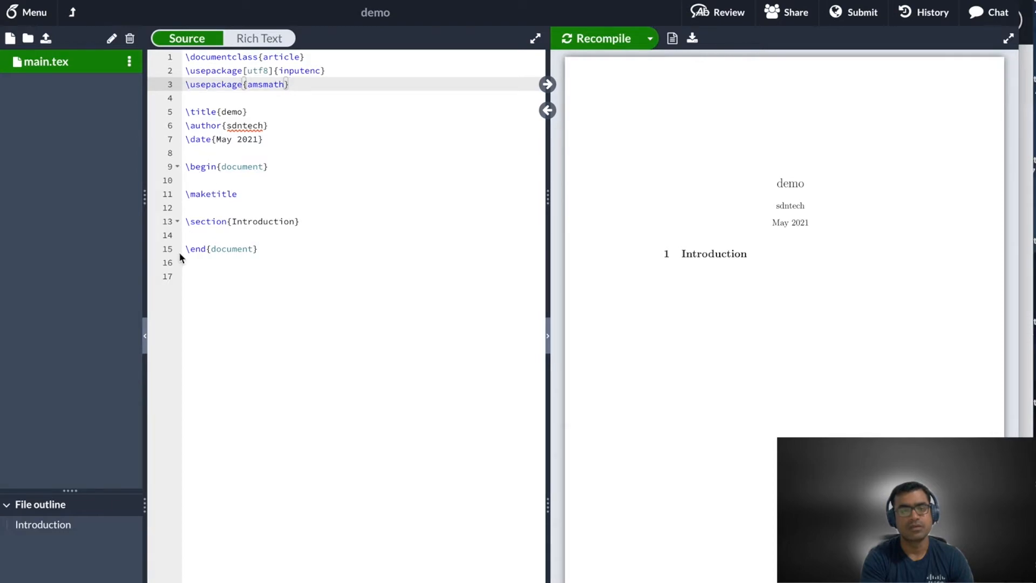
{"action": "mouse_move", "coordinate": [353, 242]}
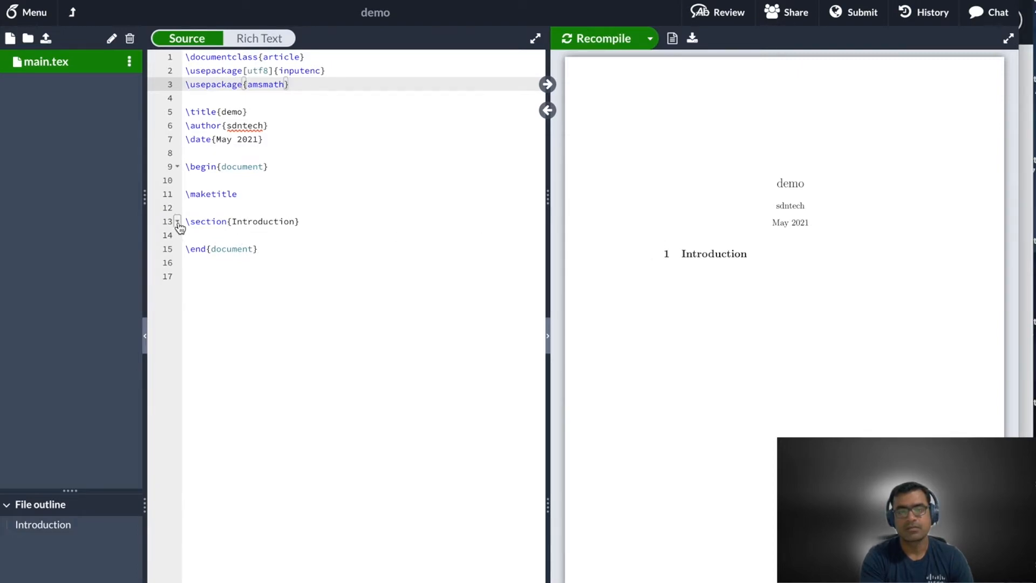
{"action": "double_click", "coordinate": [241, 222]}
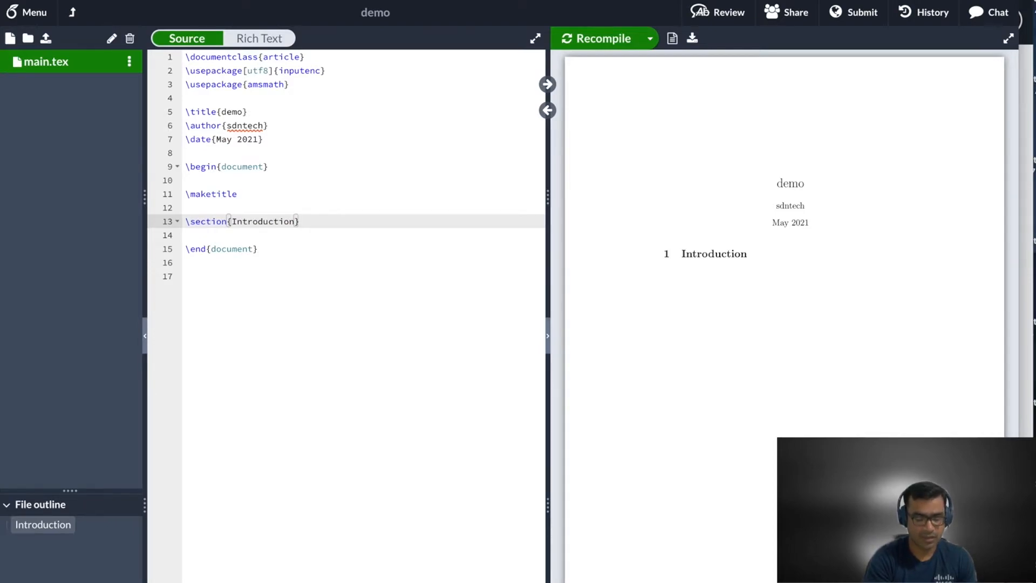
- Add a \subsection{primer} under Introduction and recompile
{"action": "type", "text": "\\"}
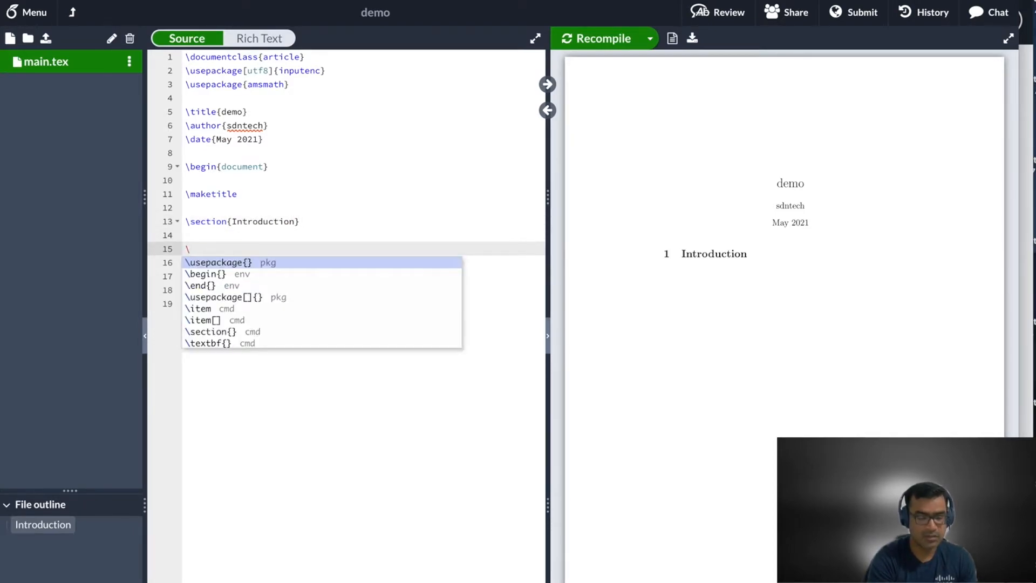
{"action": "type", "text": "subs"}
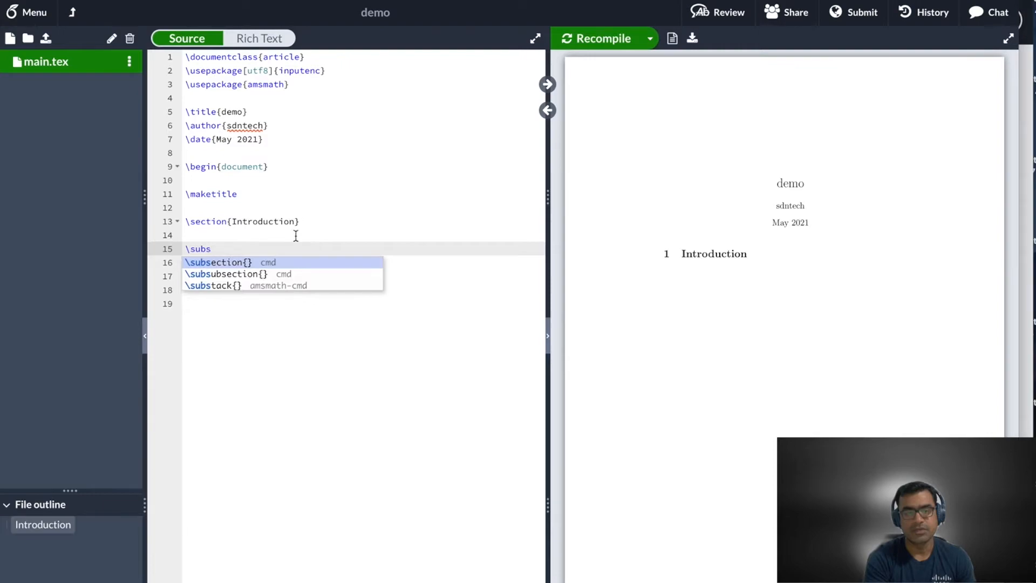
{"action": "left_click", "coordinate": [219, 262]}
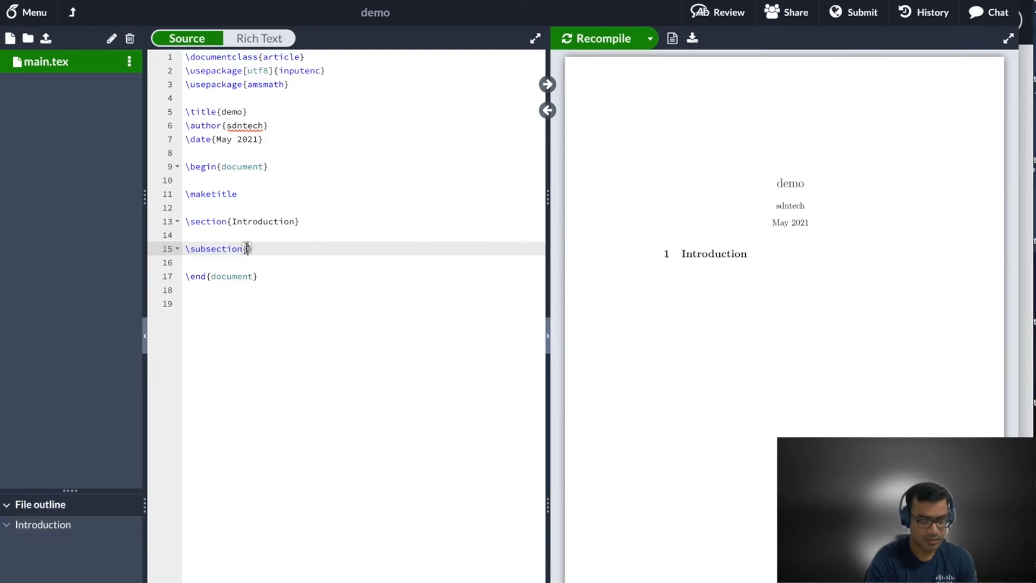
{"action": "type", "text": "pr"}
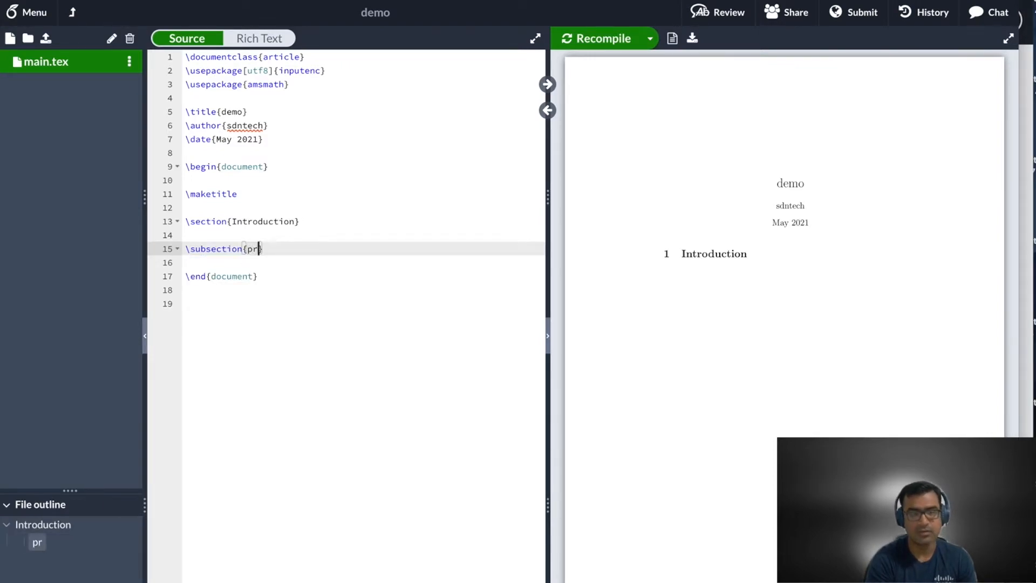
{"action": "type", "text": "imer"}
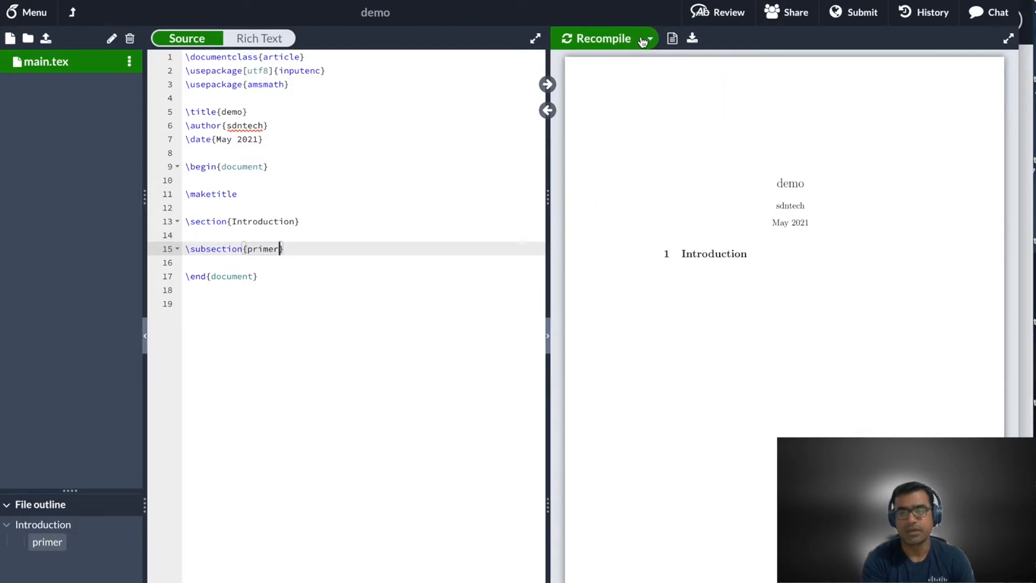
{"action": "mouse_move", "coordinate": [604, 38]}
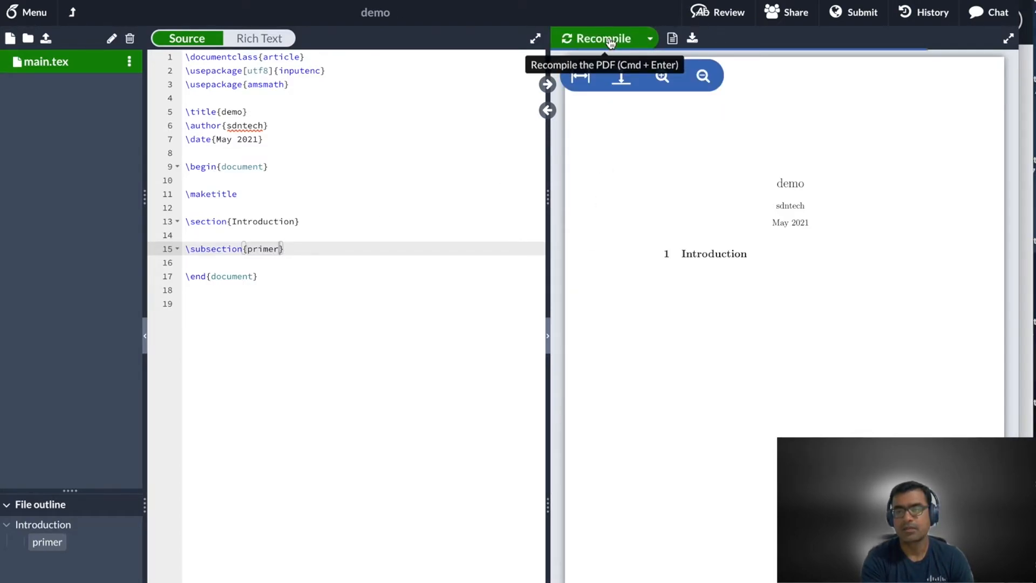
{"action": "left_click", "coordinate": [602, 37]}
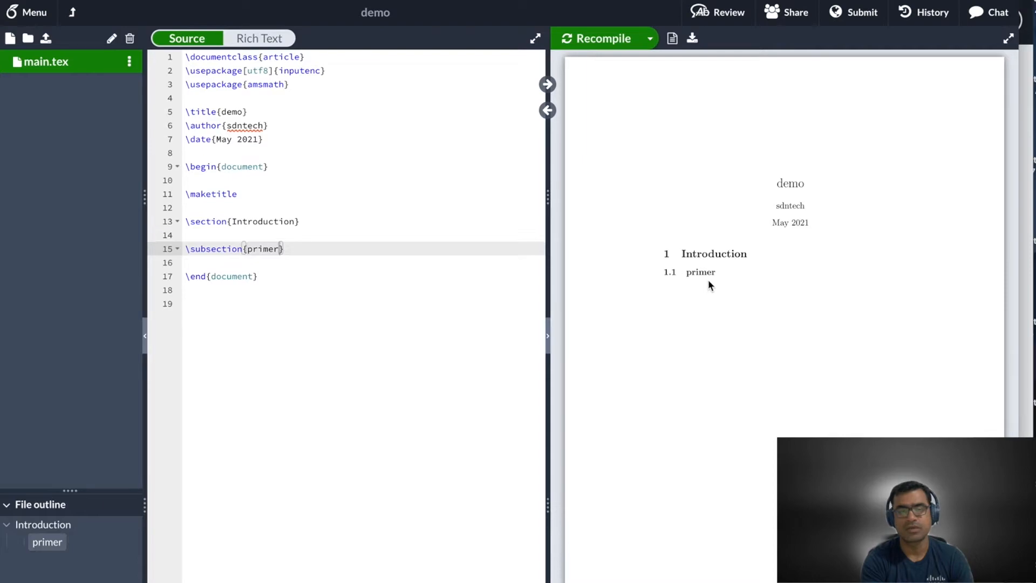
- Add the lines 'this is demo' and 'this is another demo', then recompile
{"action": "left_click", "coordinate": [299, 221]}
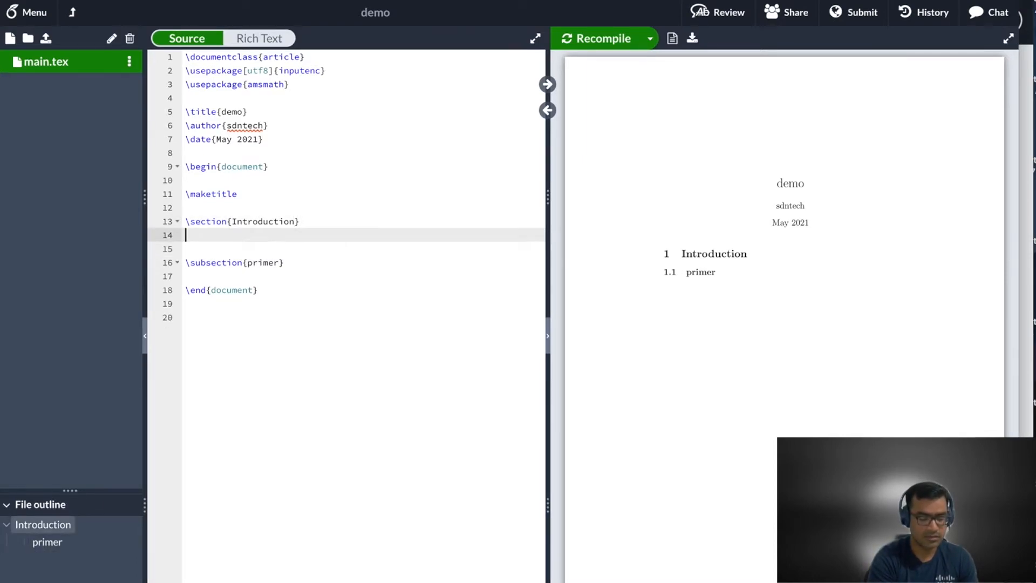
{"action": "type", "text": "this is"}
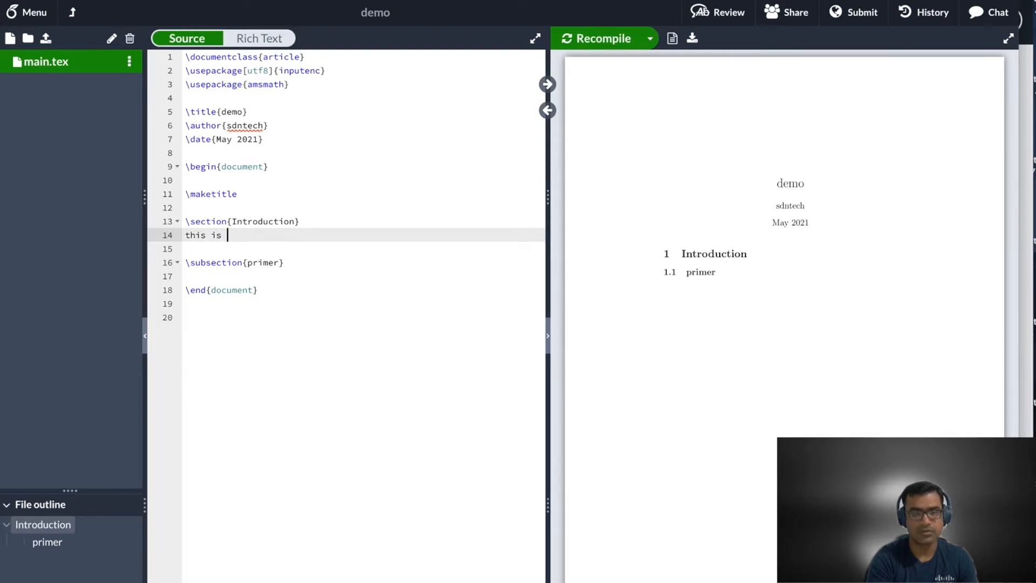
{"action": "type", "text": "demo"}
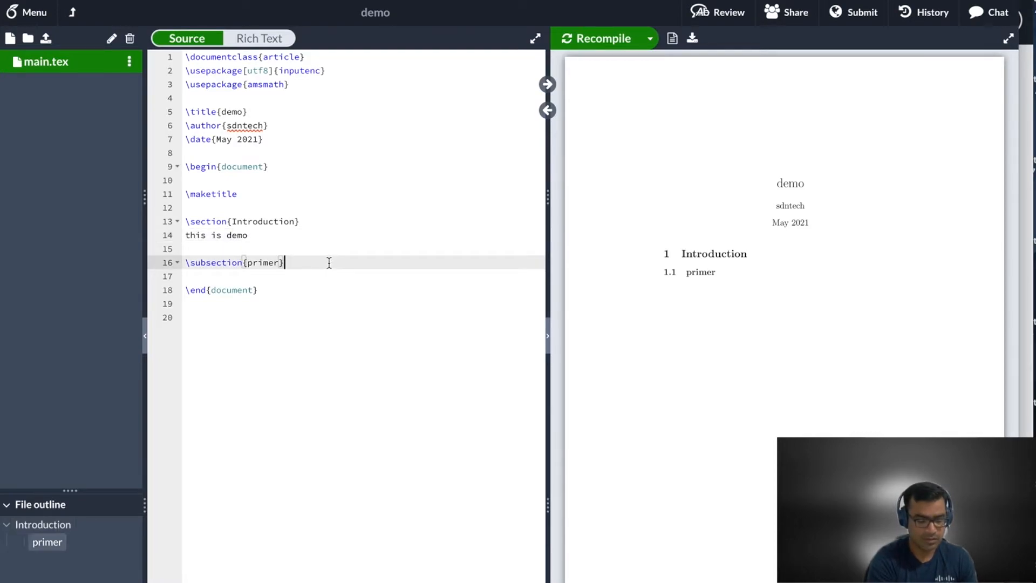
{"action": "type", "text": "this is"}
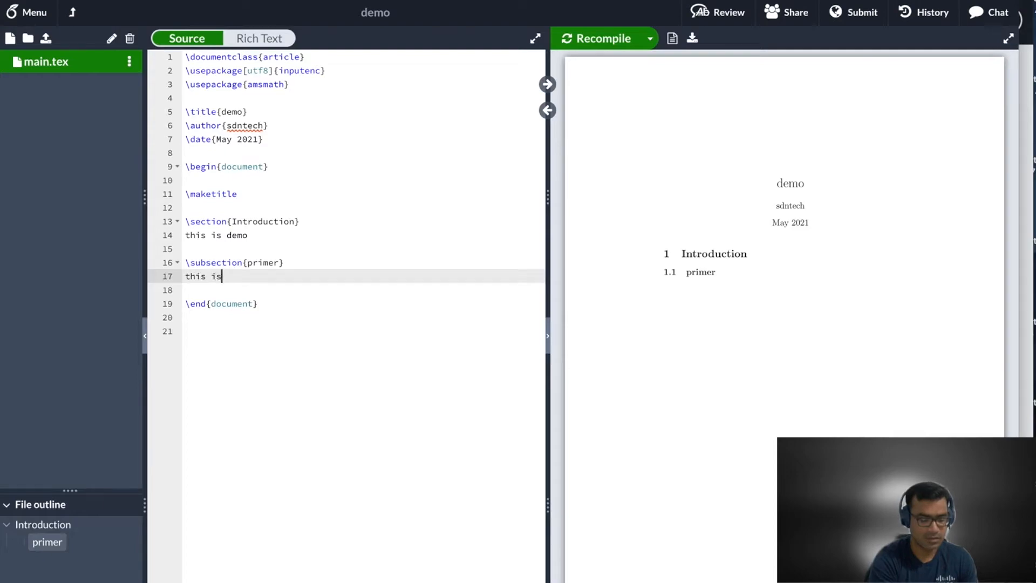
{"action": "type", "text": "another demo"}
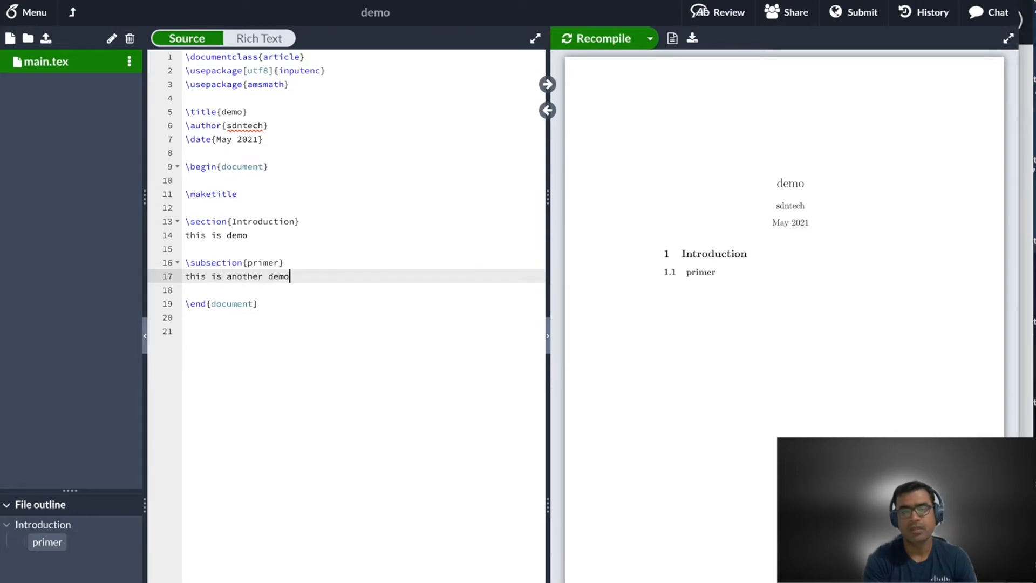
{"action": "left_click", "coordinate": [603, 38]}
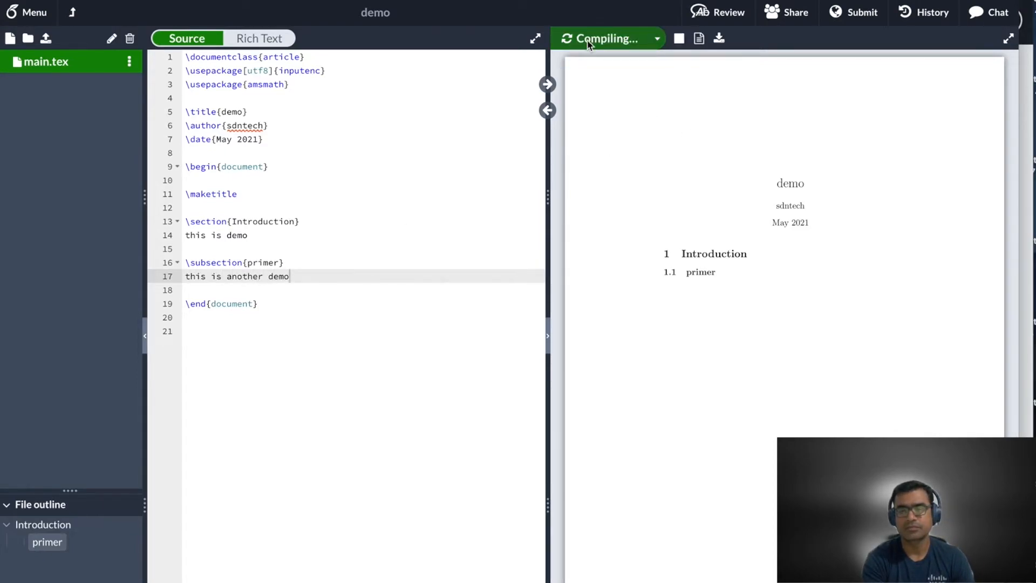
{"action": "left_click", "coordinate": [603, 38]}
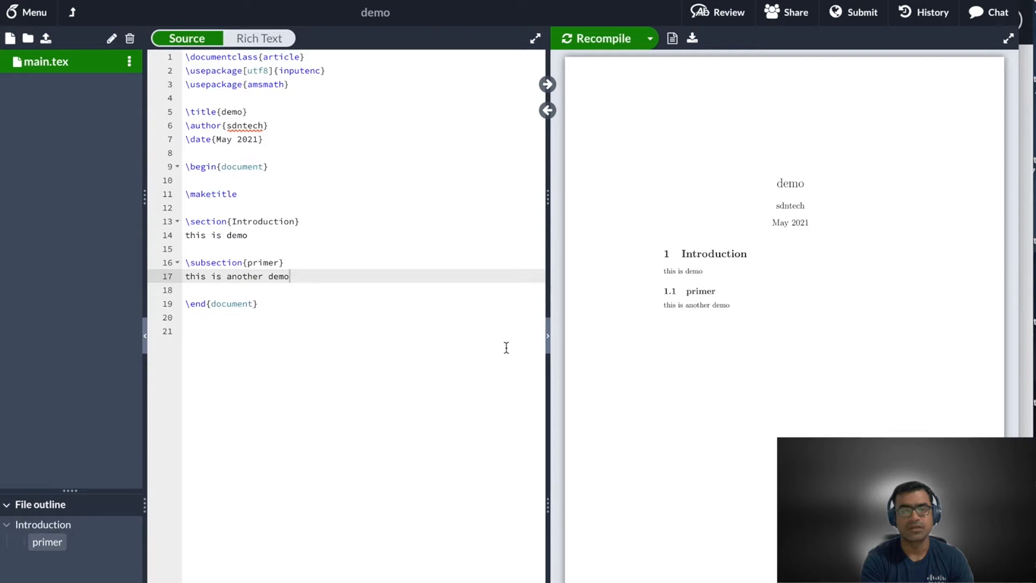
{"action": "mouse_move", "coordinate": [222, 301]}
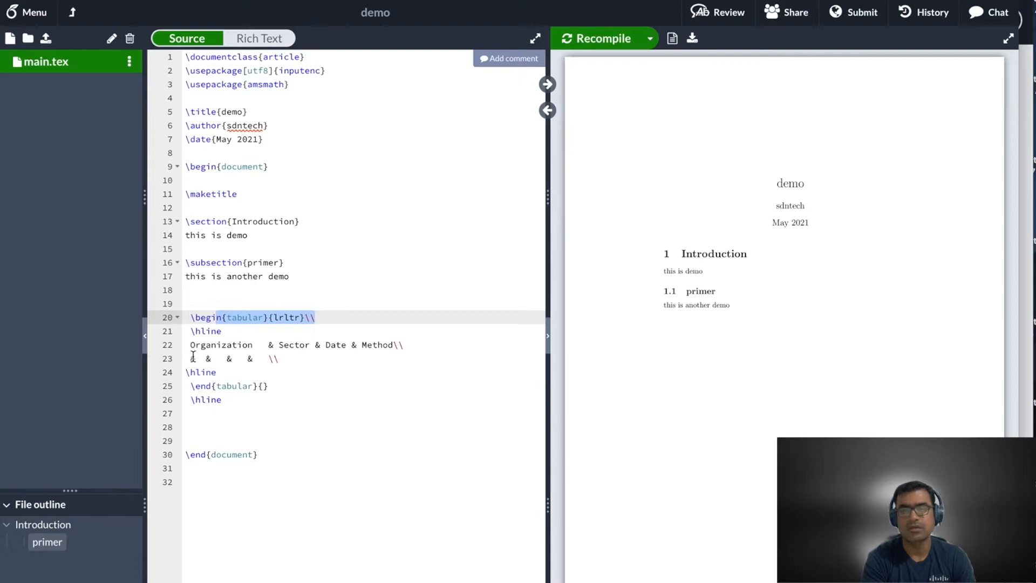
{"action": "mouse_move", "coordinate": [605, 38]}
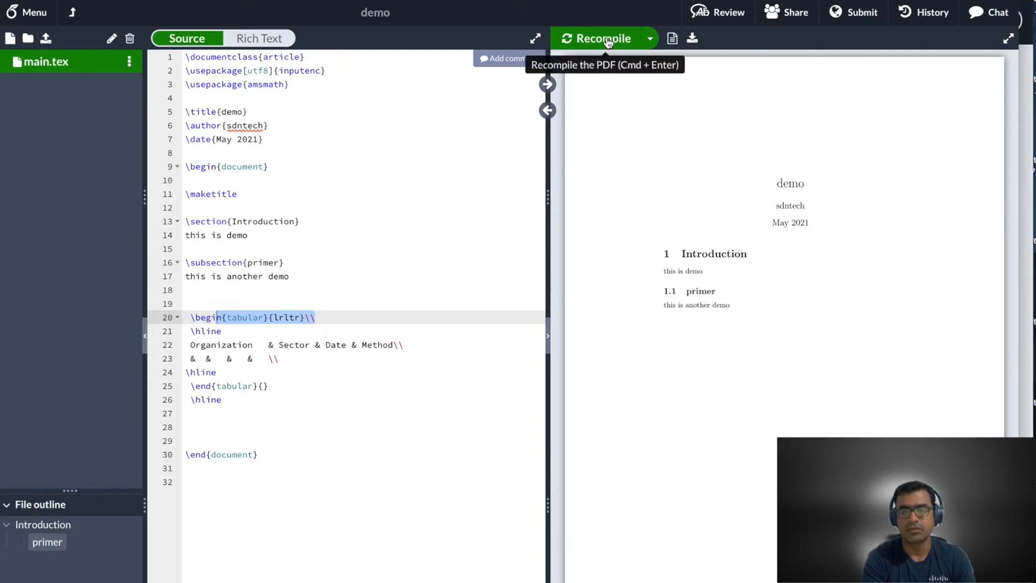
- Render the Organization/Sector/Date/Method table and type 'cell' in the first data cell
{"action": "left_click", "coordinate": [600, 38]}
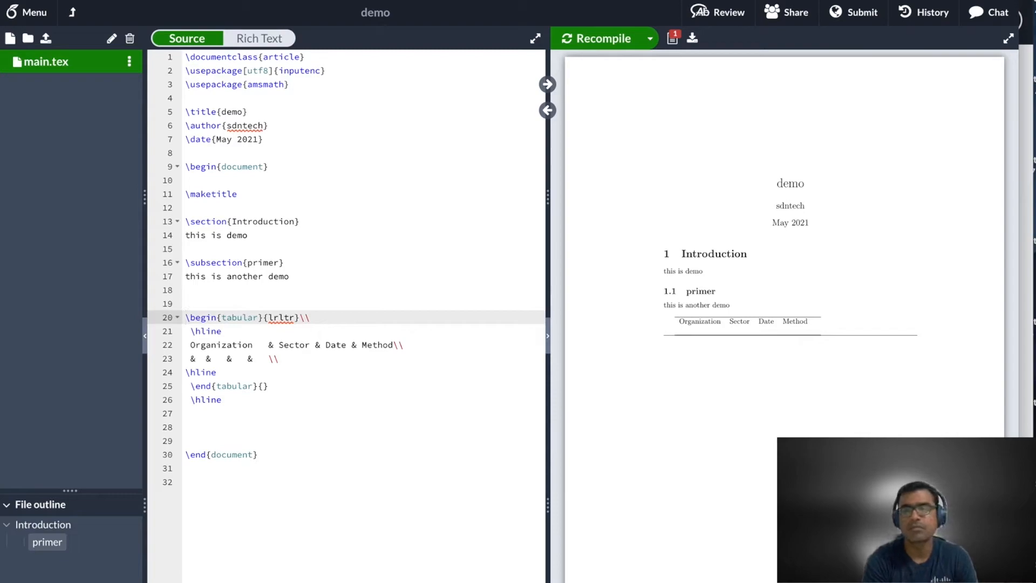
{"action": "left_click", "coordinate": [597, 38]}
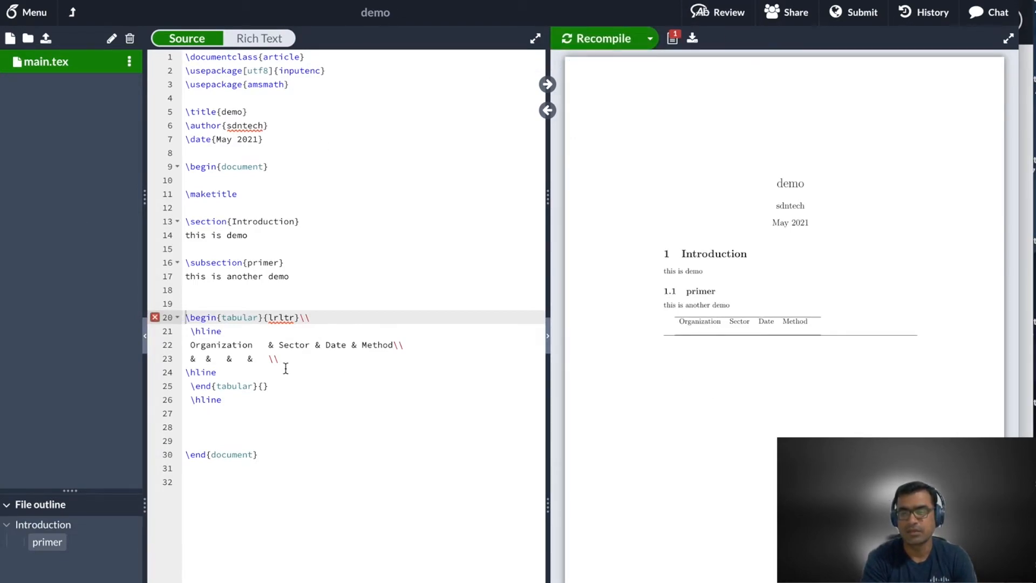
{"action": "mouse_move", "coordinate": [774, 324]}
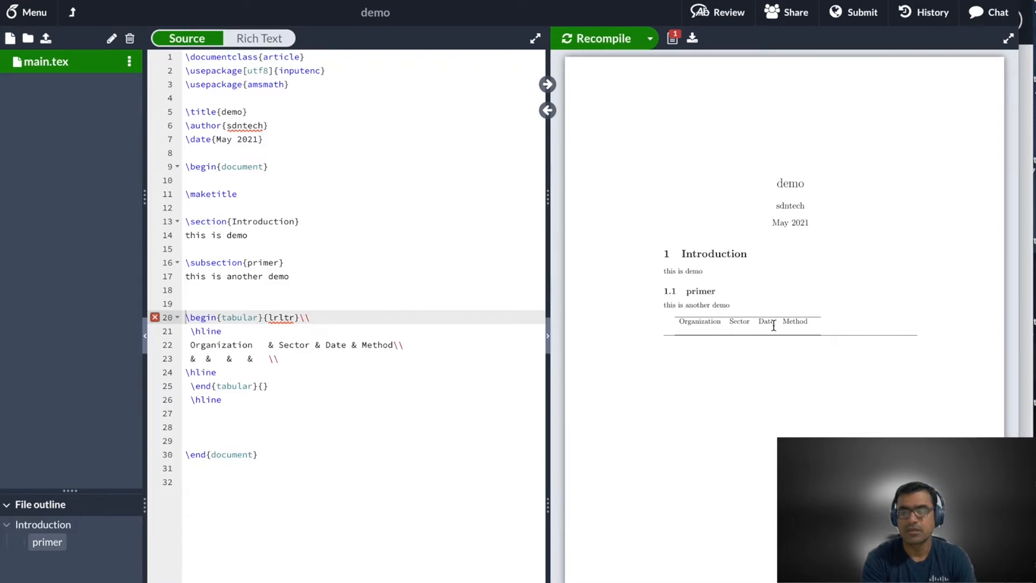
{"action": "mouse_move", "coordinate": [698, 341]}
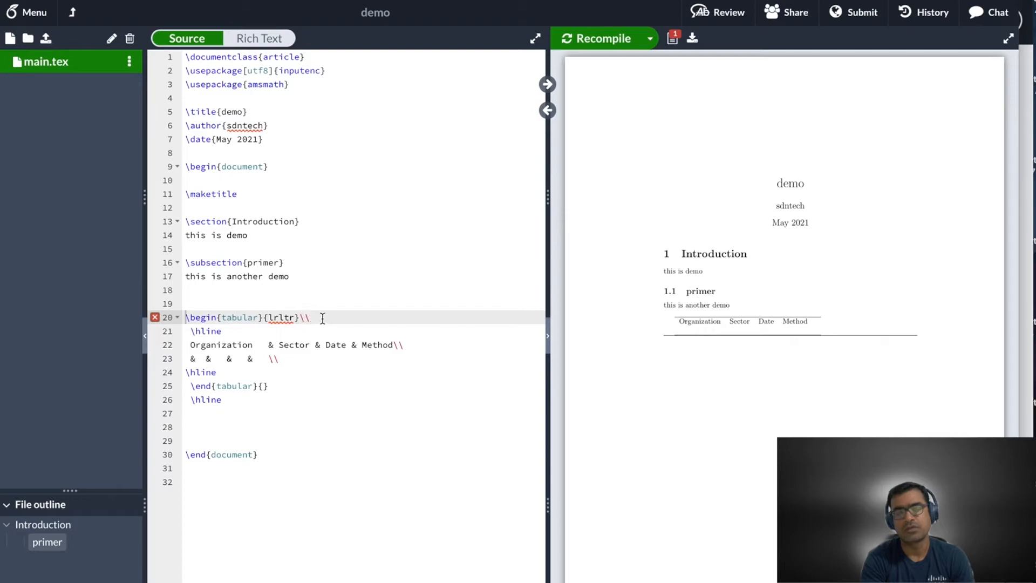
{"action": "left_click_drag", "start_coordinate": [187, 317], "coordinate": [309, 317]}
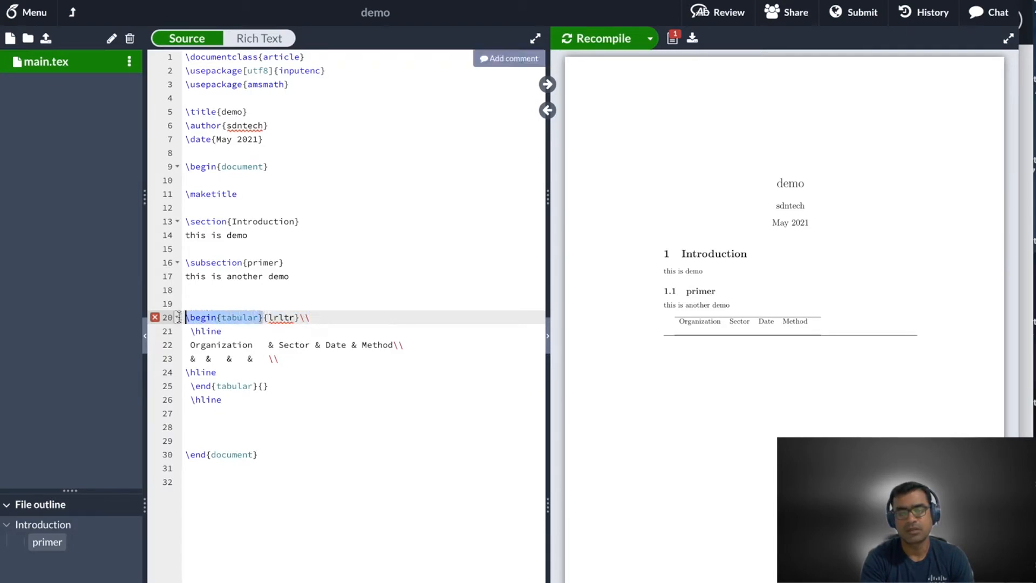
{"action": "left_click", "coordinate": [232, 386]}
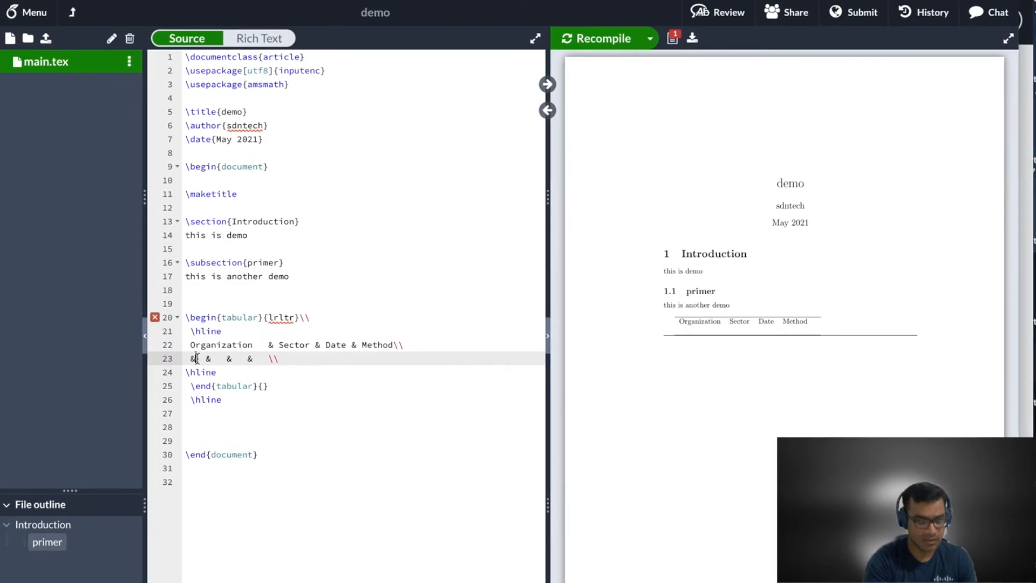
{"action": "type", "text": "c"}
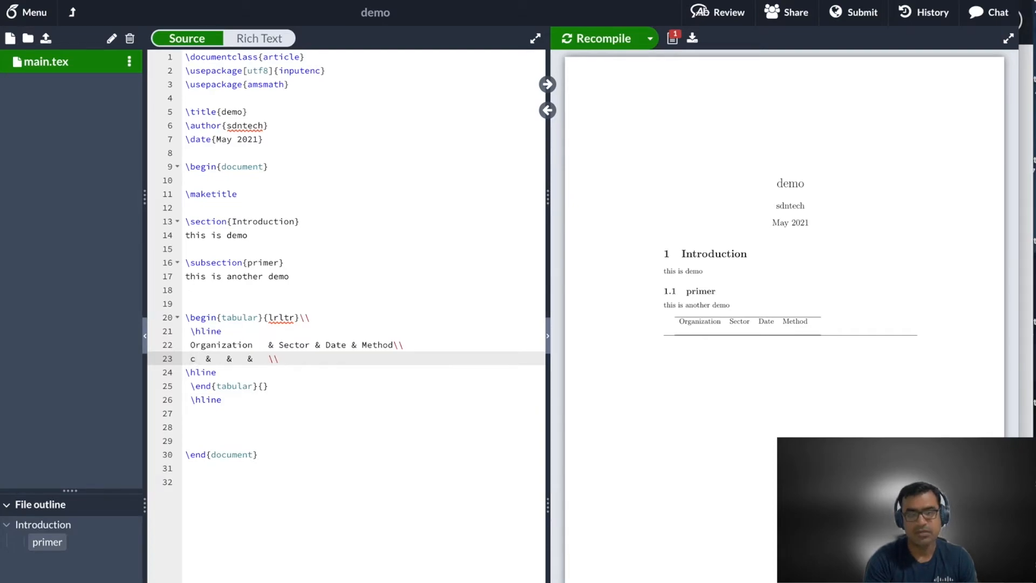
{"action": "type", "text": "ell"}
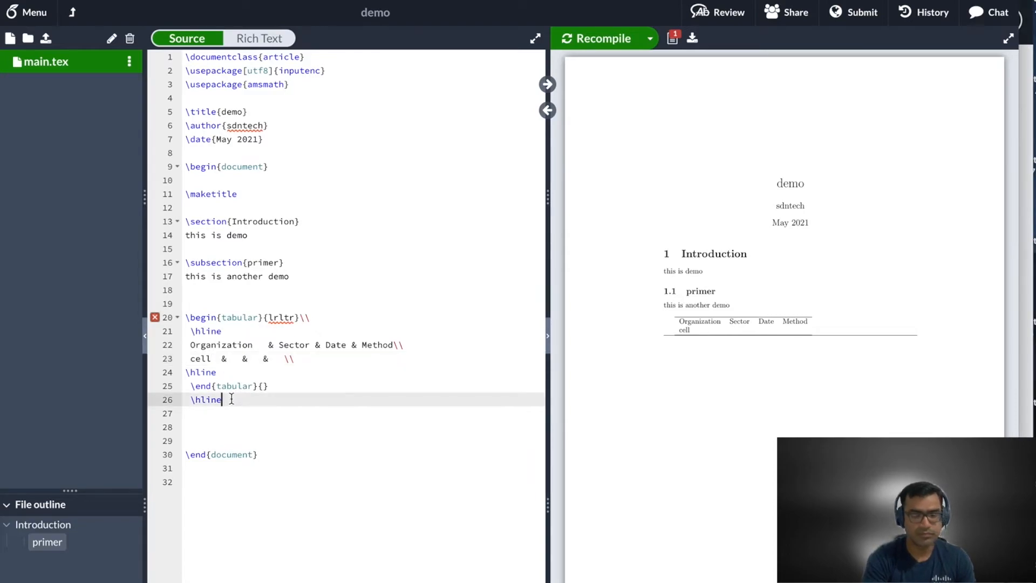
- Add an enumerate block, recompile to show item1, and begin a second \item
{"action": "key", "text": "enter"}
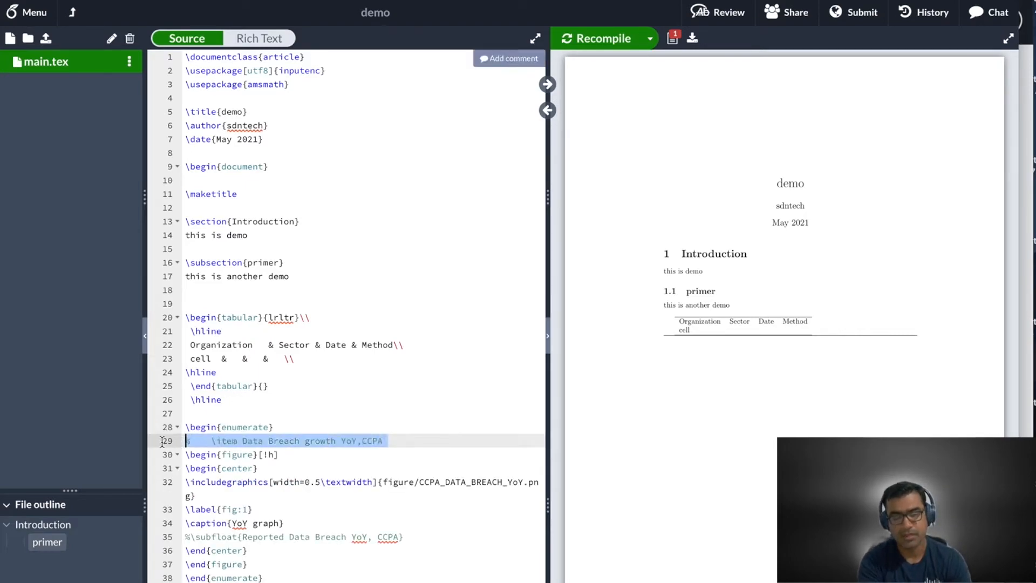
{"action": "key", "text": "Delete"}
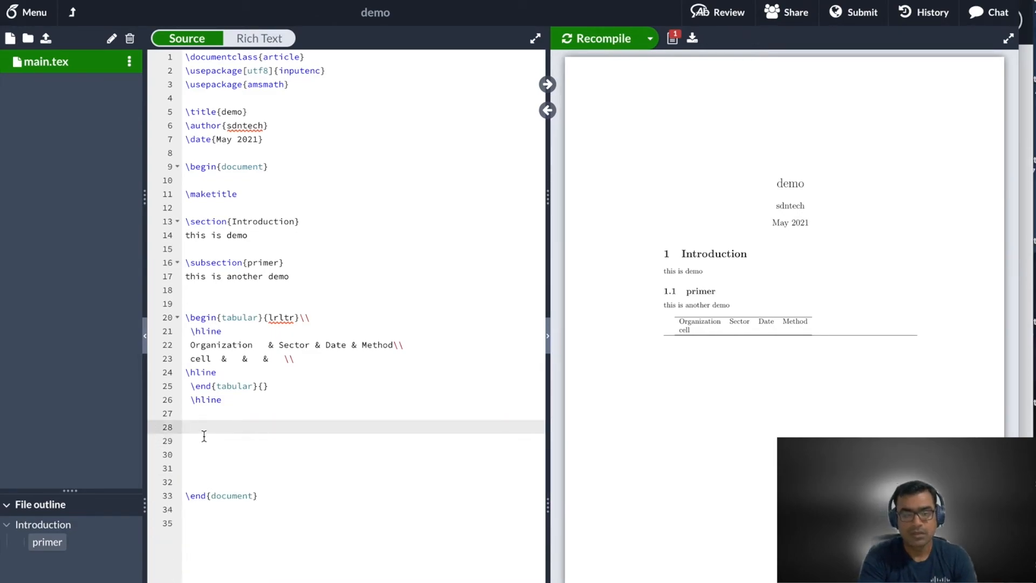
{"action": "type", "text": "\\begin{enumerate}"}
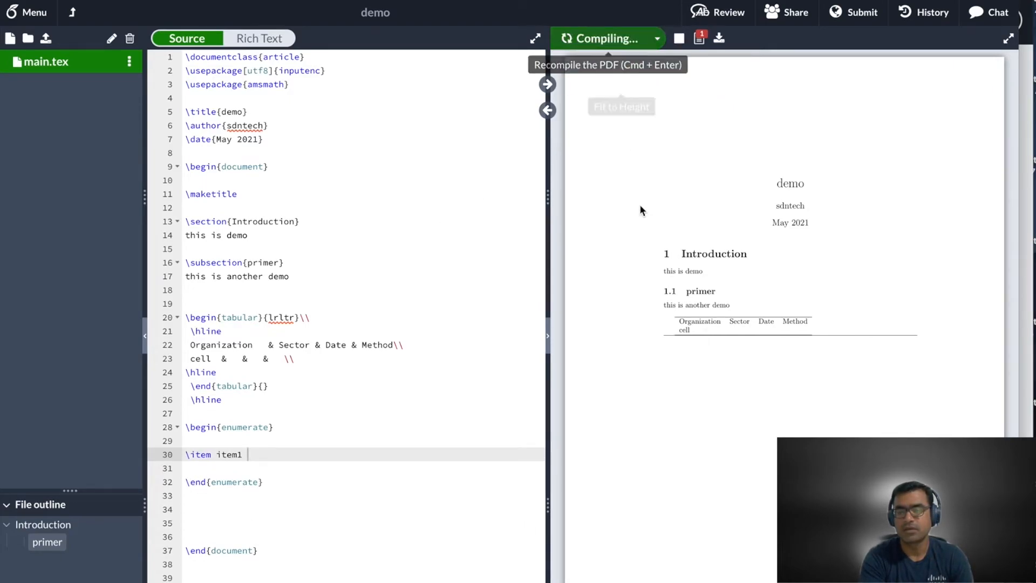
{"action": "left_click", "coordinate": [603, 37]}
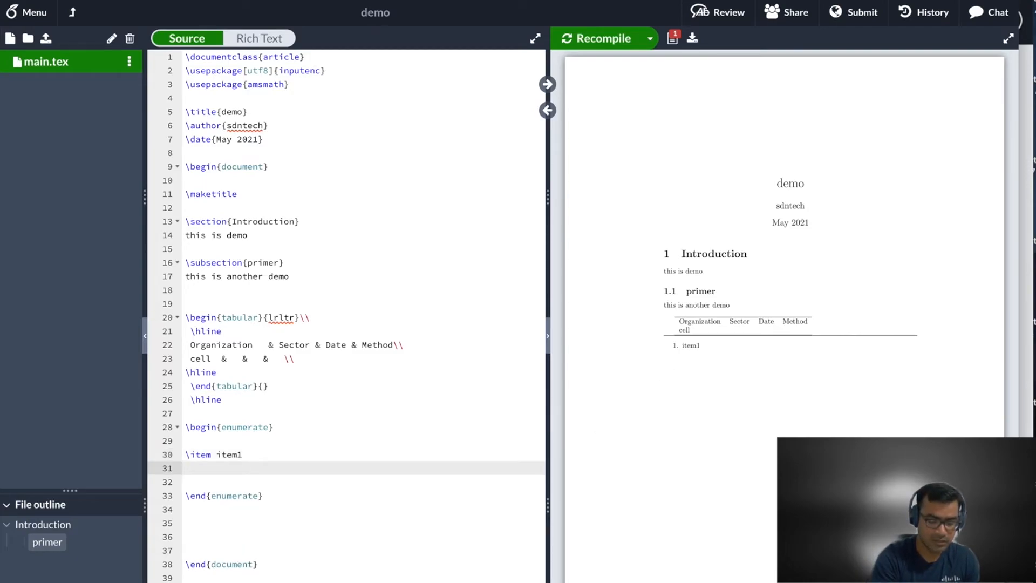
{"action": "type", "text": "\\"}
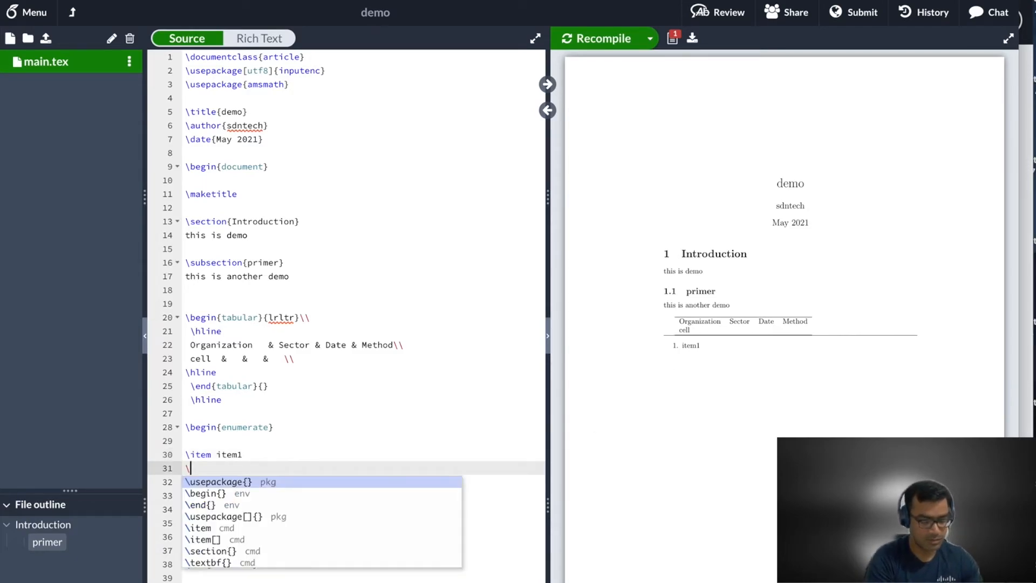
{"action": "type", "text": "iem"}
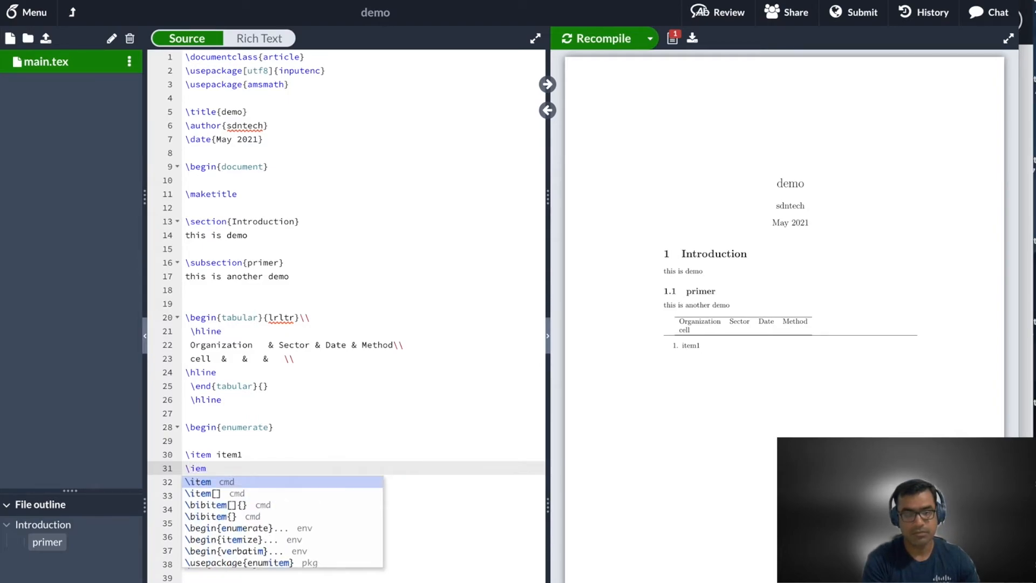
{"action": "mouse_move", "coordinate": [223, 493]}
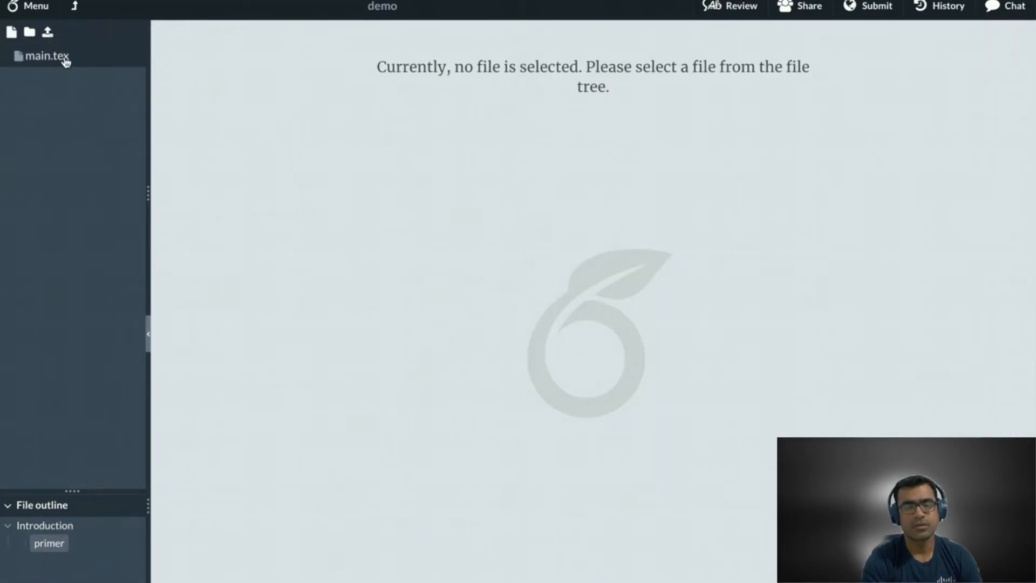
- Type item2 as the second list entry in main.tex and recompile
{"action": "left_click", "coordinate": [47, 56]}
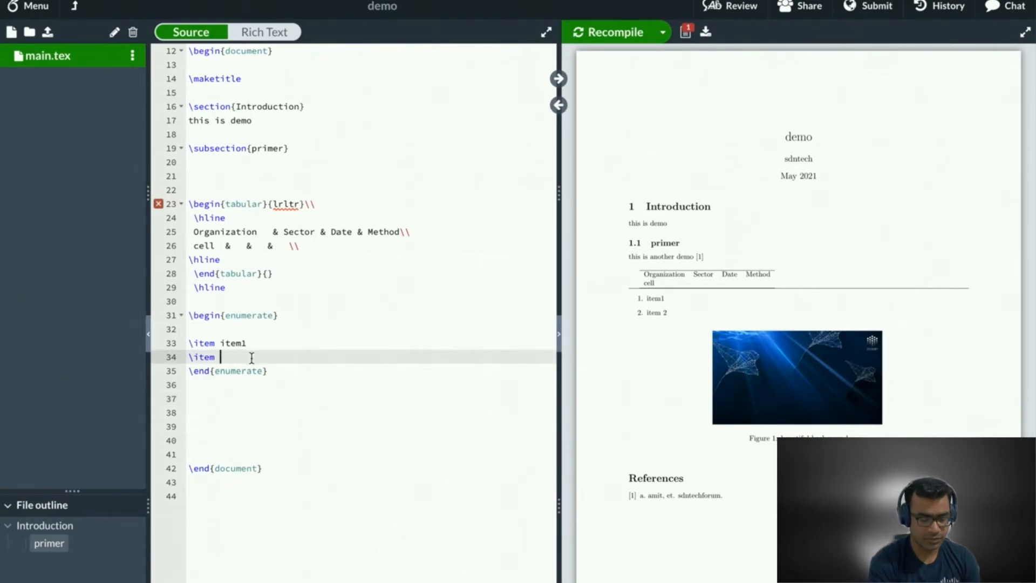
{"action": "type", "text": "item2"}
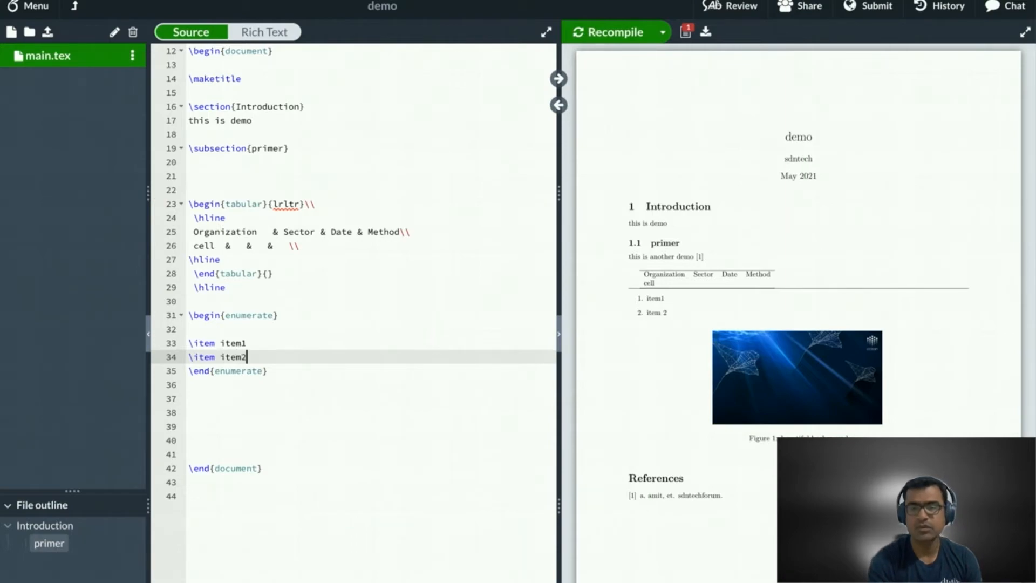
{"action": "left_click", "coordinate": [606, 32]}
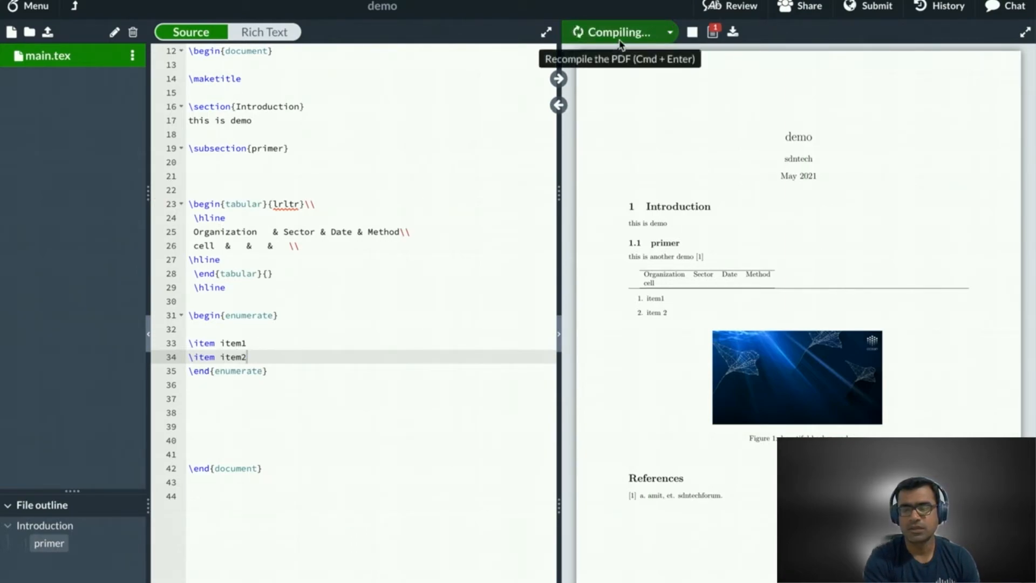
{"action": "left_click", "coordinate": [610, 32]}
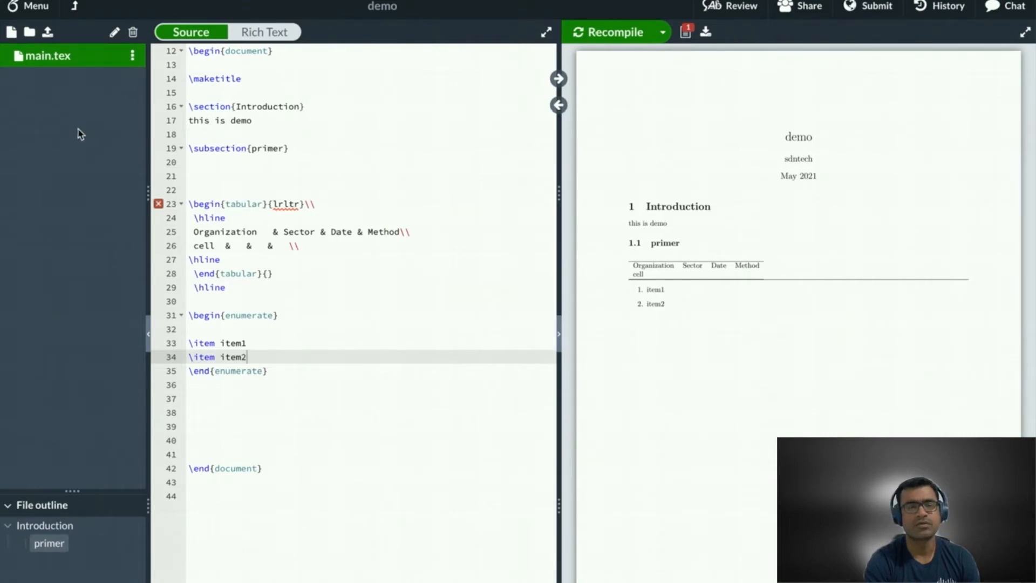
- Create a project folder named figure and start uploading a file into it
{"action": "left_click", "coordinate": [132, 55]}
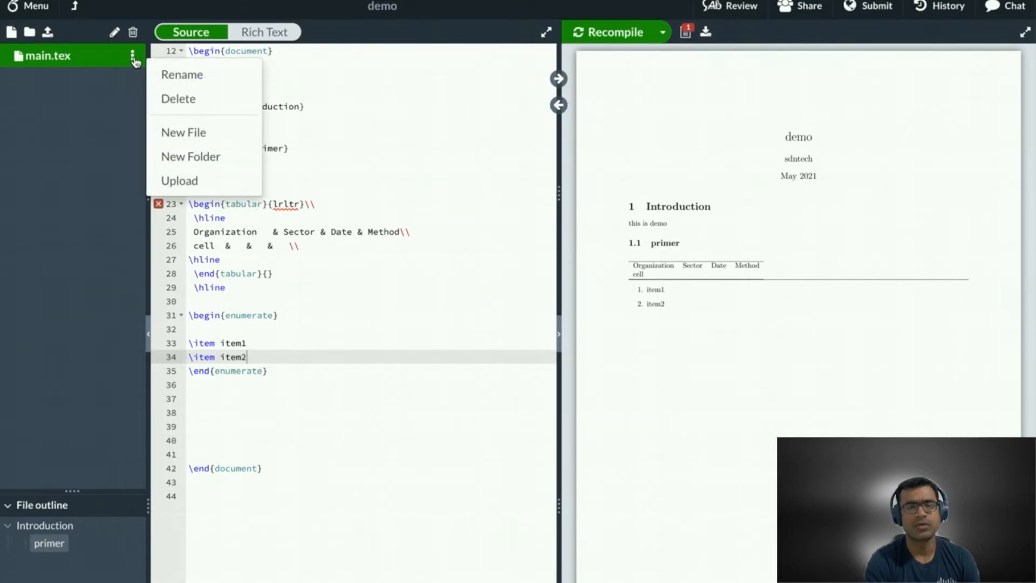
{"action": "left_click", "coordinate": [191, 157]}
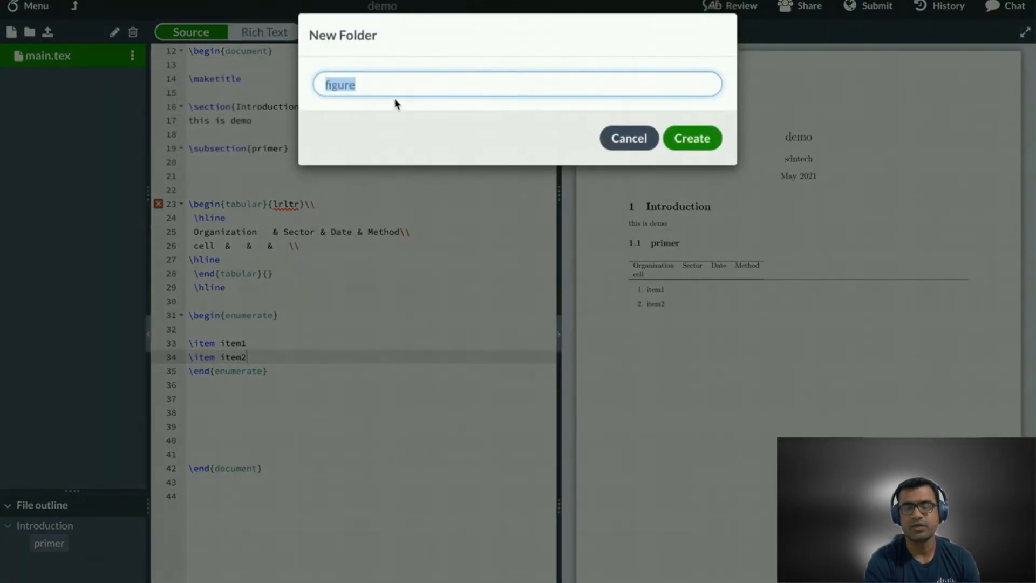
{"action": "left_click", "coordinate": [691, 138]}
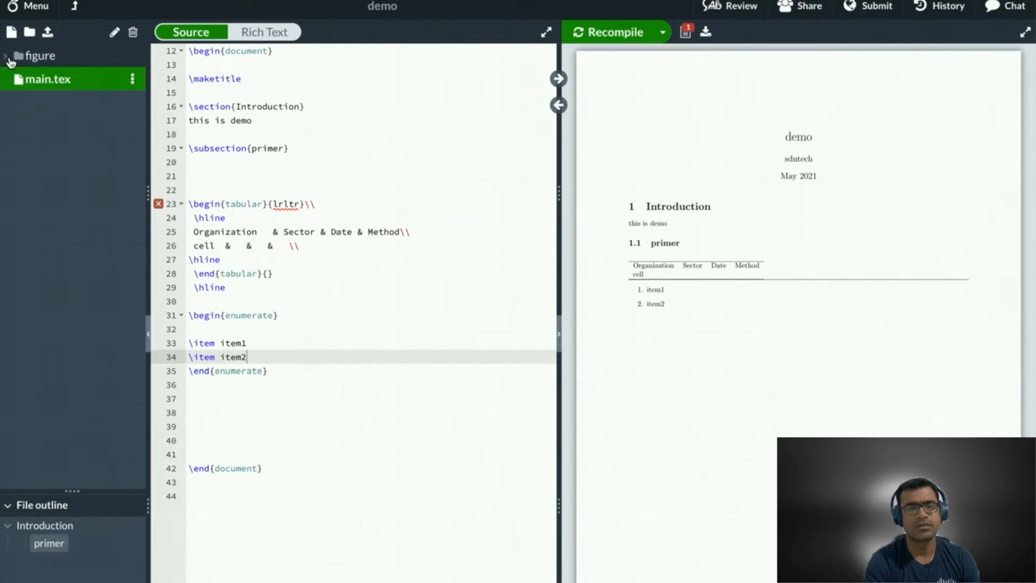
{"action": "left_click", "coordinate": [132, 55]}
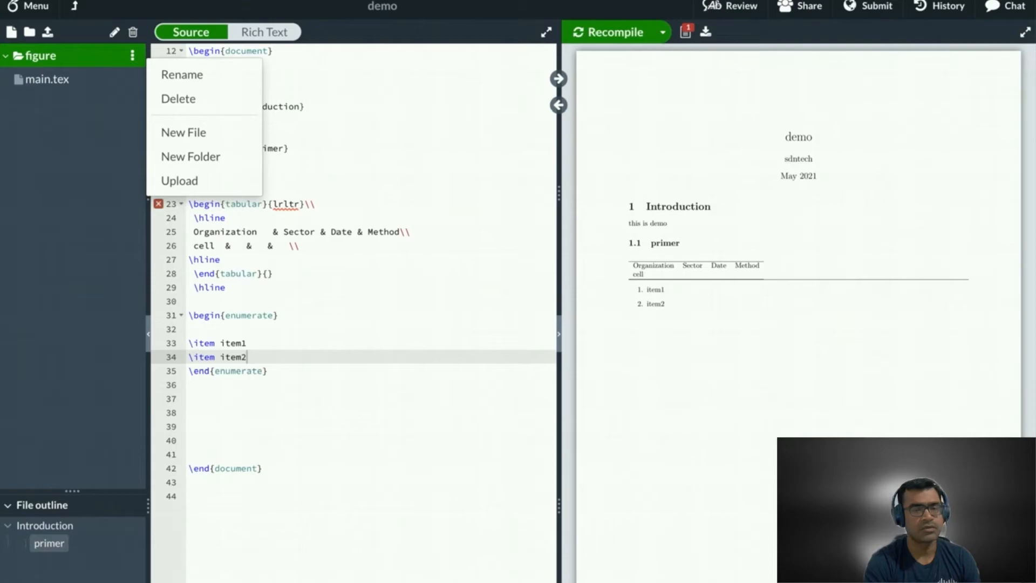
{"action": "mouse_move", "coordinate": [180, 181]}
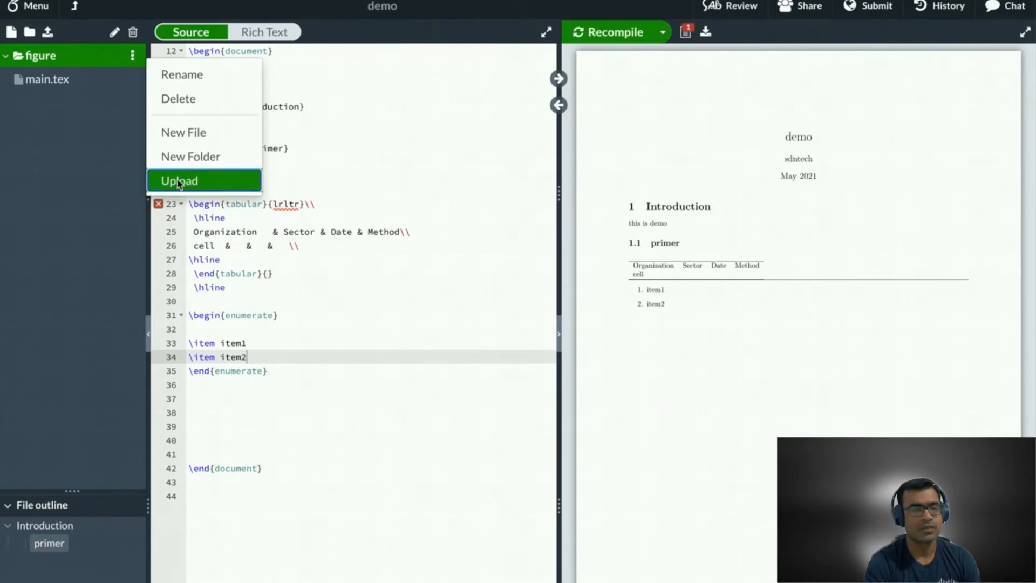
{"action": "left_click", "coordinate": [180, 180]}
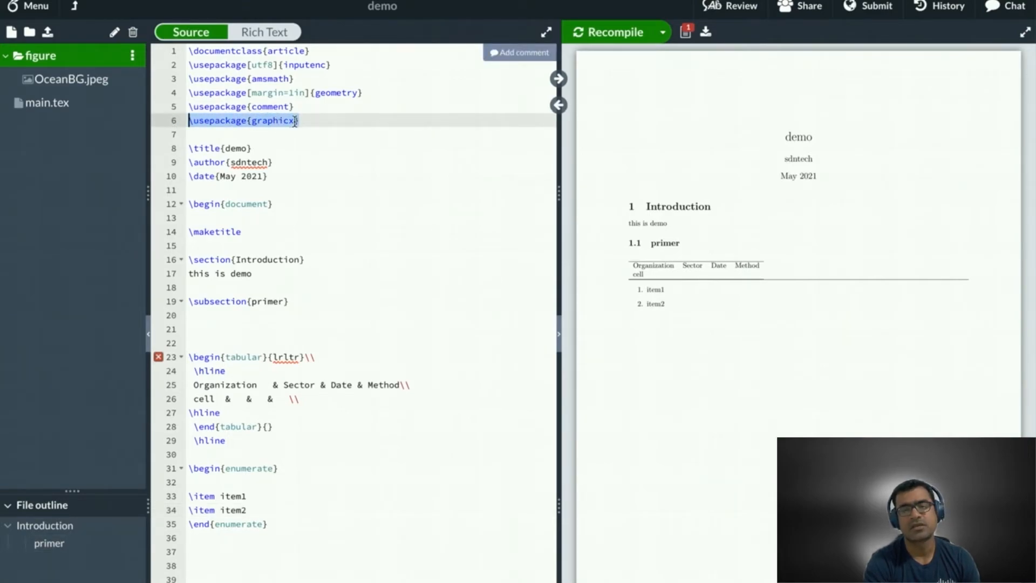
{"action": "mouse_move", "coordinate": [330, 106]}
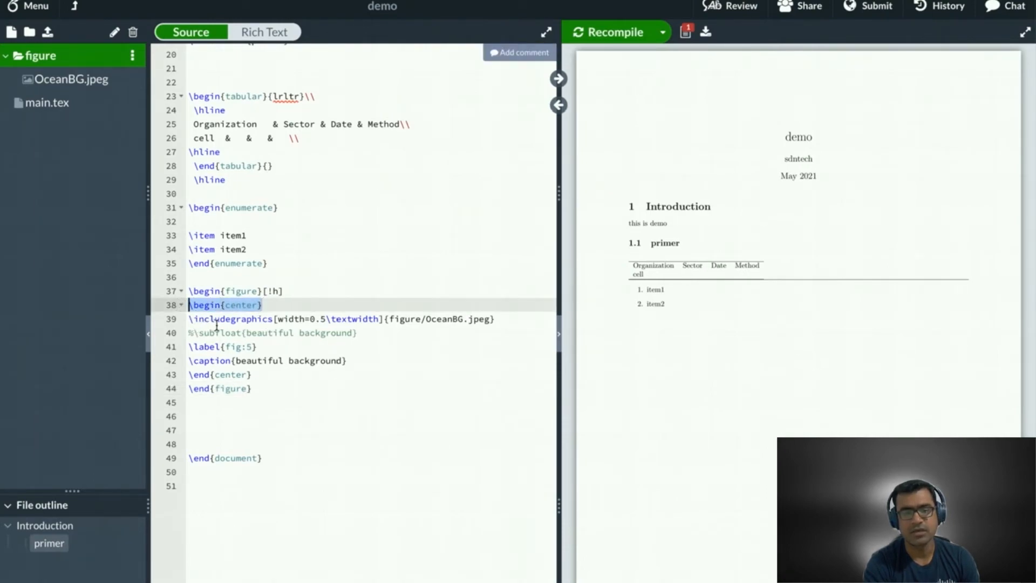
{"action": "mouse_move", "coordinate": [489, 318]}
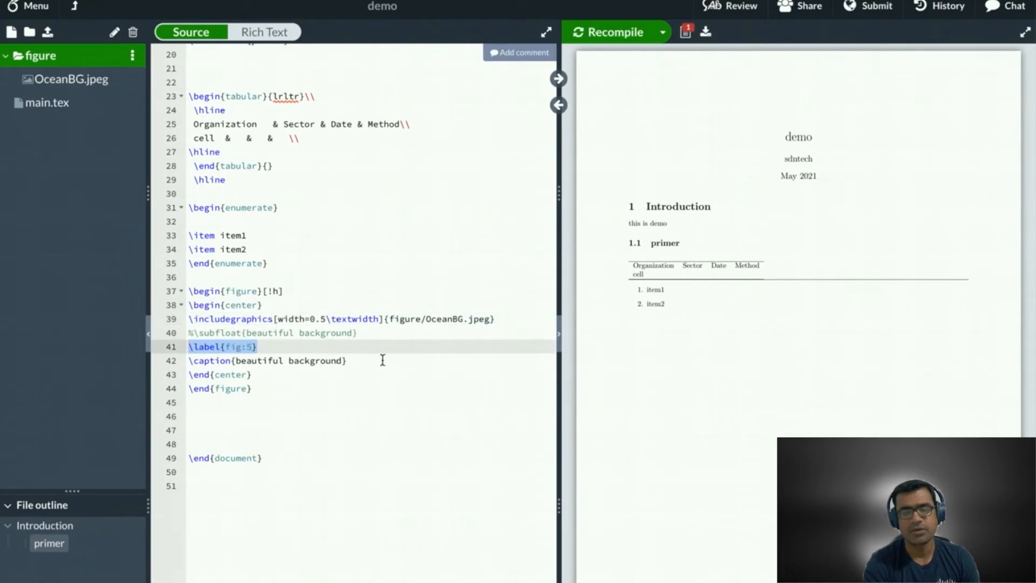
- Select the figure's 'beautiful background' caption line in main.tex
{"action": "left_click", "coordinate": [267, 360]}
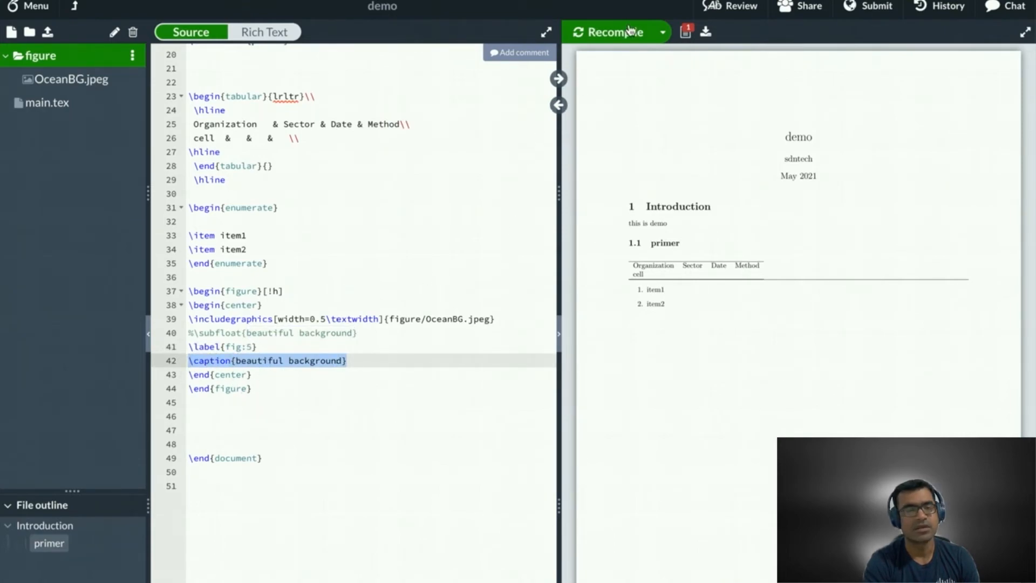
{"action": "mouse_move", "coordinate": [617, 32]}
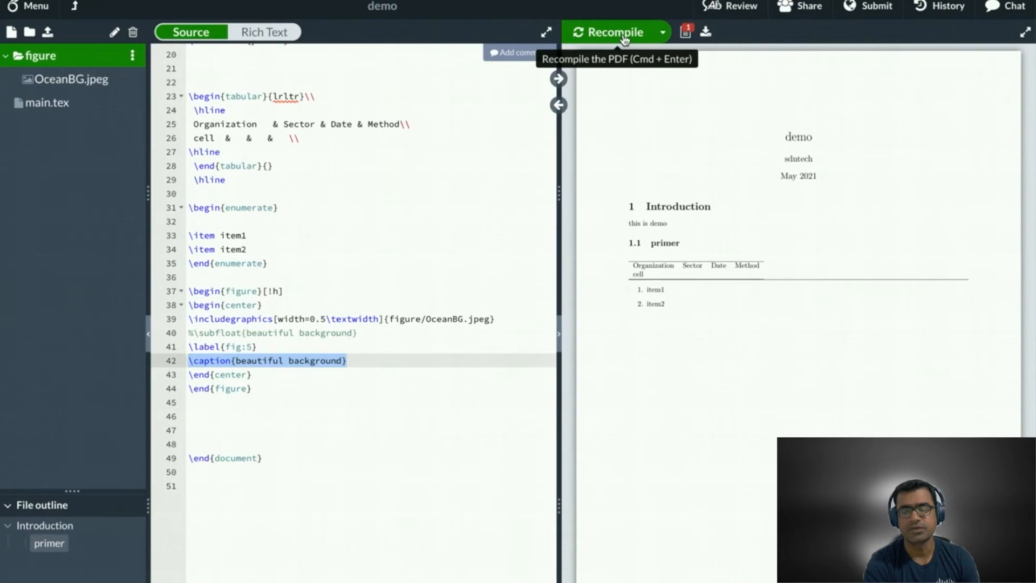
- Recompile the figure, try \subfloat uncommented, then re-comment it with % and recompile
{"action": "left_click", "coordinate": [609, 32]}
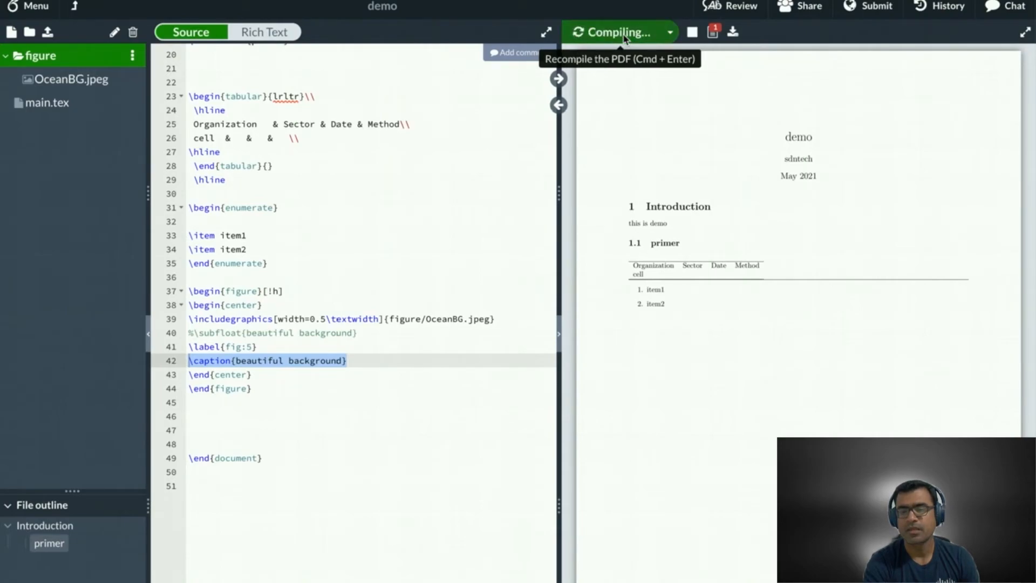
{"action": "left_click", "coordinate": [610, 32]}
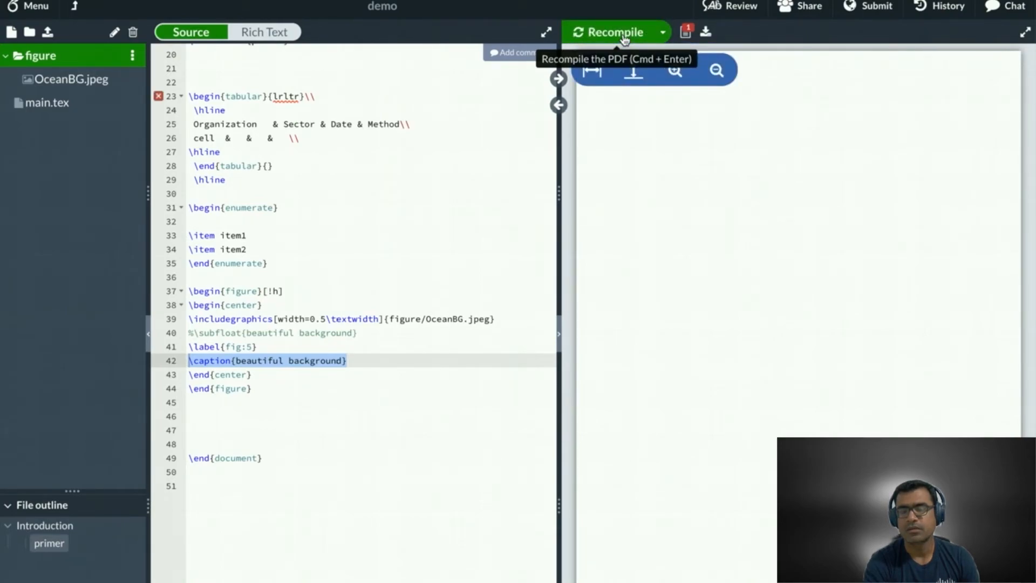
{"action": "left_click", "coordinate": [613, 32]}
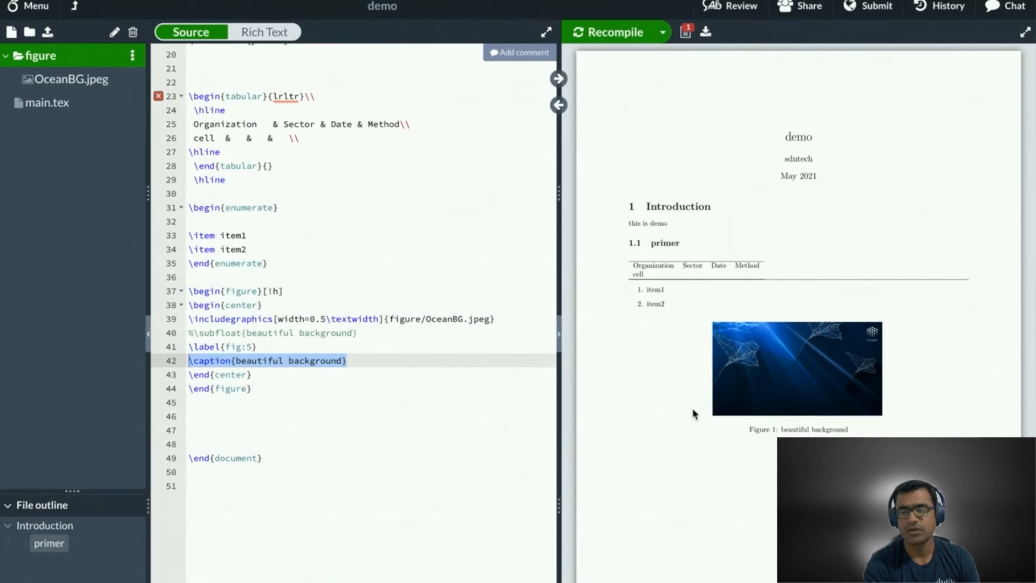
{"action": "mouse_move", "coordinate": [868, 436]}
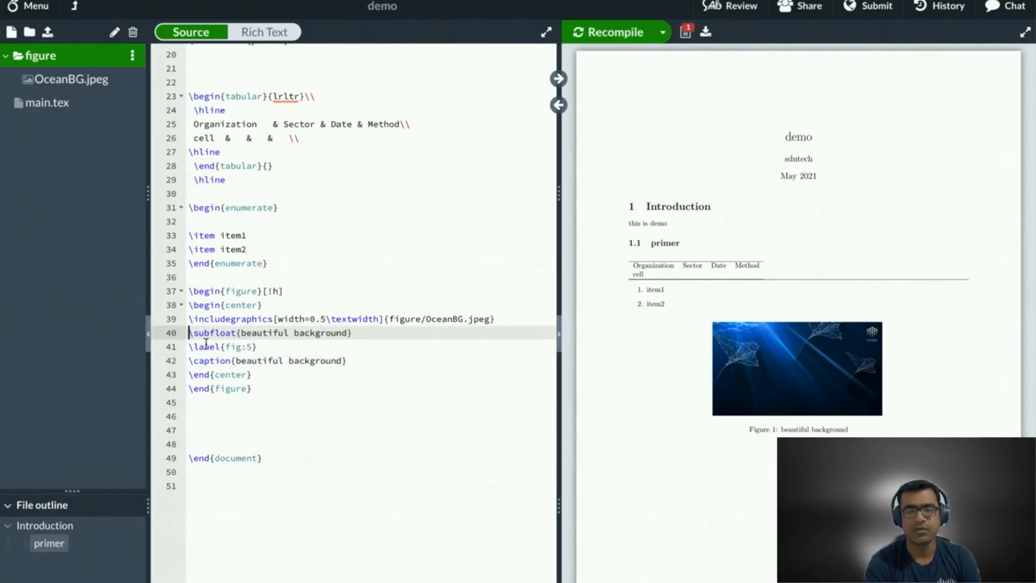
{"action": "left_click", "coordinate": [609, 32]}
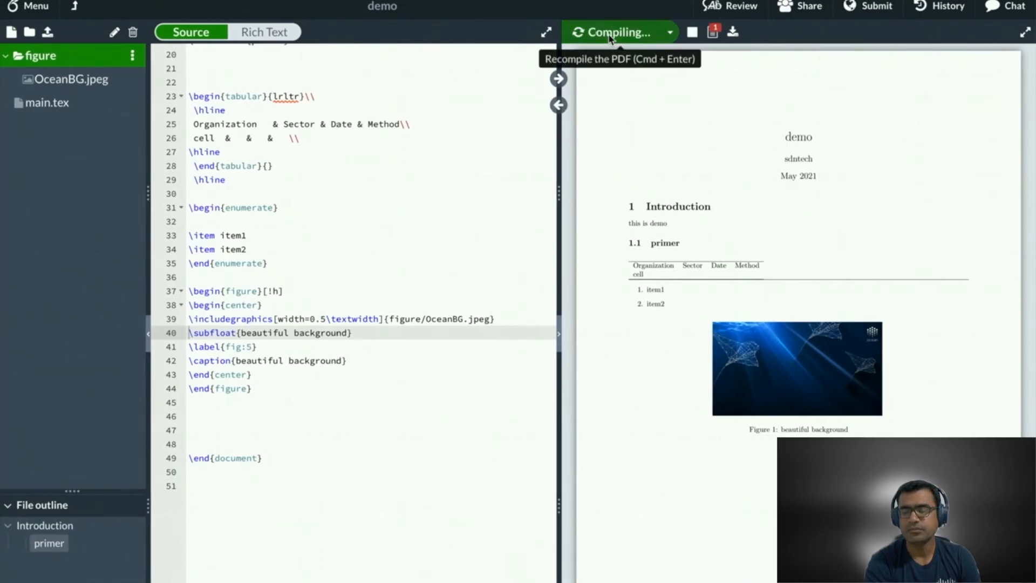
{"action": "left_click", "coordinate": [612, 32]}
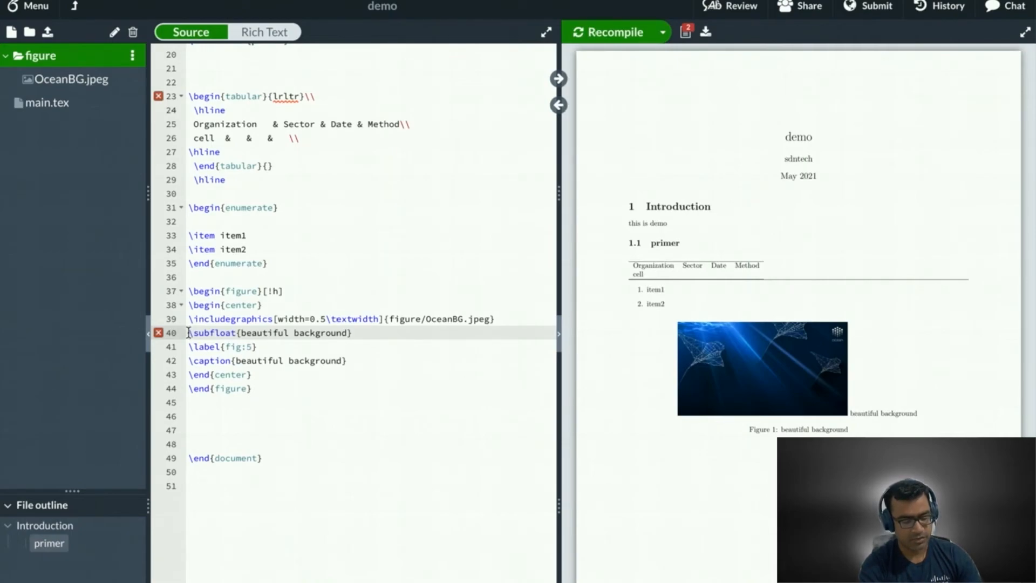
{"action": "type", "text": "%"}
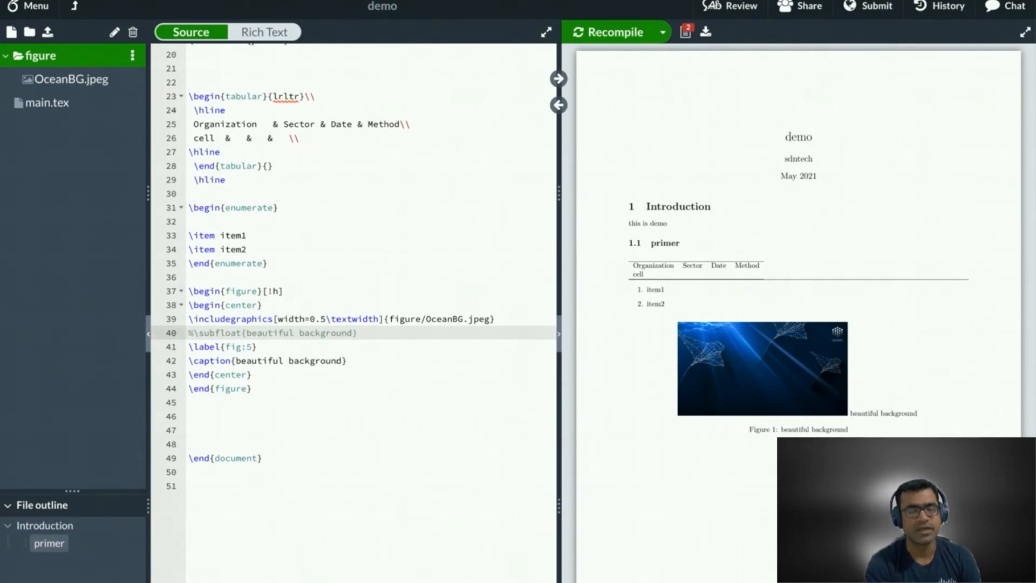
{"action": "mouse_move", "coordinate": [654, 137]}
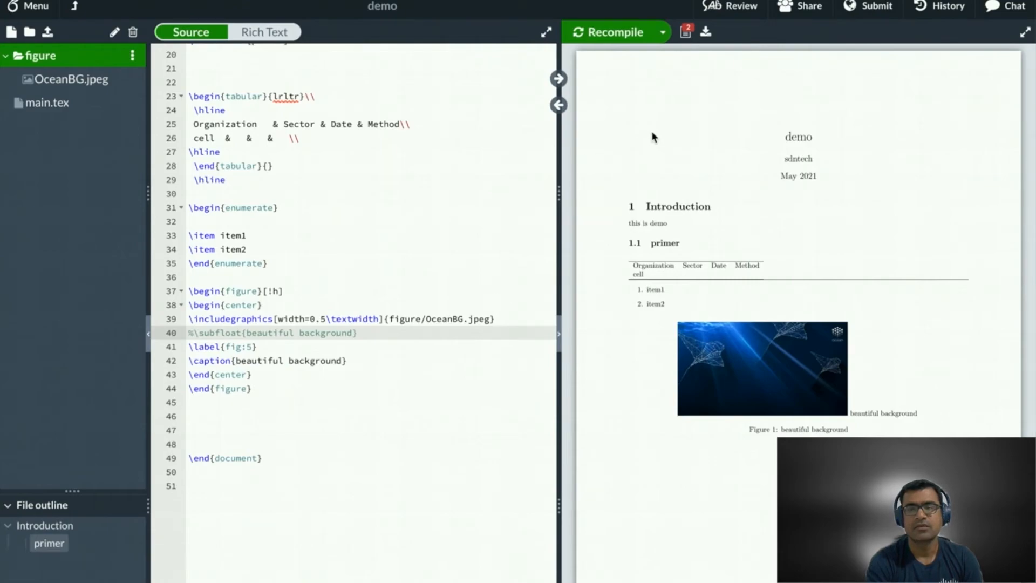
{"action": "left_click", "coordinate": [606, 32]}
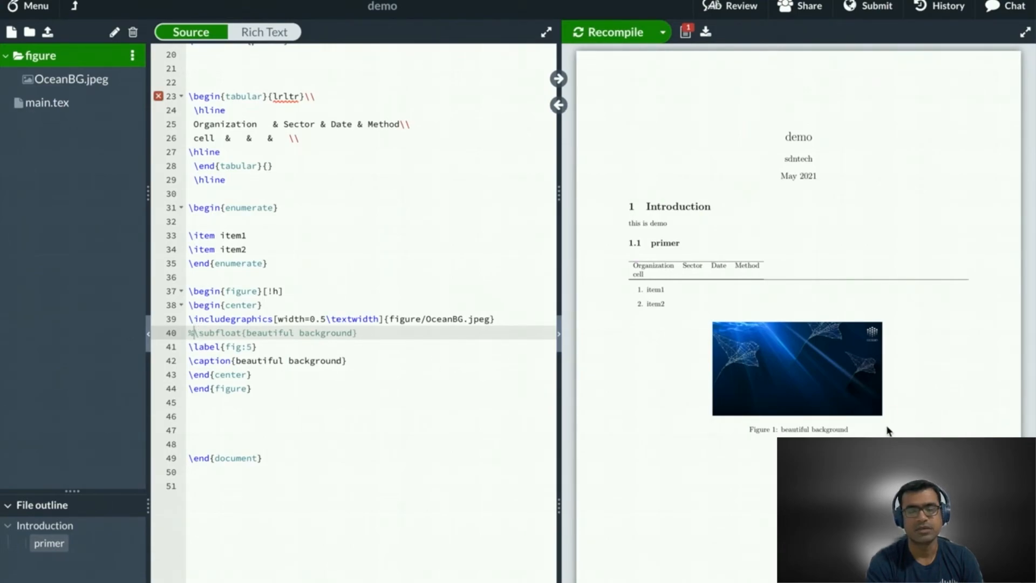
{"action": "mouse_move", "coordinate": [889, 348]}
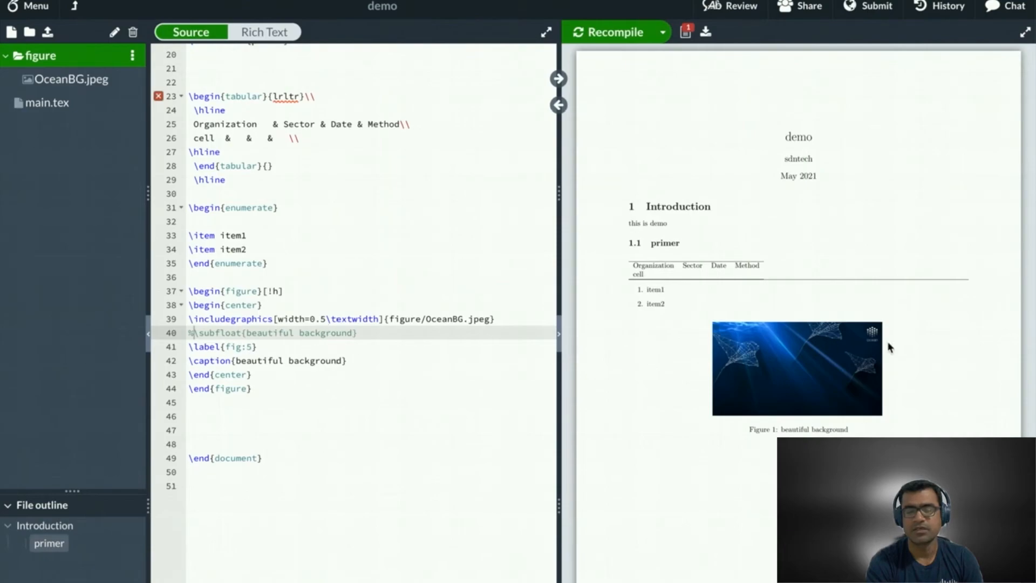
{"action": "mouse_move", "coordinate": [744, 404]}
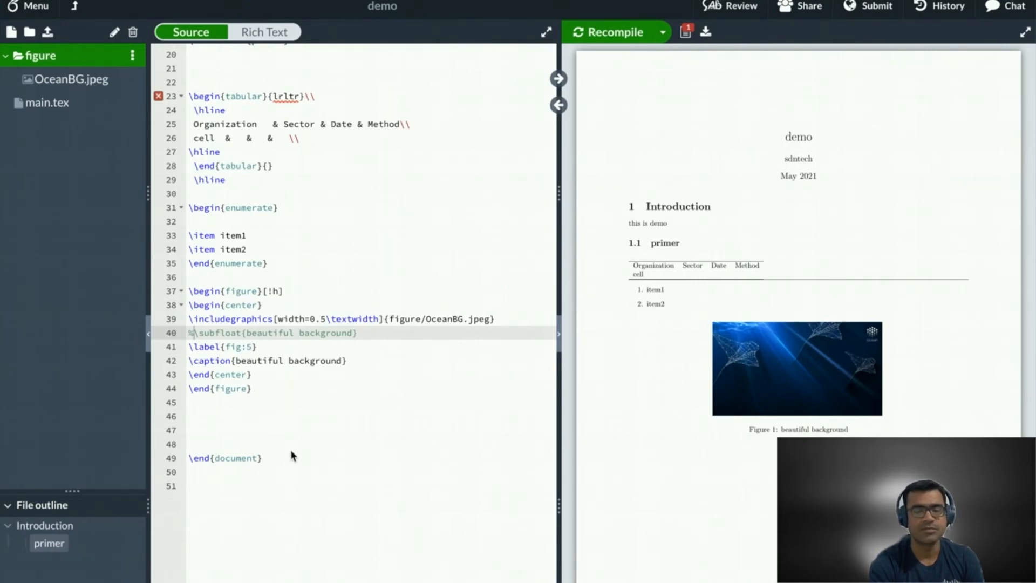
{"action": "mouse_move", "coordinate": [203, 415]}
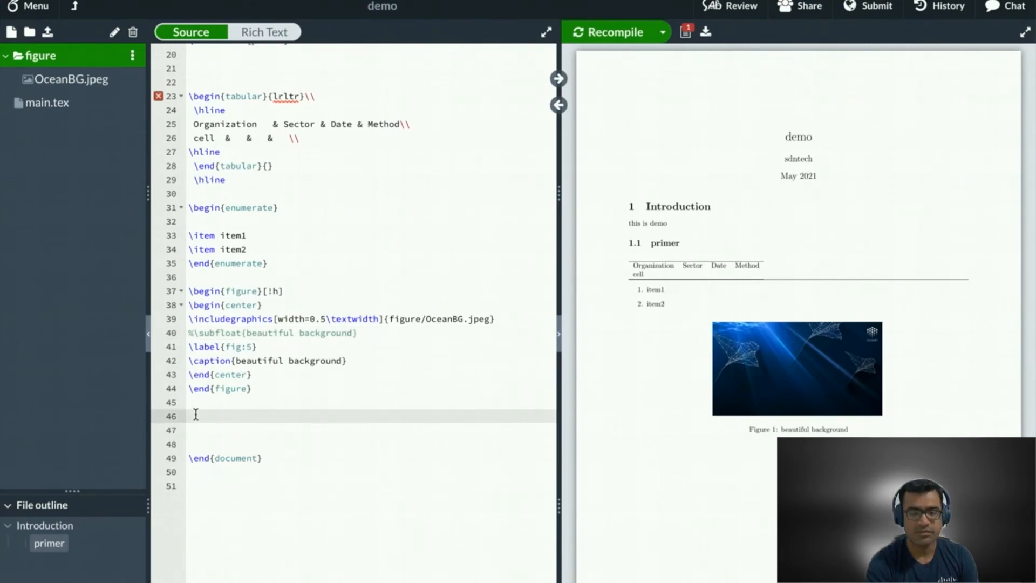
{"action": "type", "text": "\\bibliographystyle{abbrv}"}
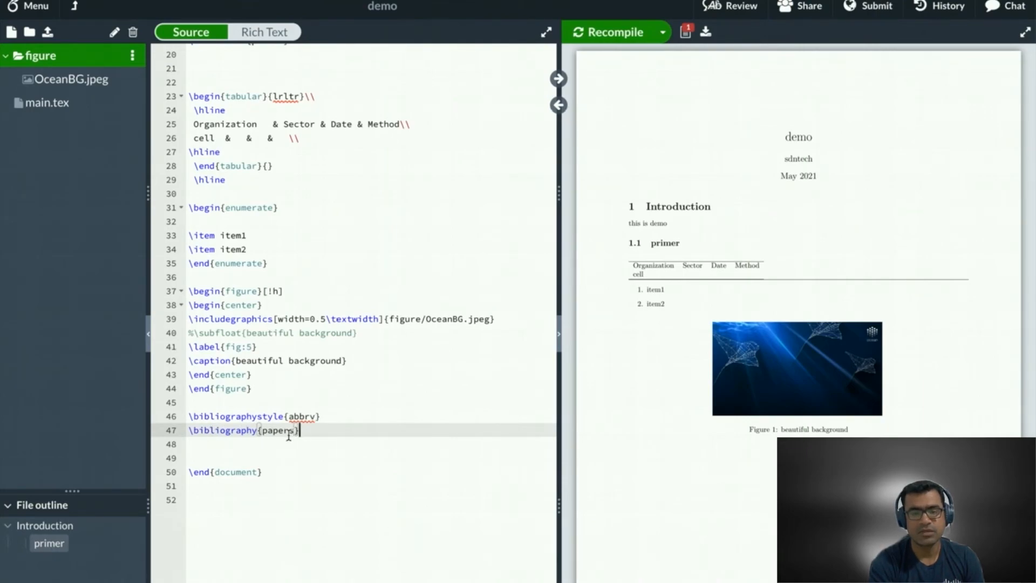
{"action": "double_click", "coordinate": [276, 430]}
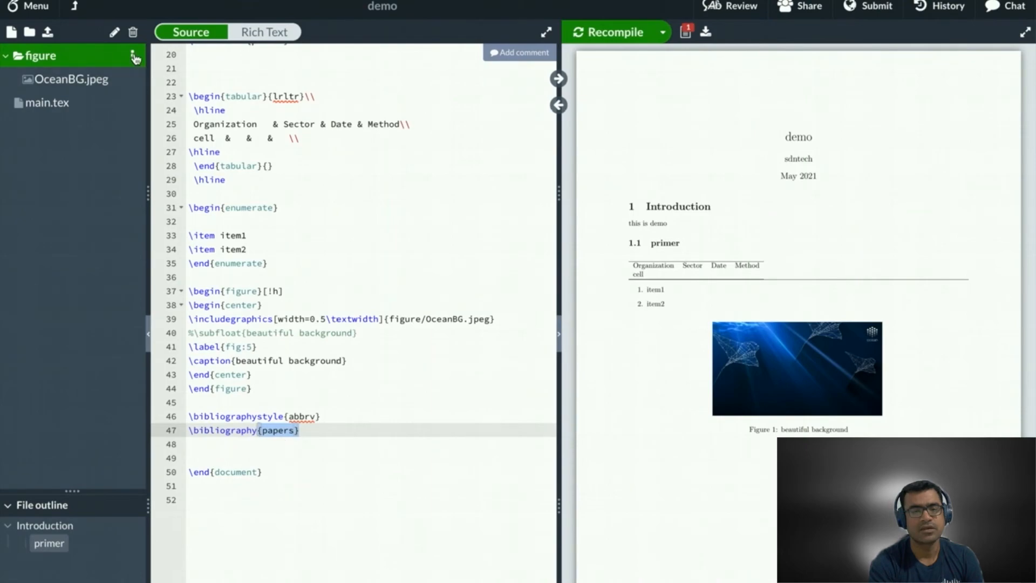
- Create a new project file named papers.bib
{"action": "left_click", "coordinate": [132, 55]}
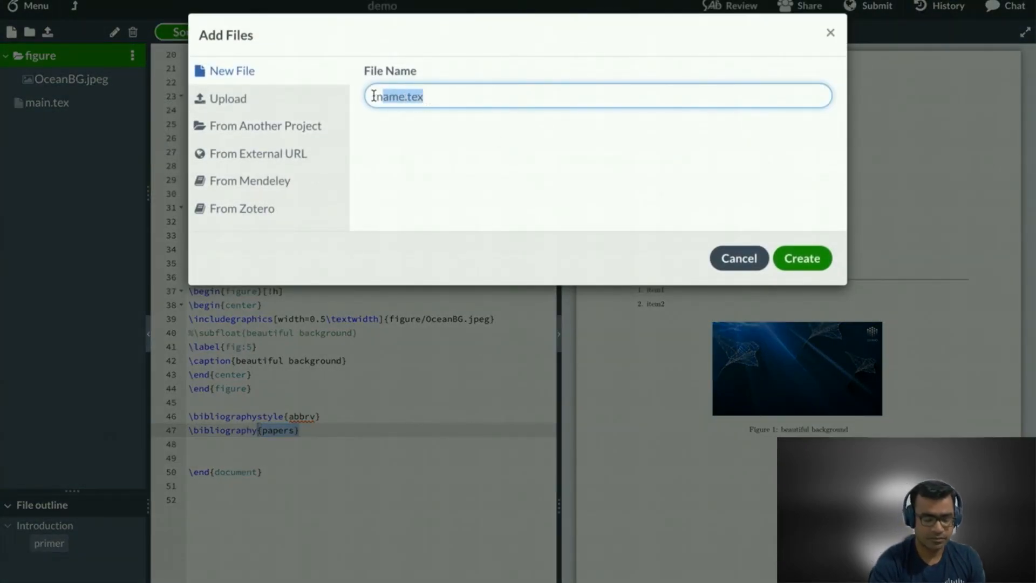
{"action": "type", "text": "papers"}
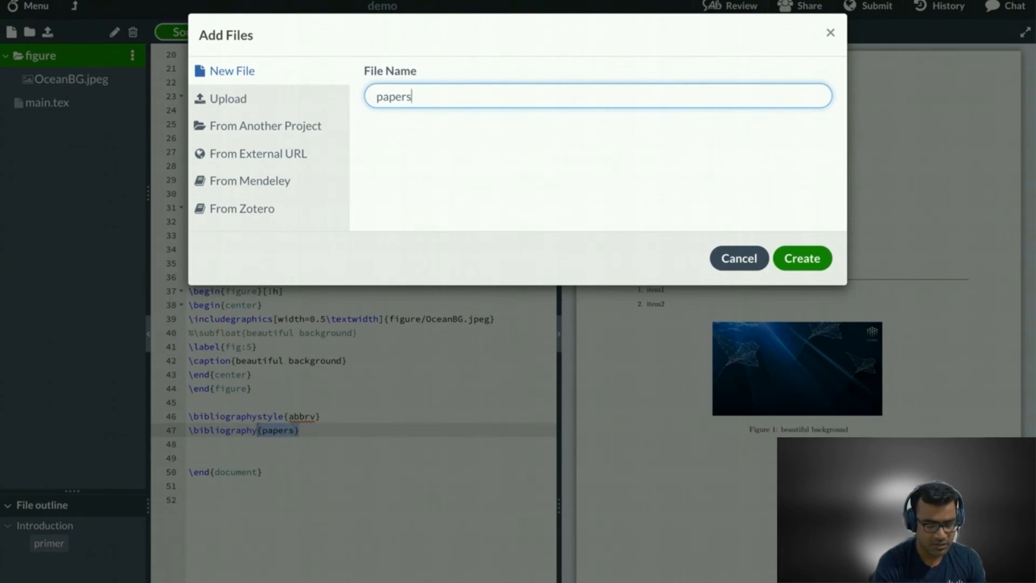
{"action": "type", "text": ".bib"}
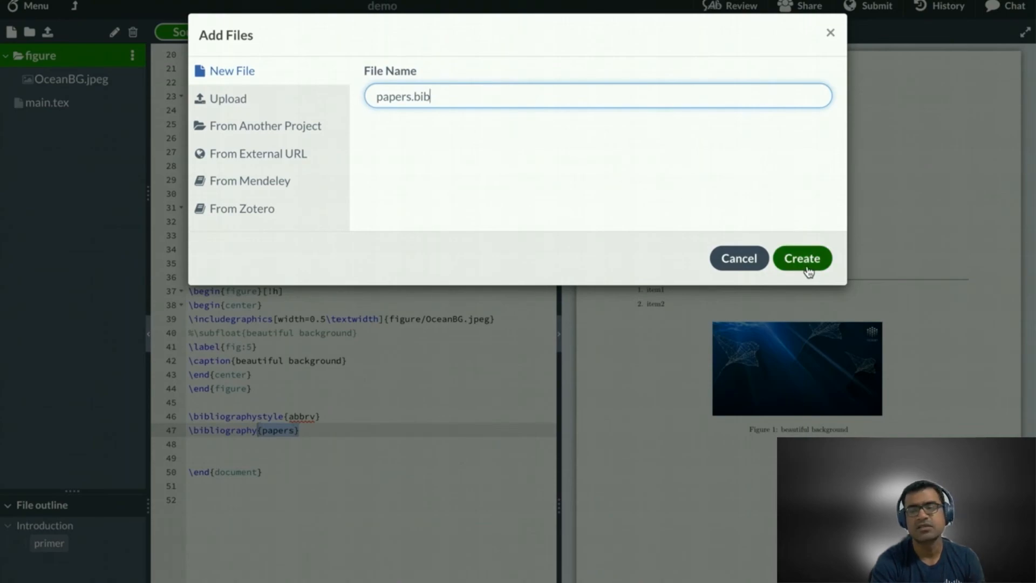
{"action": "left_click", "coordinate": [801, 258]}
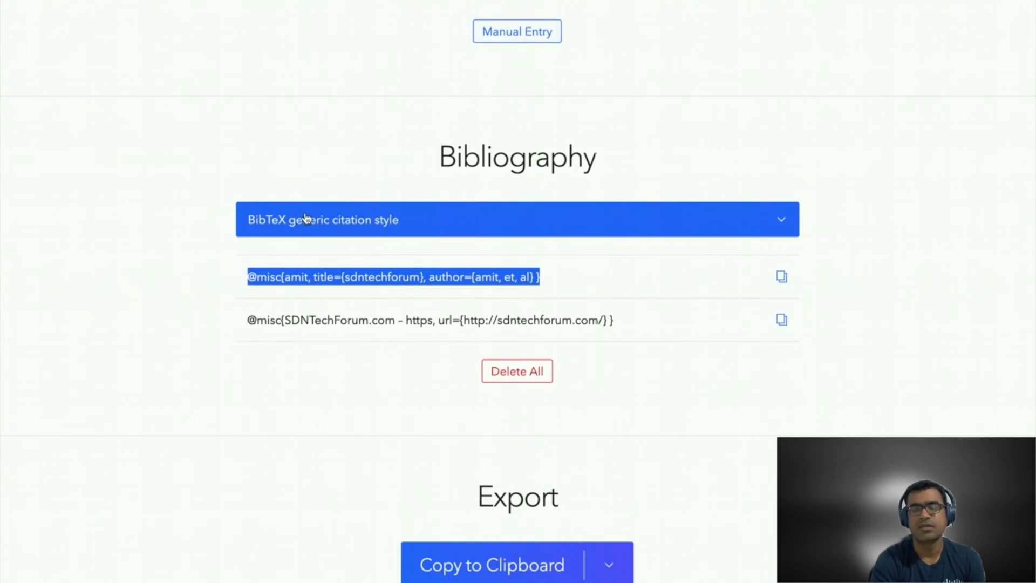
{"action": "mouse_move", "coordinate": [686, 148]}
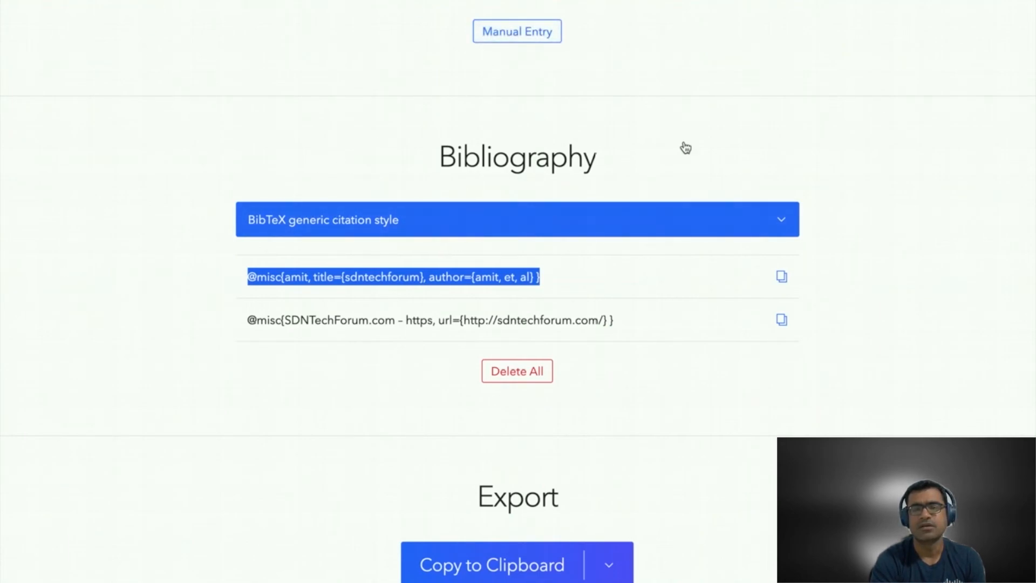
{"action": "scroll", "scroll_direction": "up", "scroll_amount": 3}
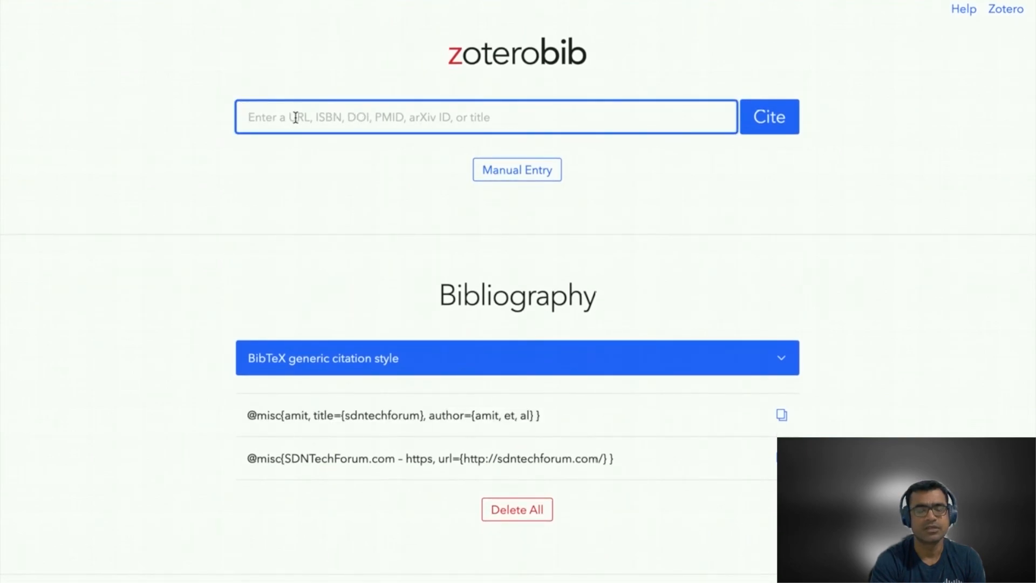
{"action": "mouse_move", "coordinate": [772, 134]}
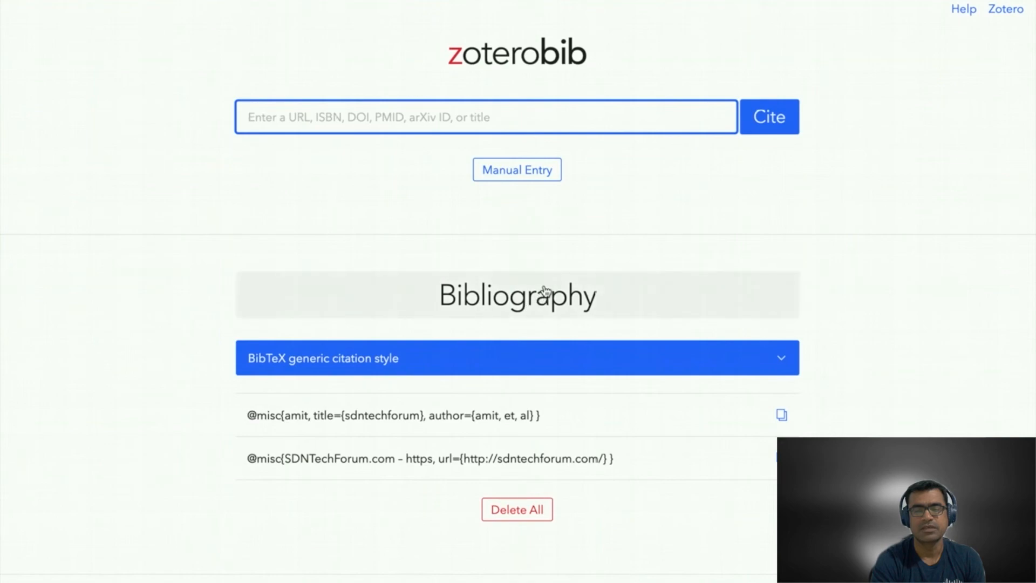
{"action": "scroll", "scroll_direction": "down", "scroll_amount": 3}
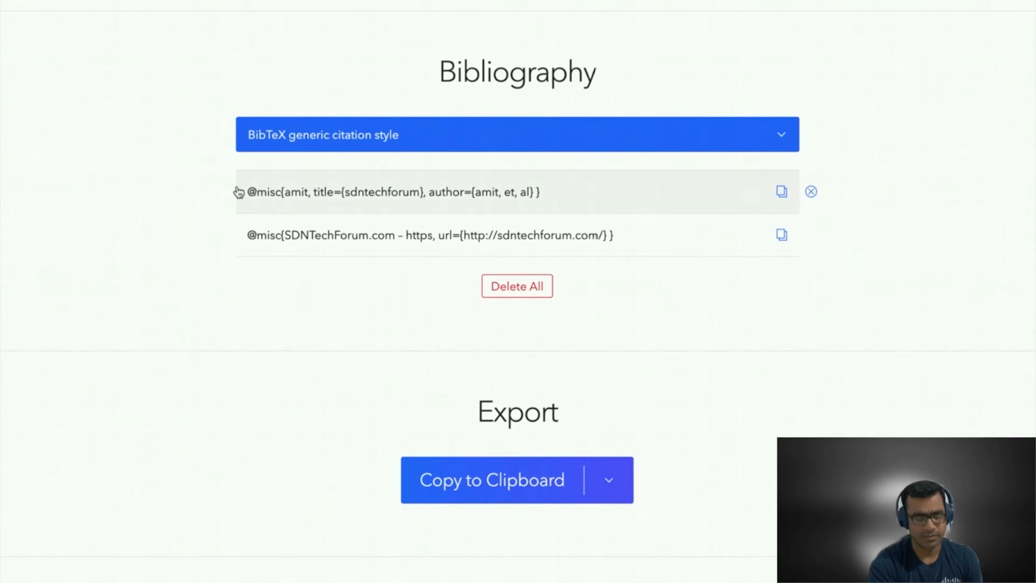
{"action": "double_click", "coordinate": [389, 191]}
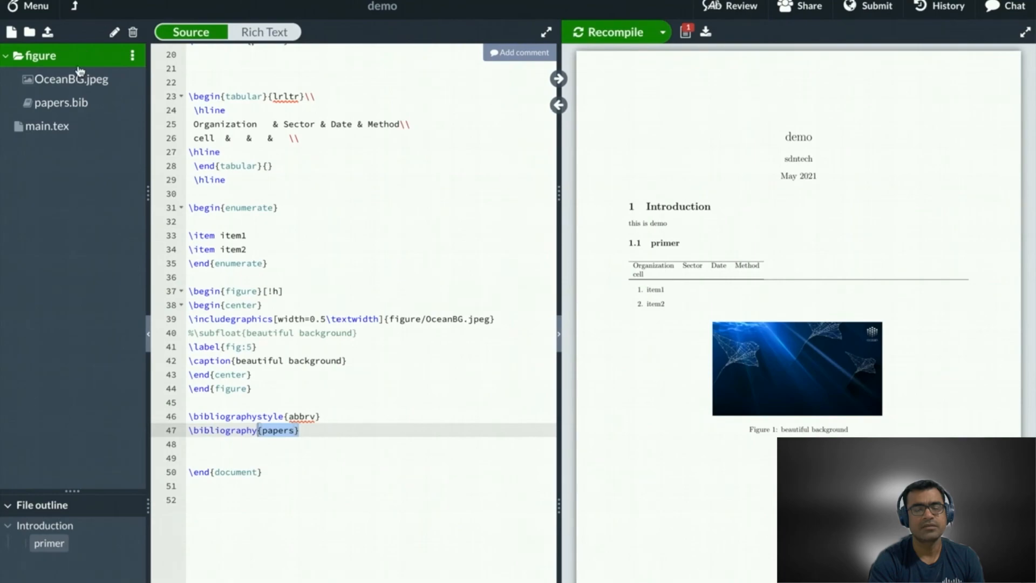
{"action": "left_click", "coordinate": [59, 102]}
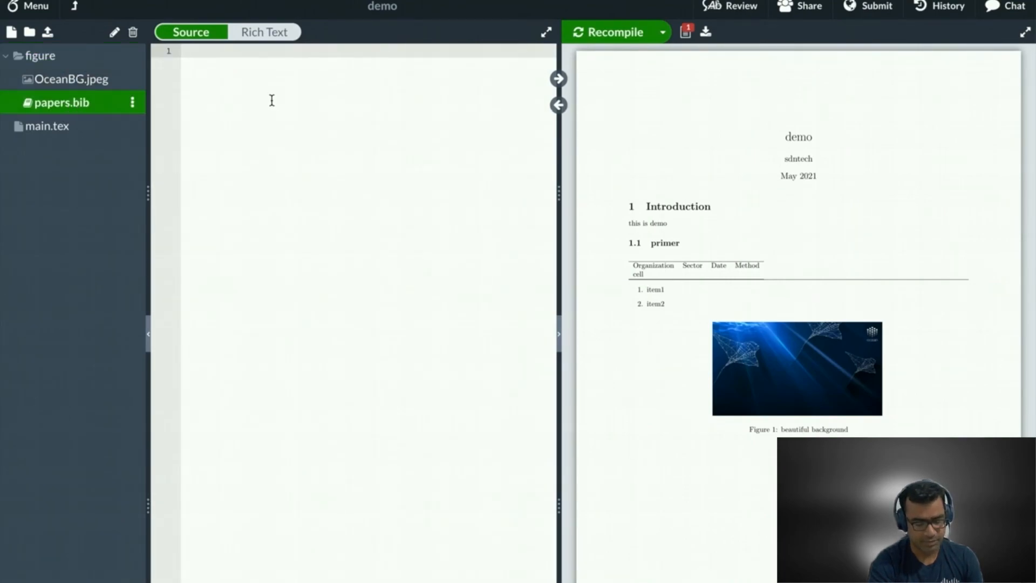
{"action": "type", "text": "@misc{amit, title={sdntechforum}, author={amit, et, al} }"}
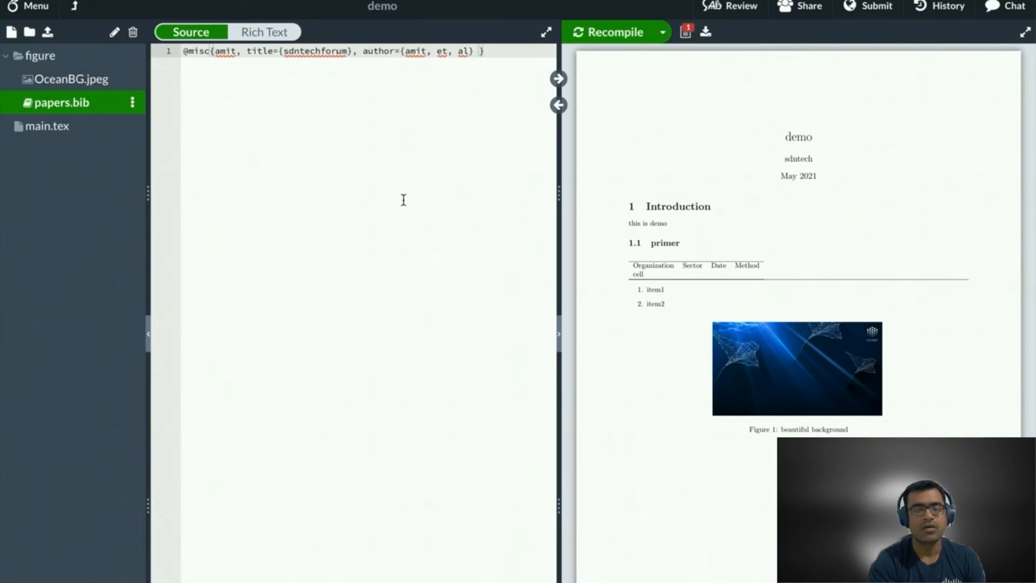
{"action": "left_click", "coordinate": [48, 127]}
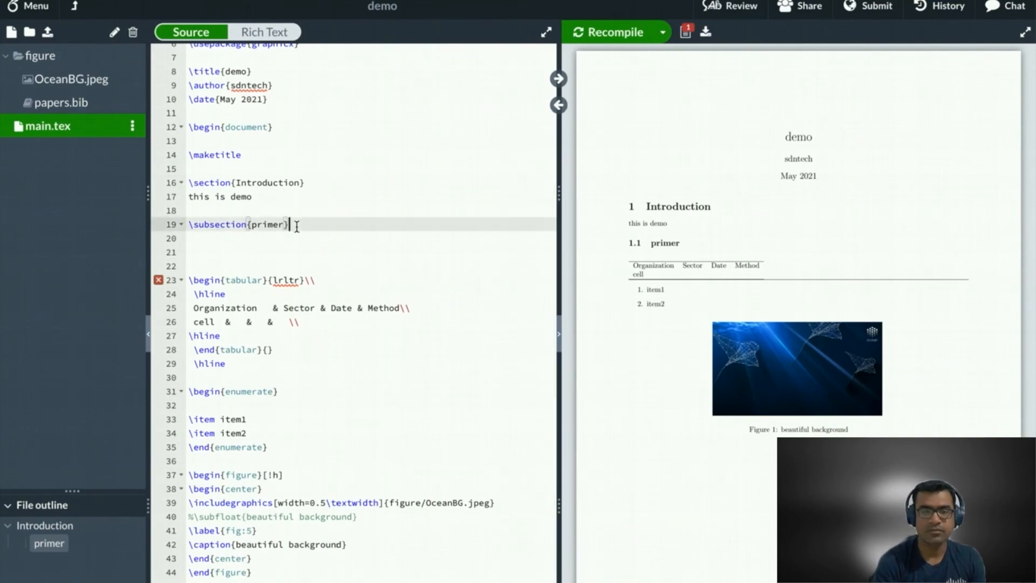
- Type 'This video will be available at' followed by a \cite command in main.tex
{"action": "type", "text": "T"}
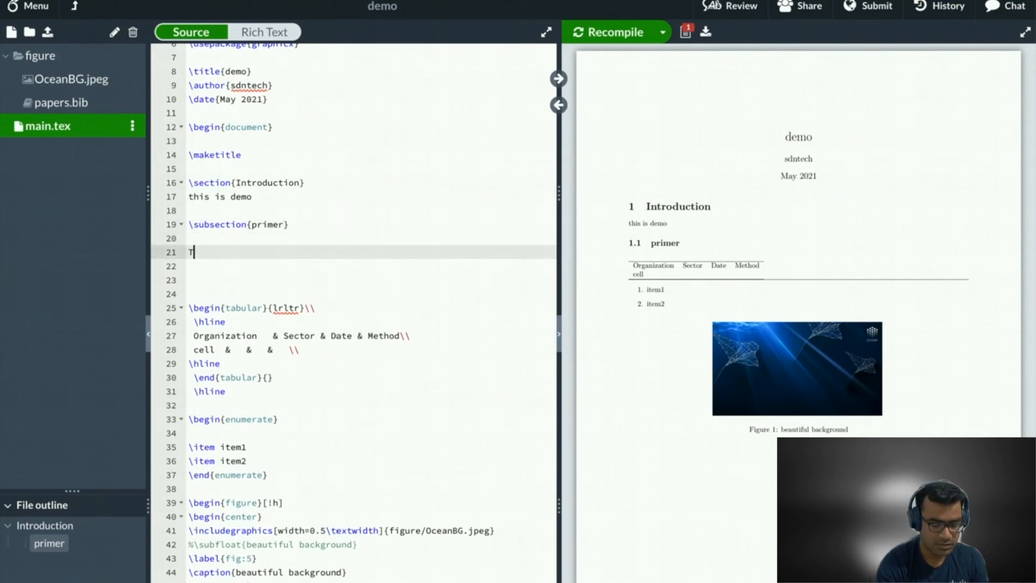
{"action": "type", "text": "This video"}
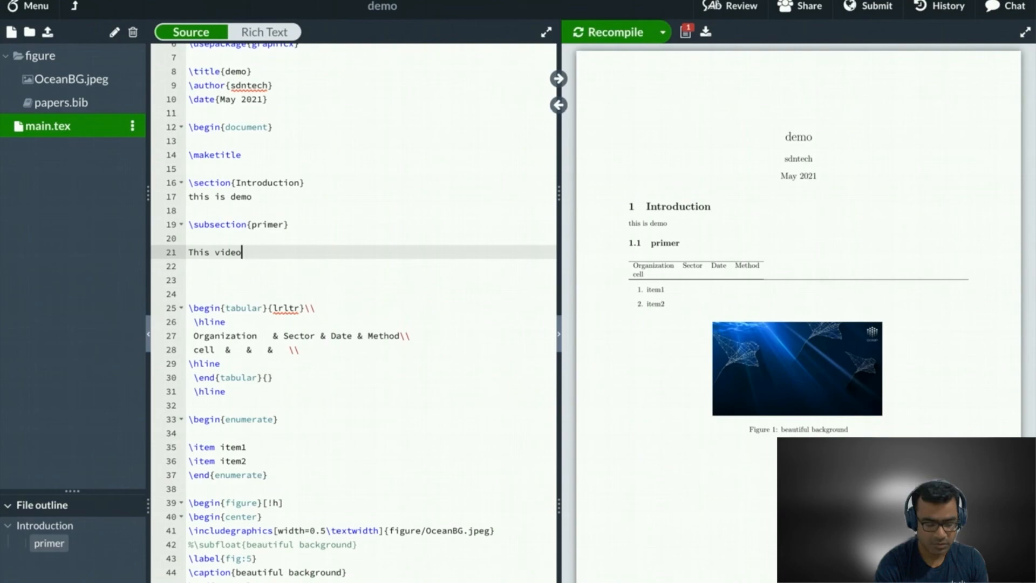
{"action": "type", "text": "will be"}
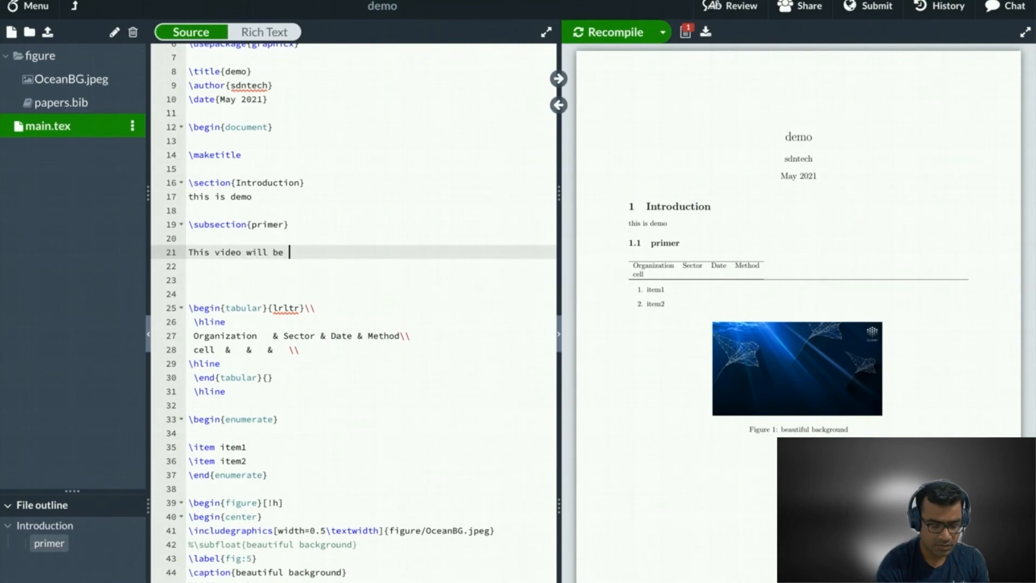
{"action": "type", "text": "available"}
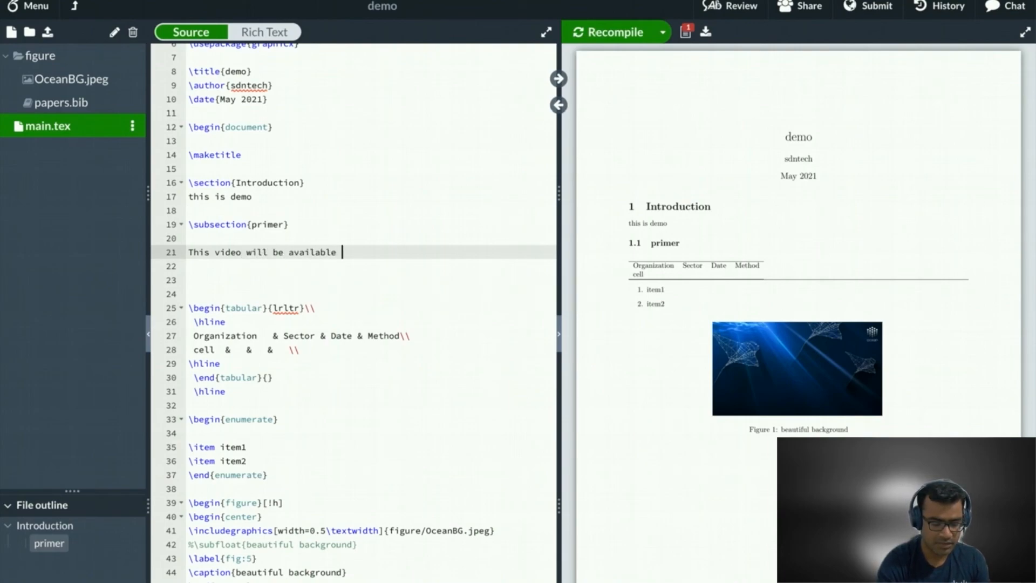
{"action": "type", "text": "at"}
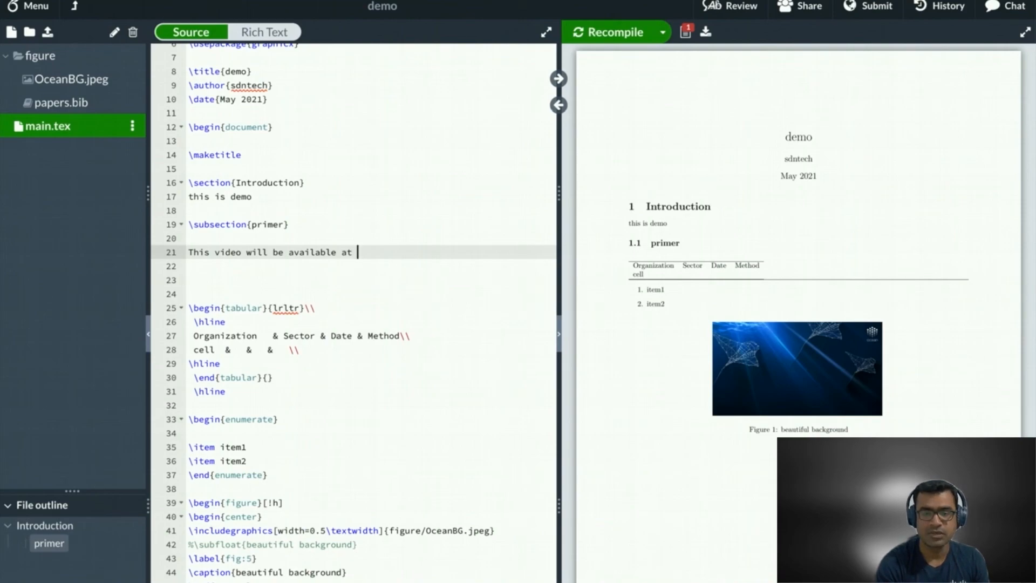
{"action": "type", "text": "\\cite{"}
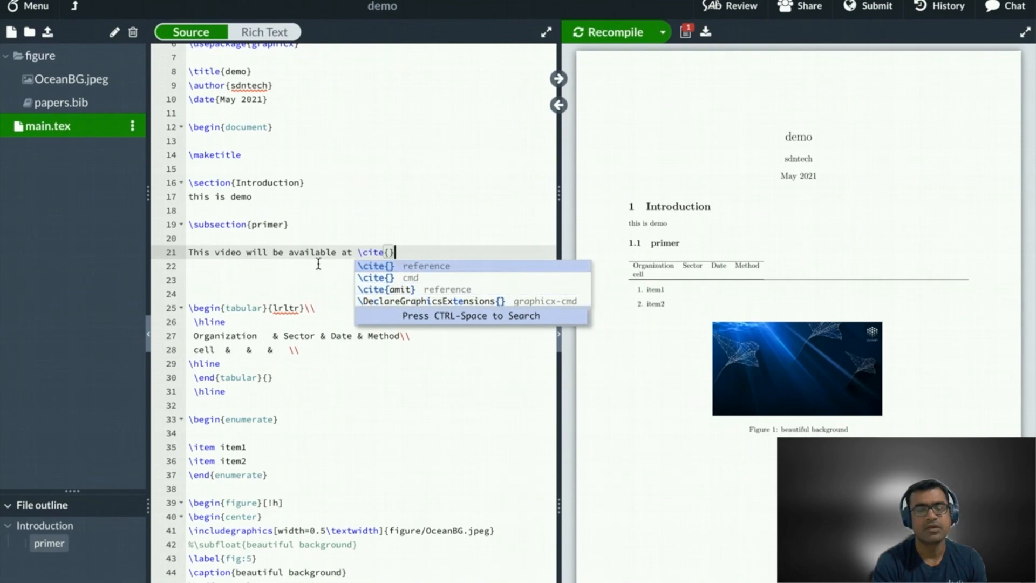
- Copy the citation key 'amit' from papers.bib into the \cite braces
{"action": "left_click", "coordinate": [58, 102]}
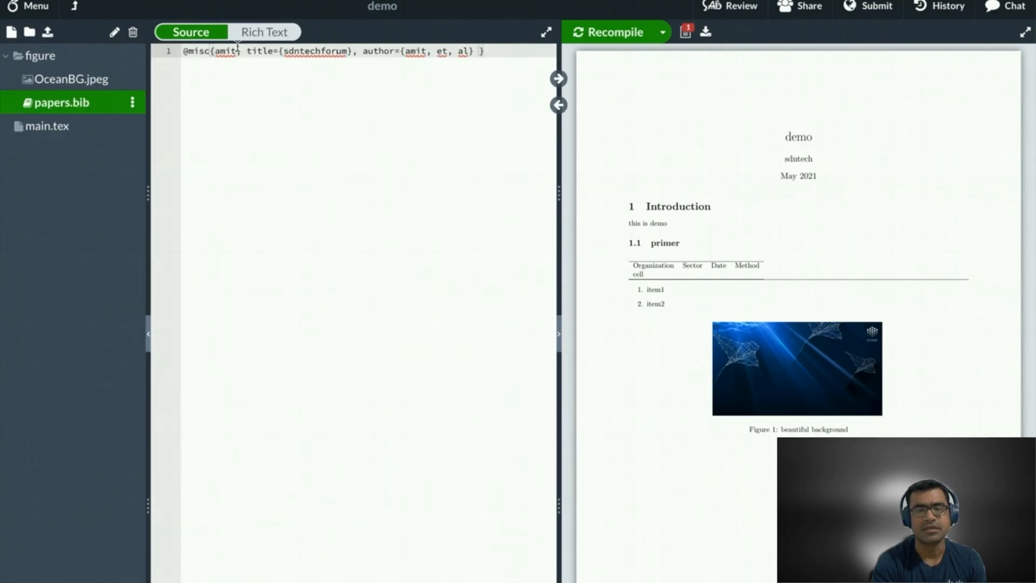
{"action": "double_click", "coordinate": [227, 52]}
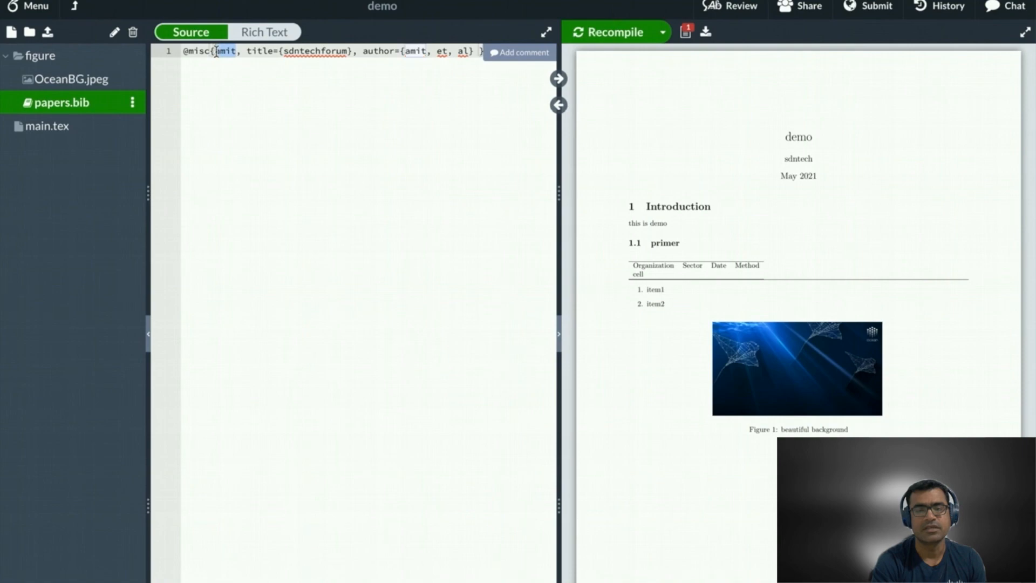
{"action": "right_click", "coordinate": [226, 52]}
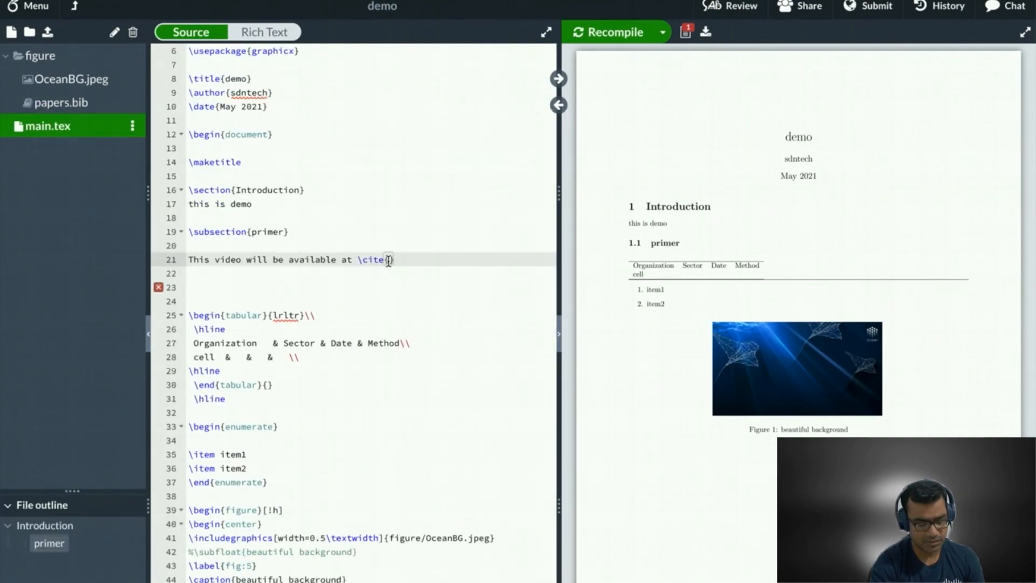
{"action": "type", "text": "amit"}
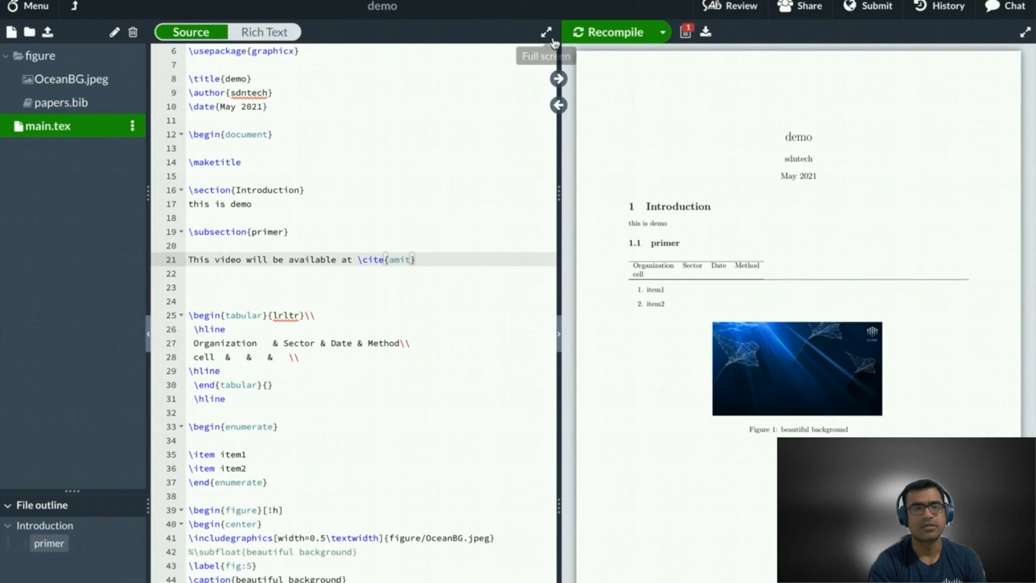
- Recompile so the PDF shows the [1] citation and References list
{"action": "left_click", "coordinate": [606, 32]}
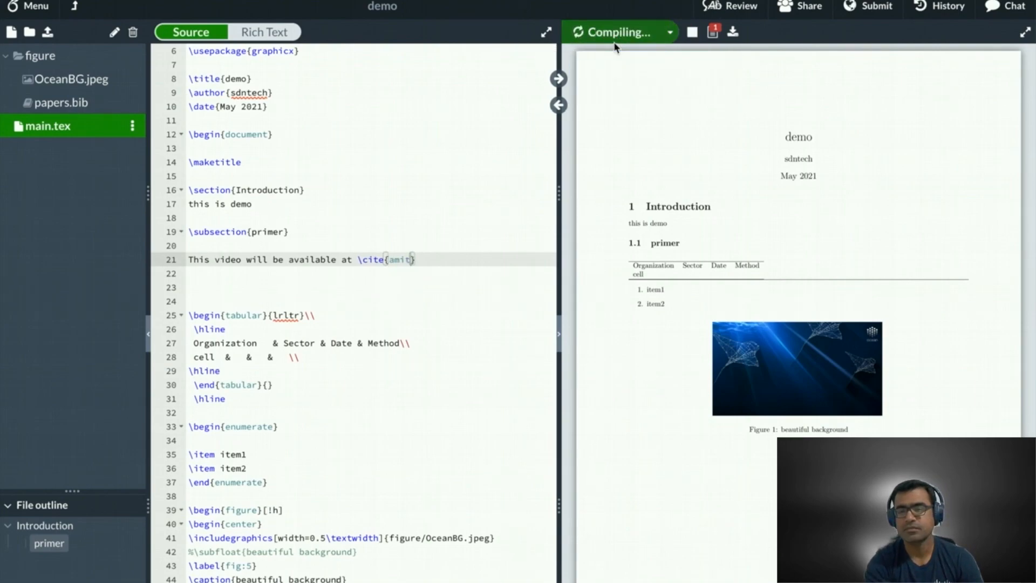
{"action": "left_click", "coordinate": [611, 32]}
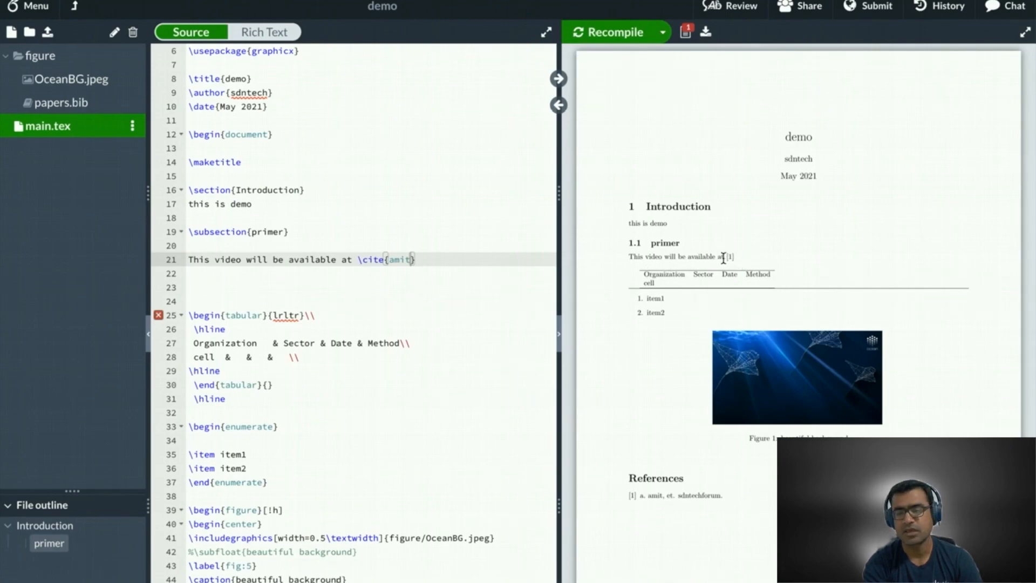
{"action": "mouse_move", "coordinate": [721, 511]}
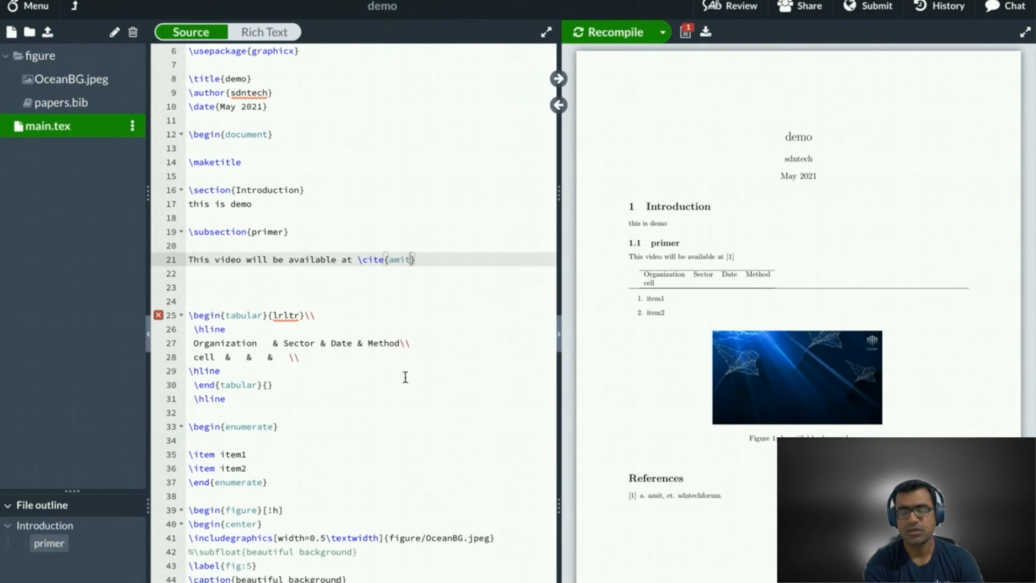
{"action": "mouse_move", "coordinate": [680, 350]}
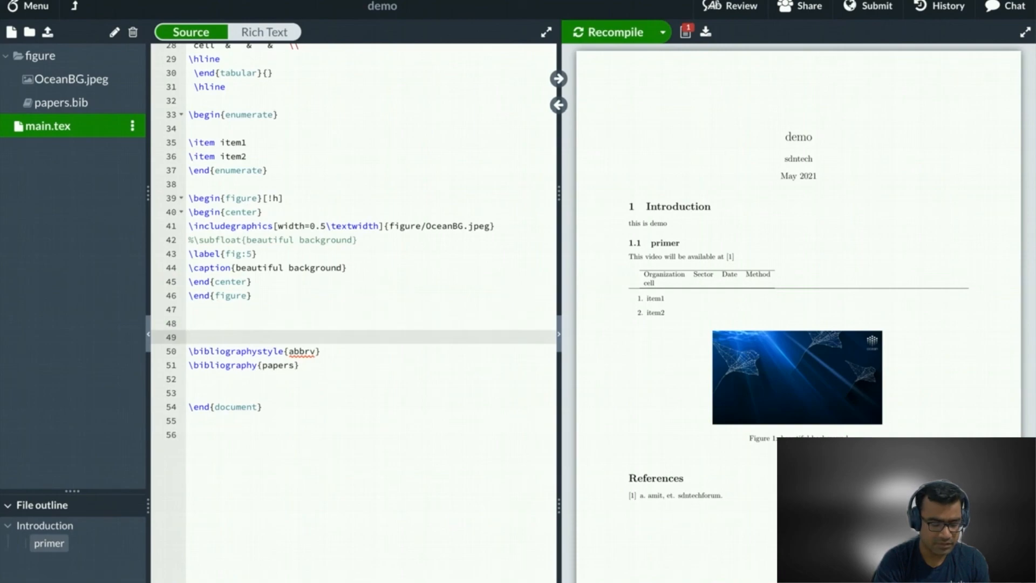
- Insert \newpage before the bibliography, recompile, and check References on page two
{"action": "type", "text": "\\newpage"}
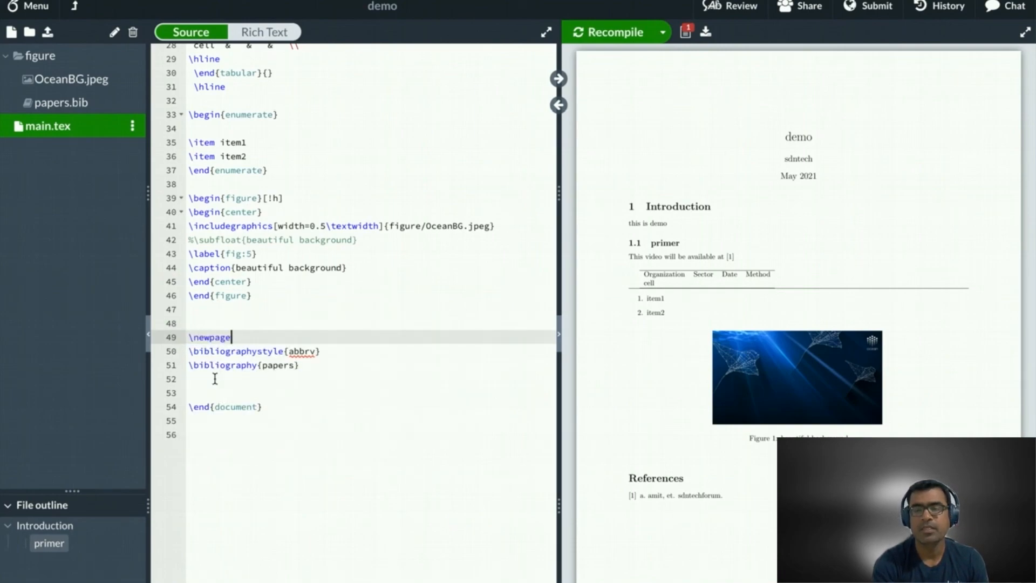
{"action": "left_click", "coordinate": [607, 32]}
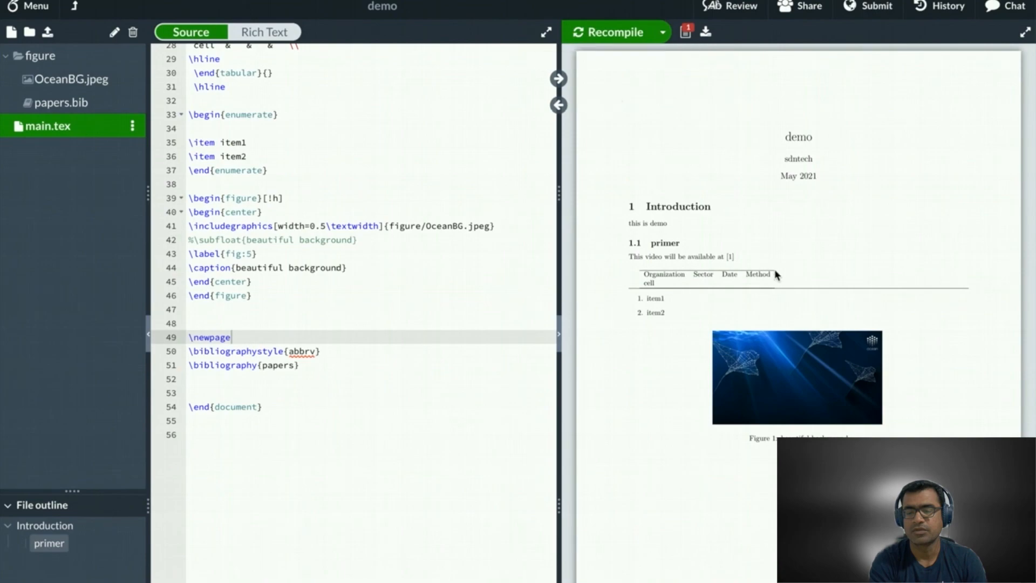
{"action": "scroll", "scroll_direction": "down", "scroll_amount": 3}
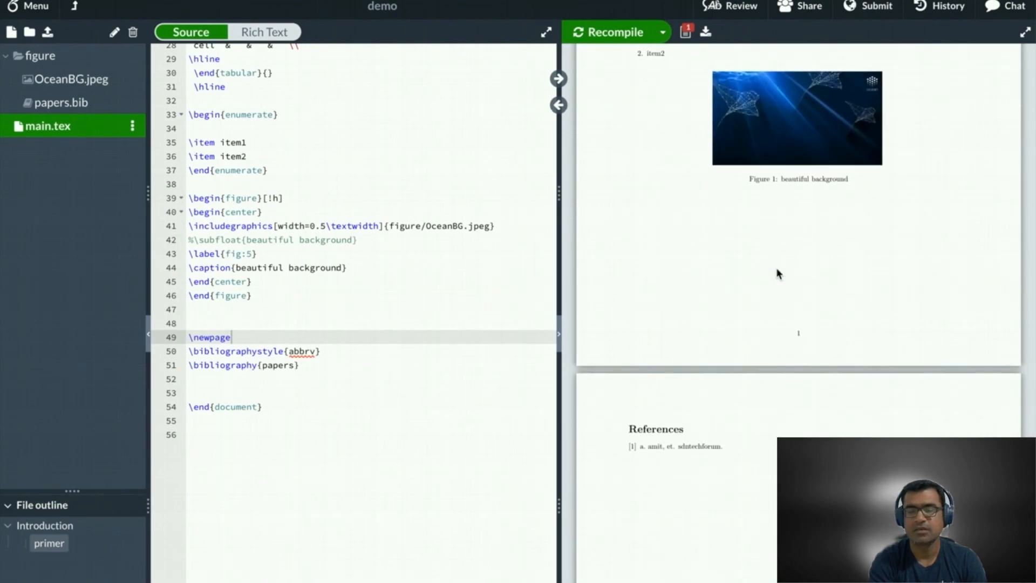